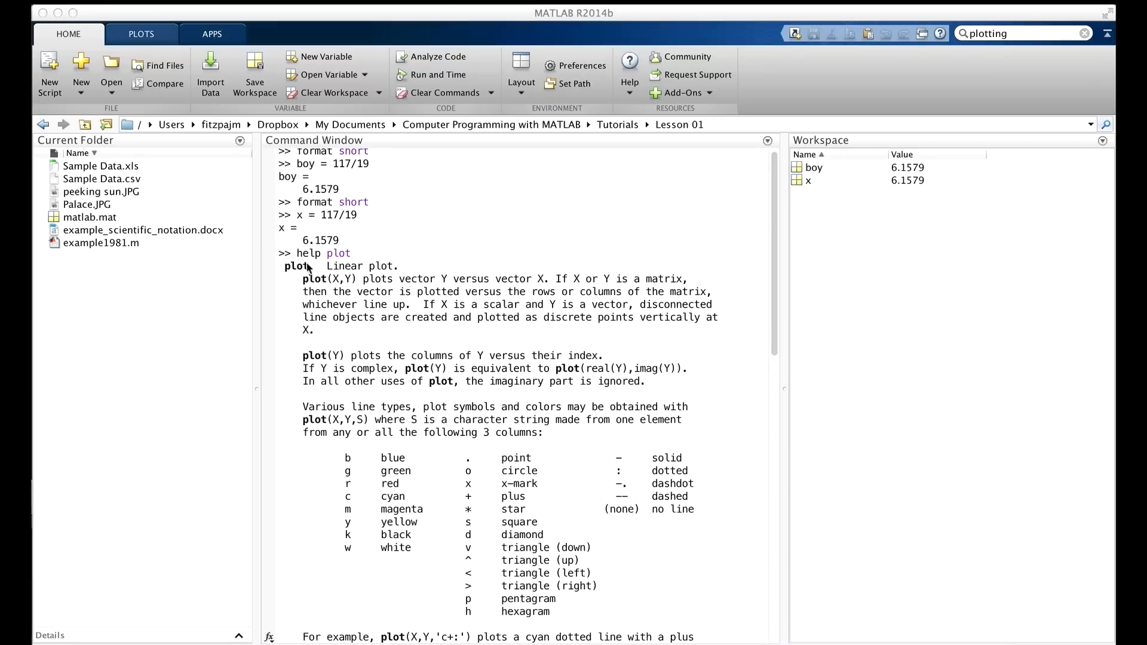
mouse_move(325, 272)
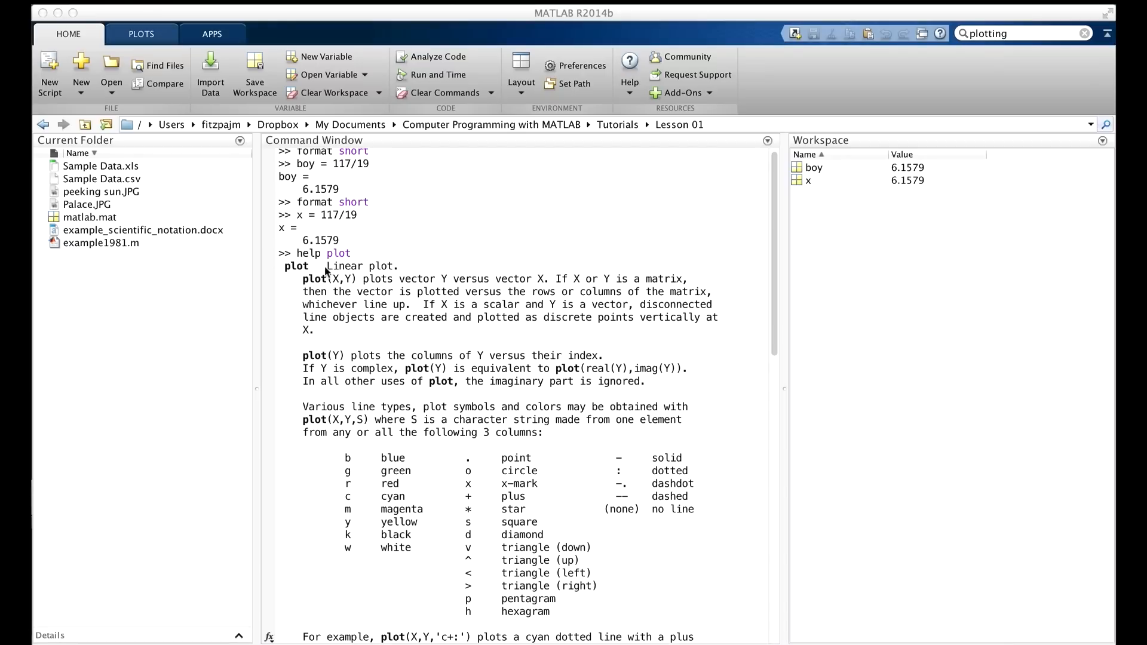
mouse_move(414, 295)
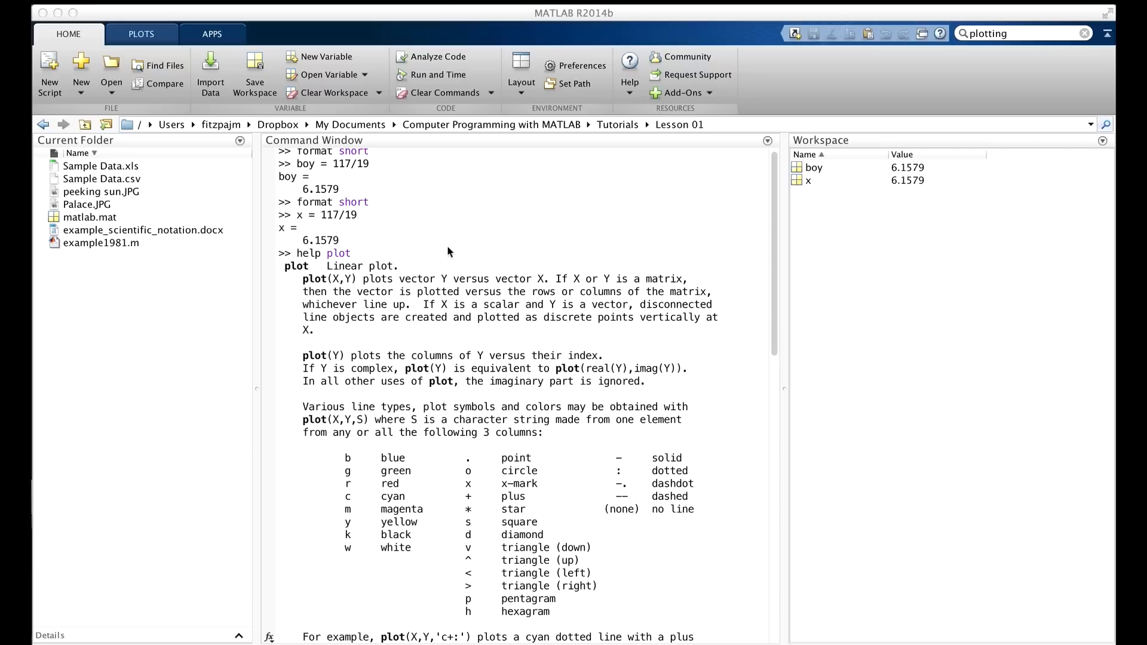
- Show the help text for plot3 via the See also link
scroll(down, 3)
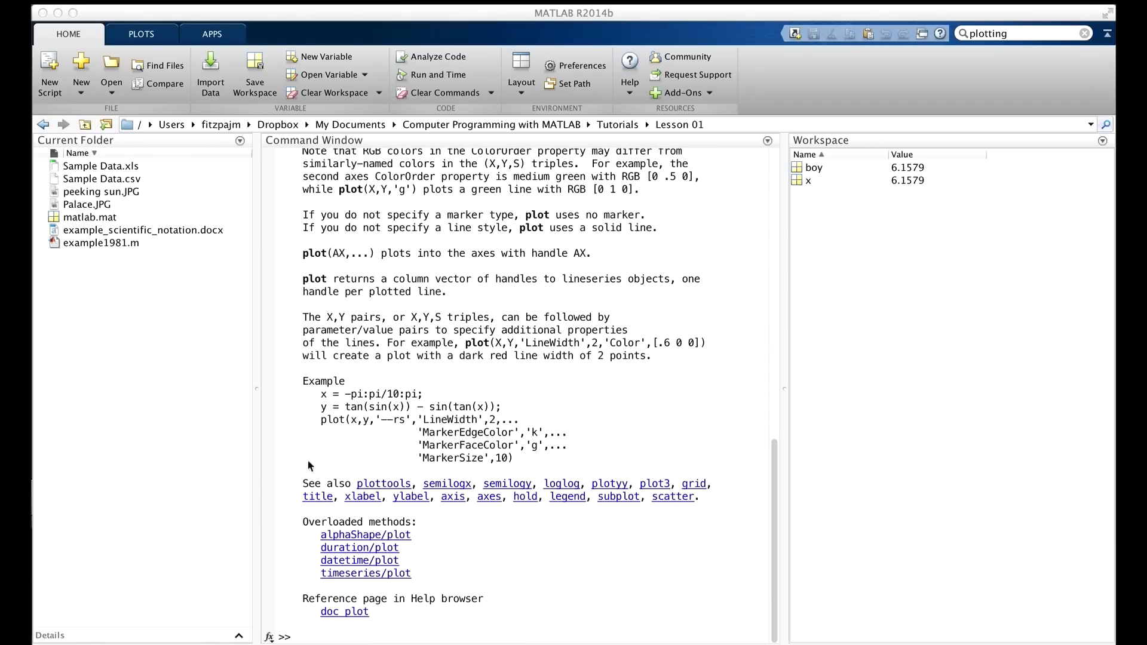
mouse_move(348, 490)
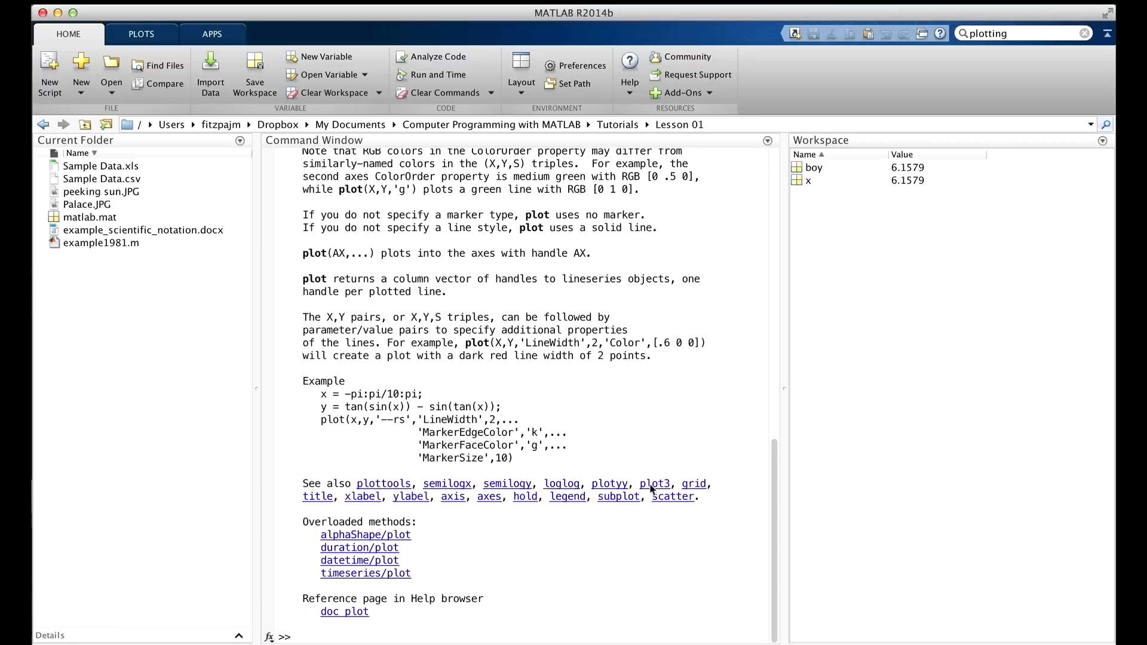
click(654, 484)
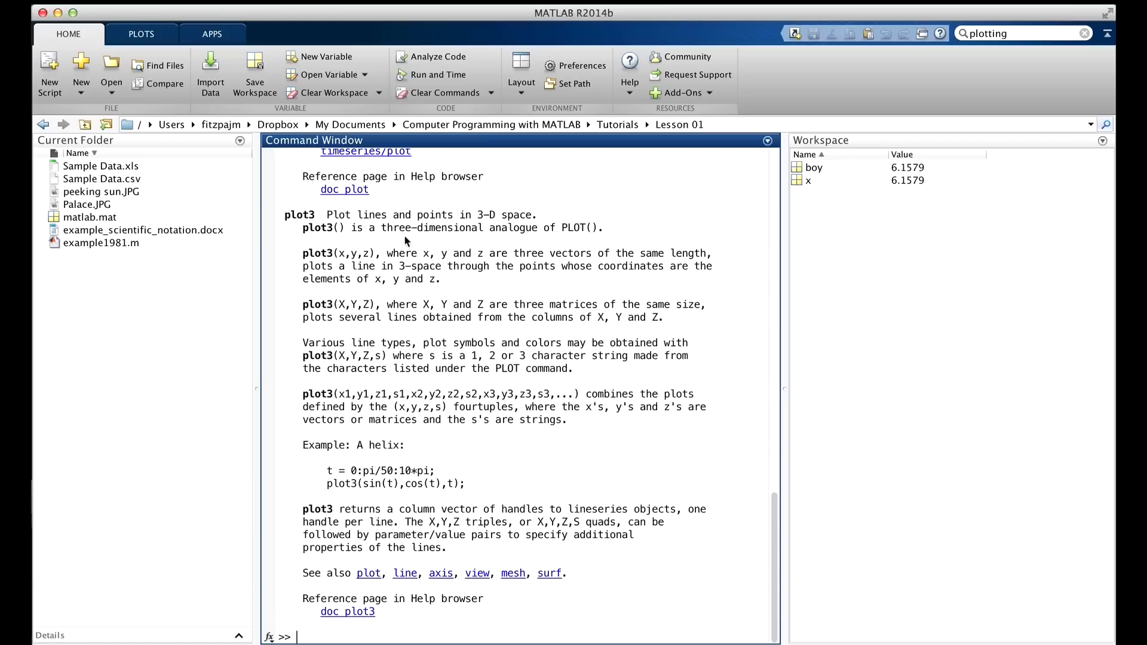
mouse_move(316, 464)
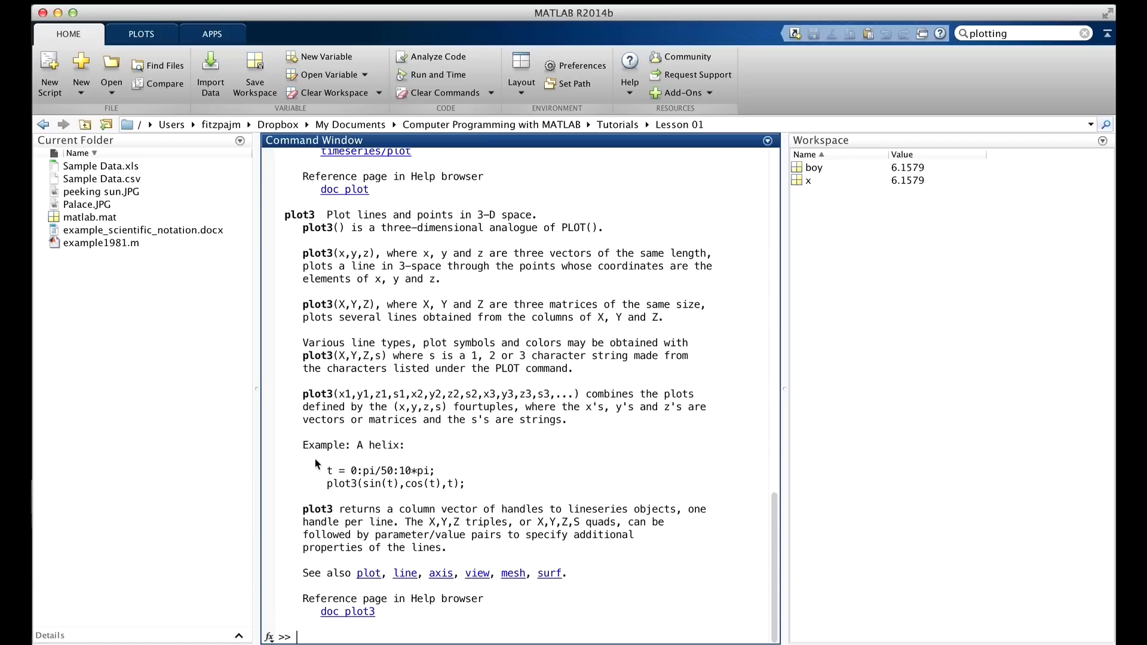
mouse_move(288, 467)
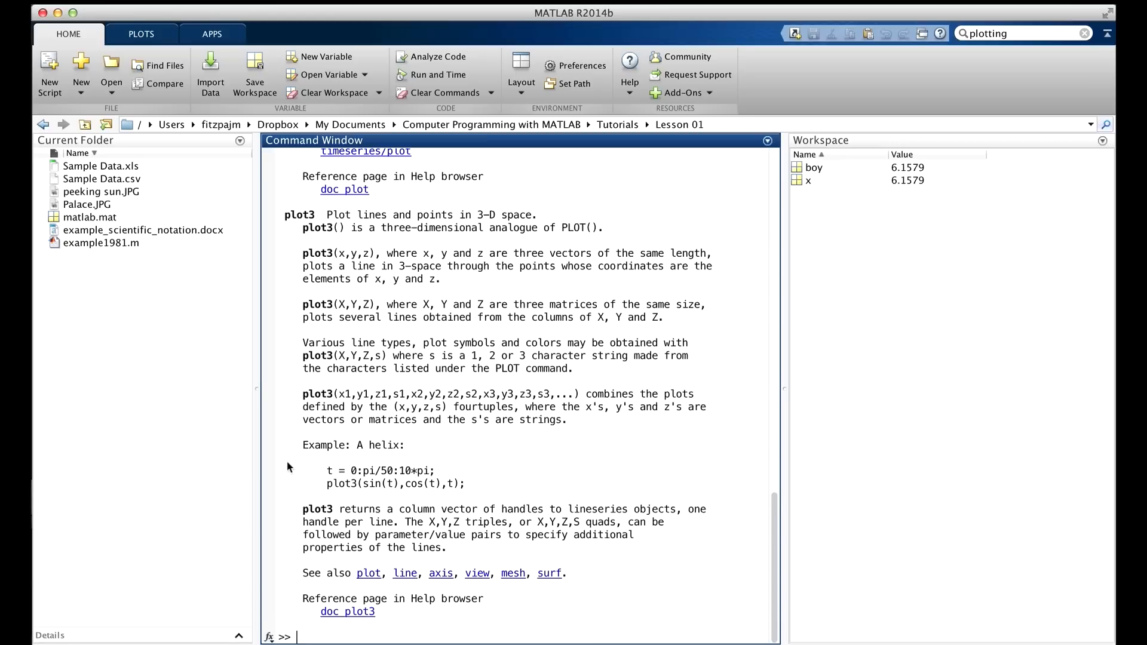
mouse_move(279, 472)
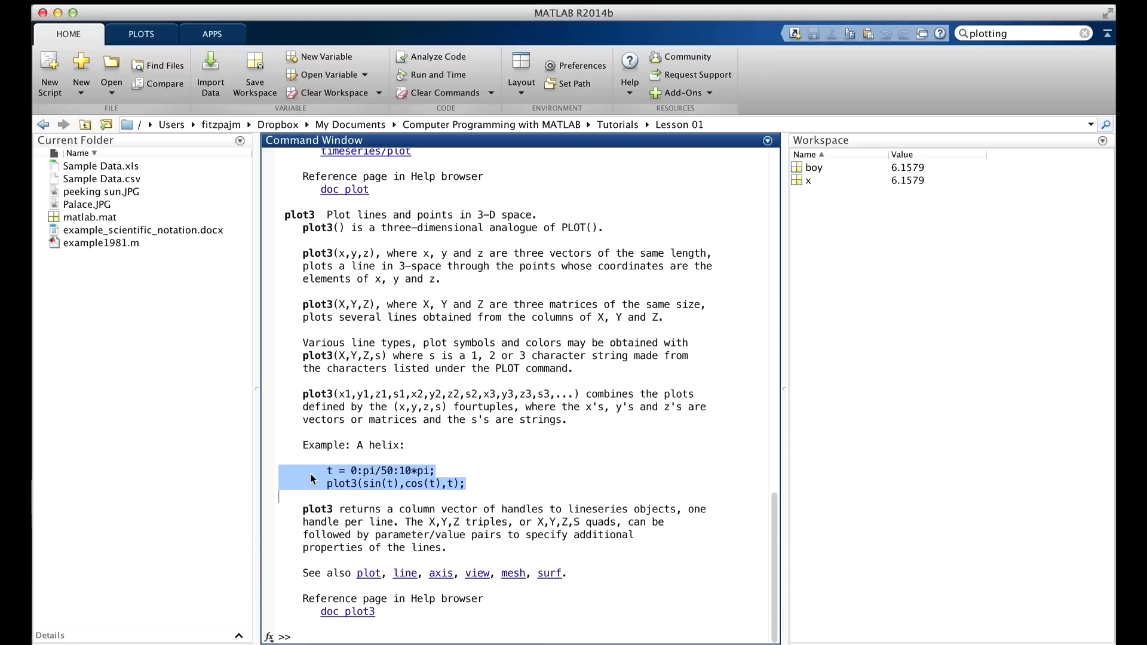
- Run the highlighted helix example with Evaluate Selection, producing the 3-D spiral in Figure 1
right_click(369, 477)
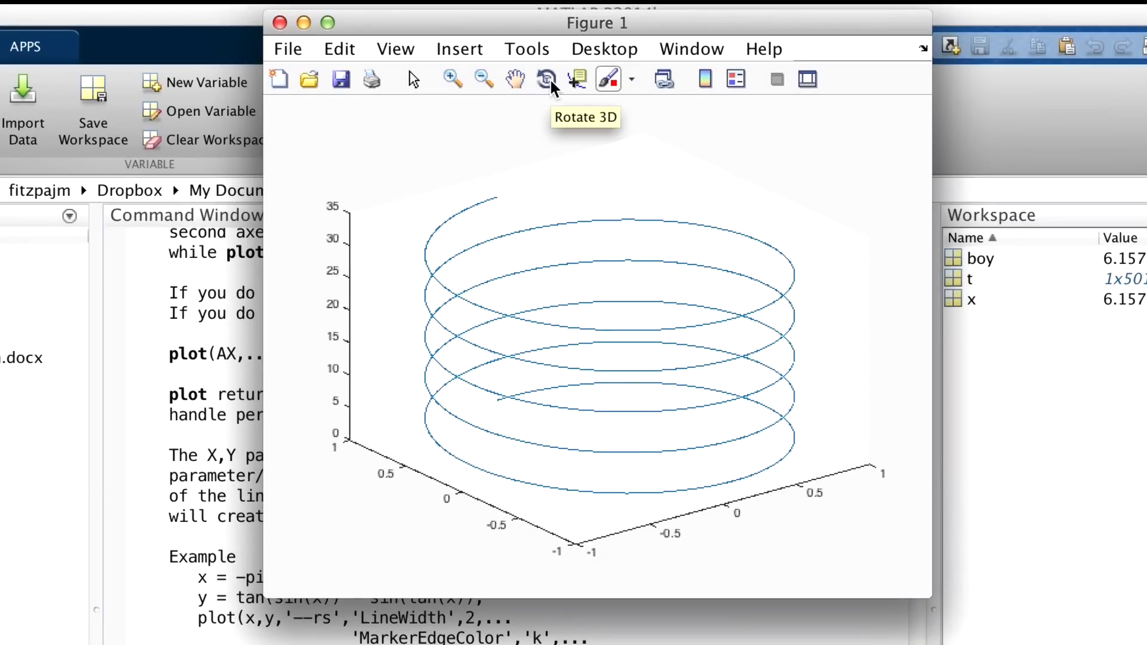
mouse_move(600, 223)
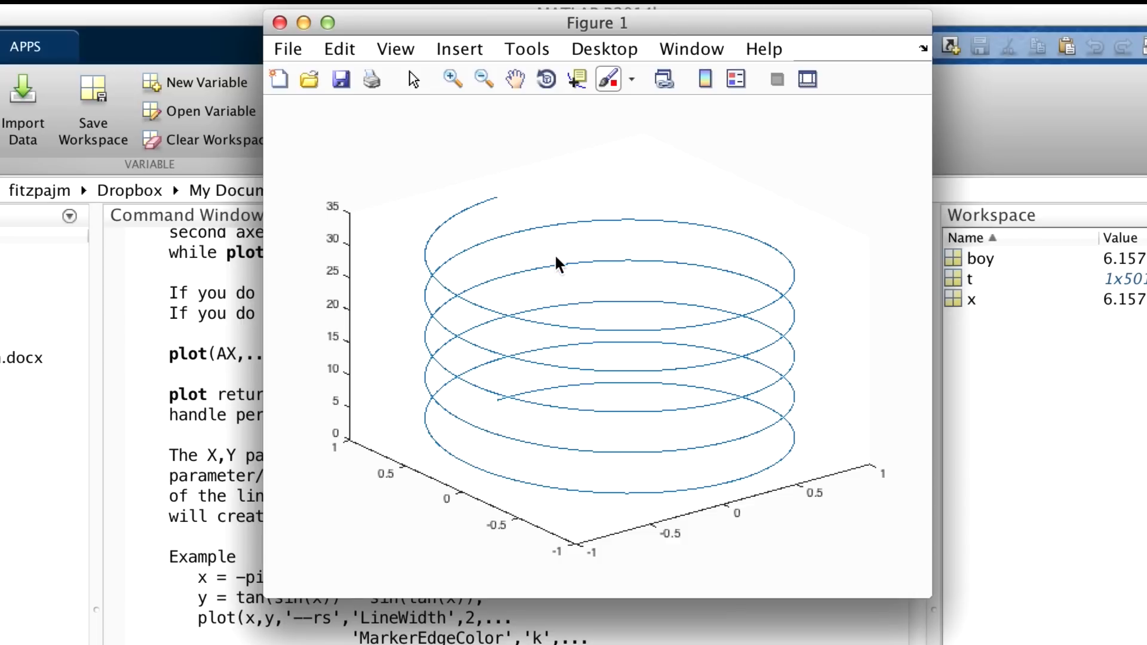
mouse_move(550, 260)
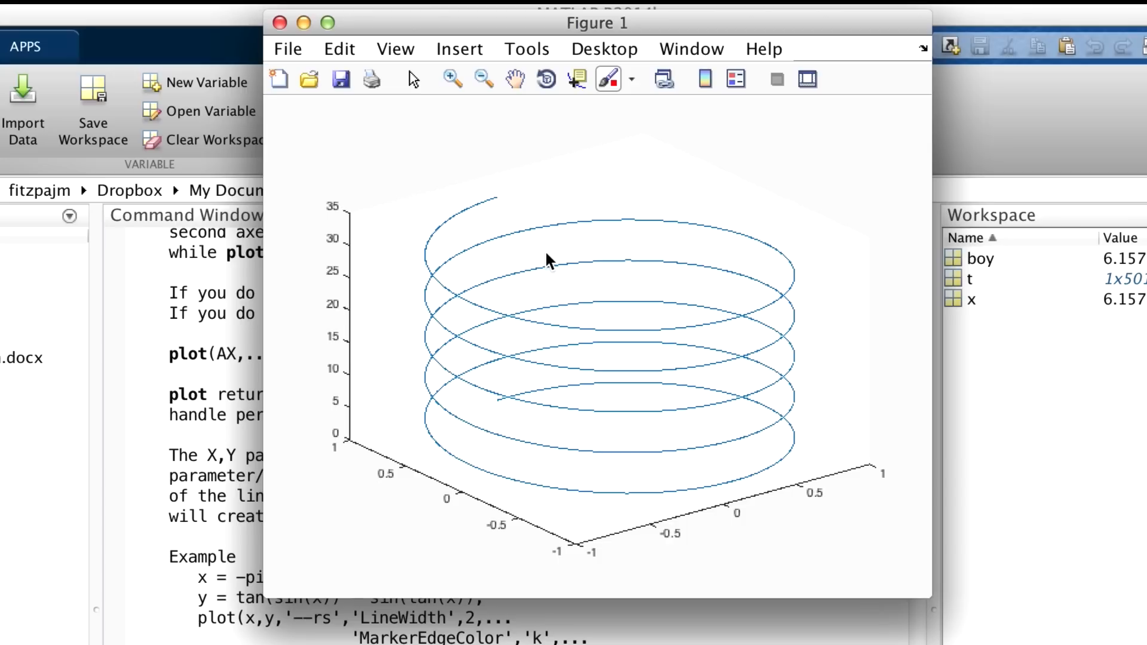
mouse_move(545, 164)
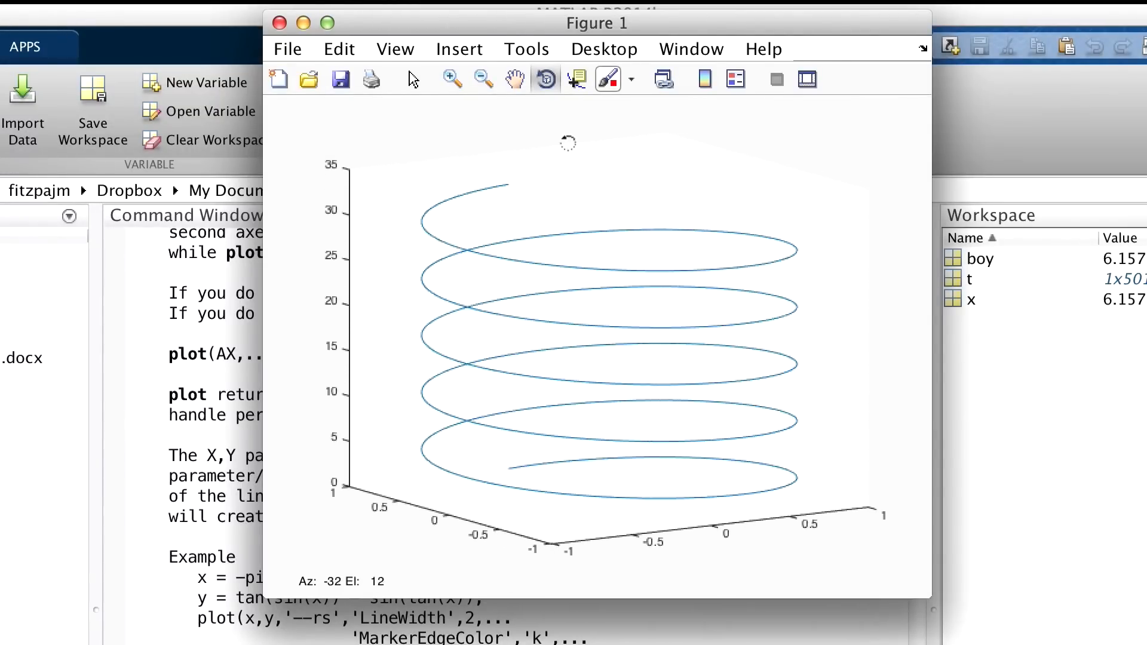
- Rotate the helix in 3-D until its coils are seen nearly side-on
drag(566, 142, 452, 187)
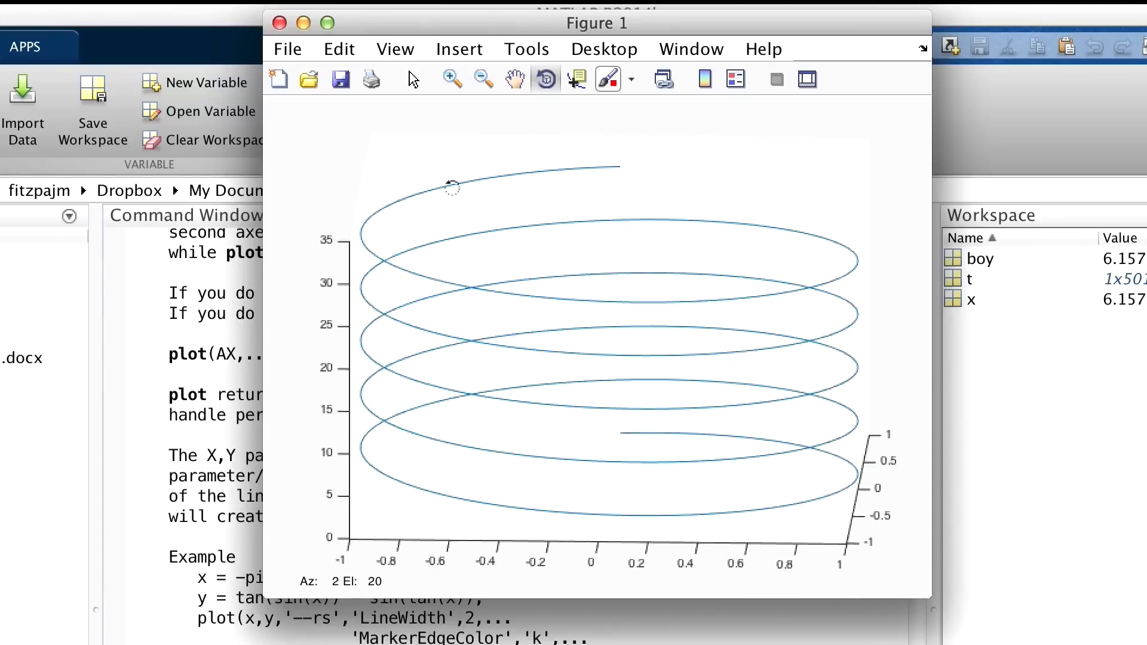
drag(451, 187, 462, 152)
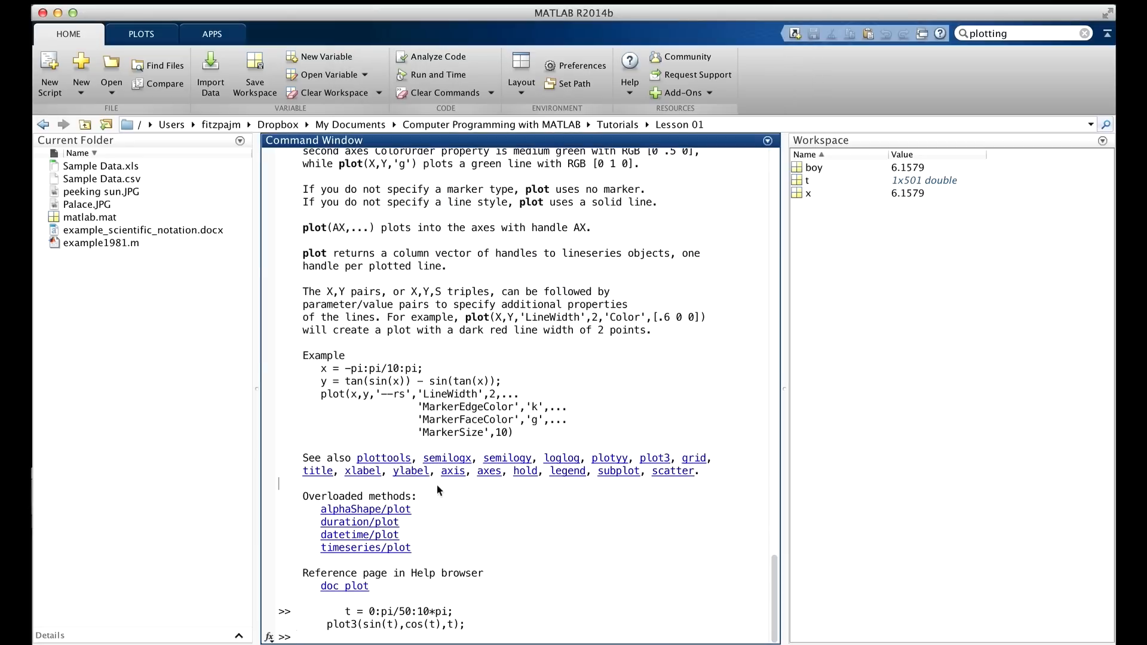
mouse_move(529, 32)
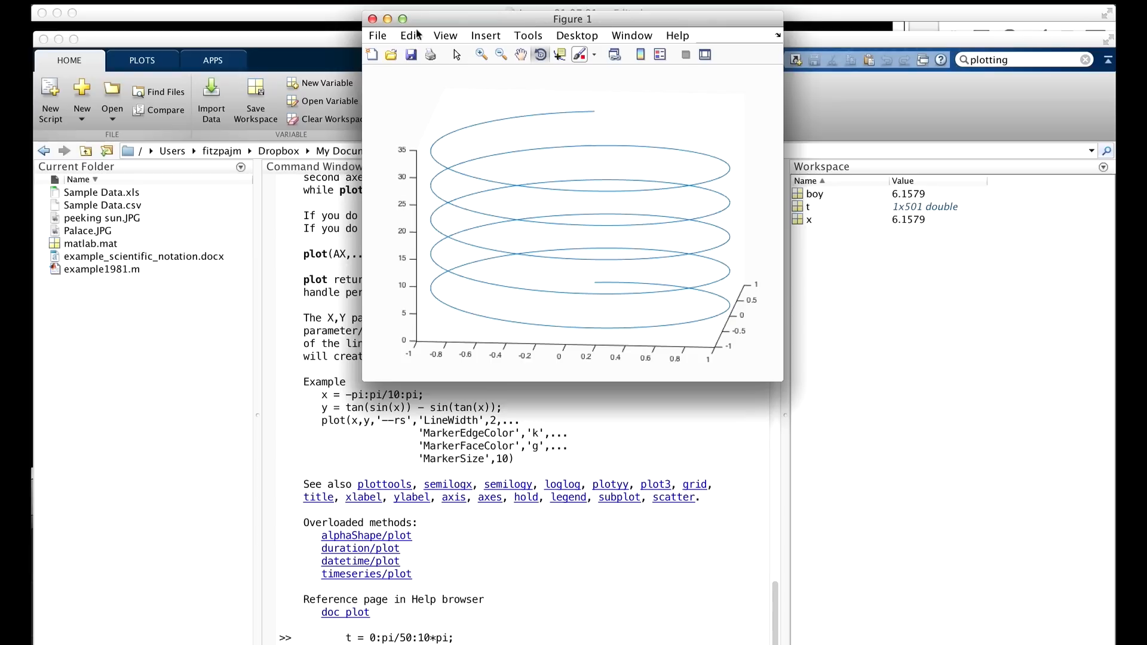
- Return to the main window and clear the workspace variables
click(373, 18)
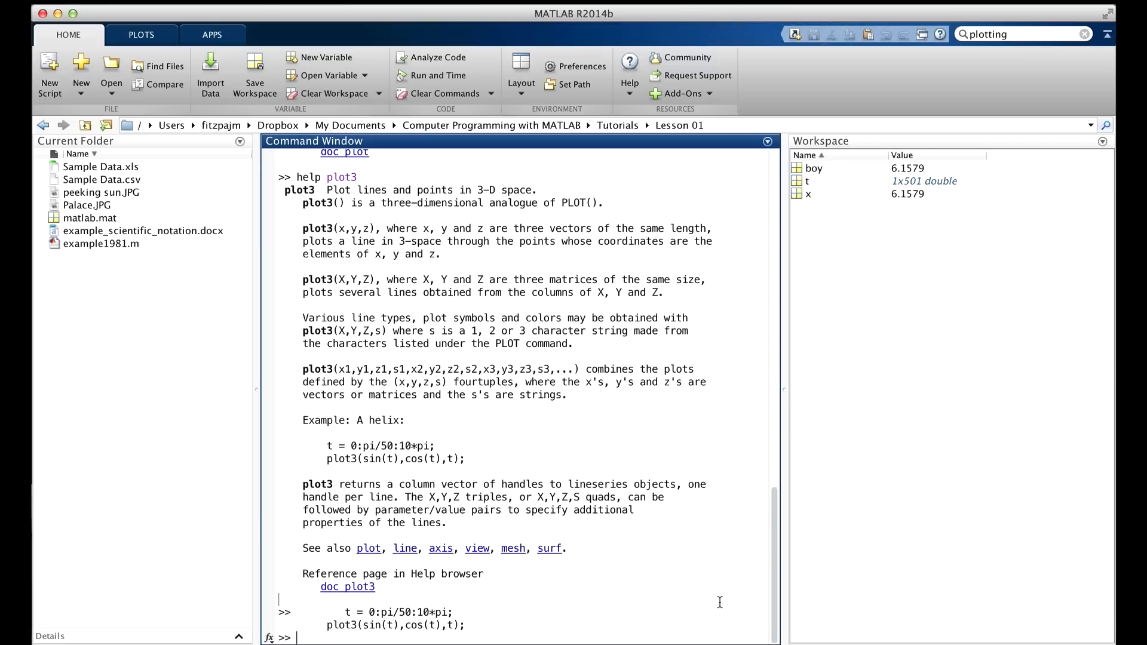
text(clear)
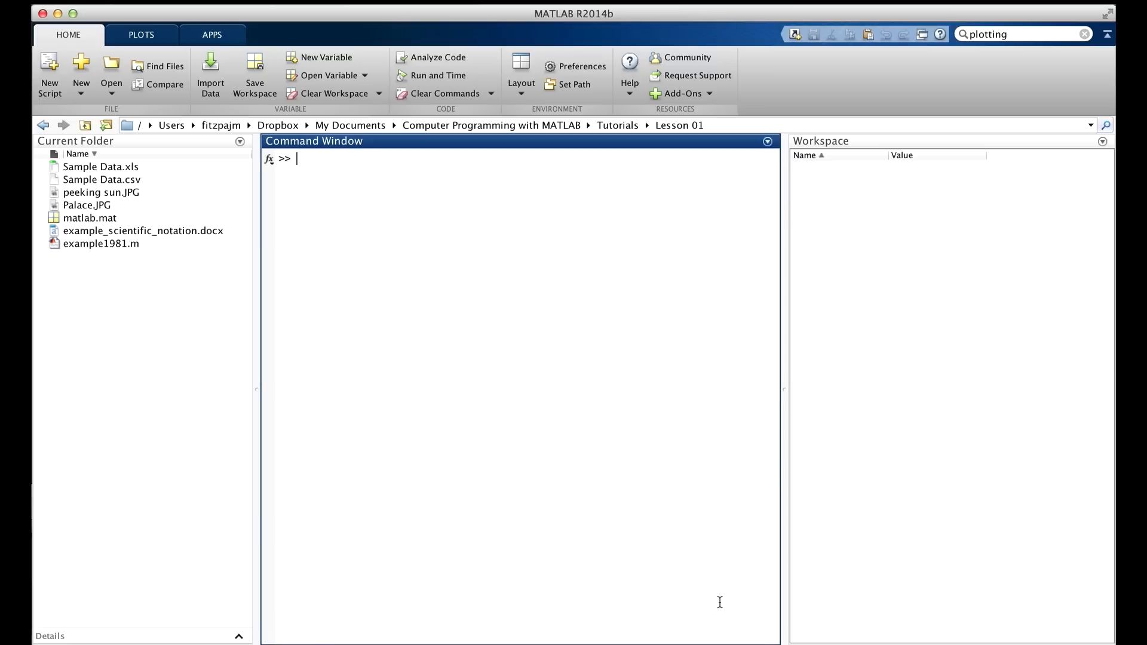
mouse_move(748, 594)
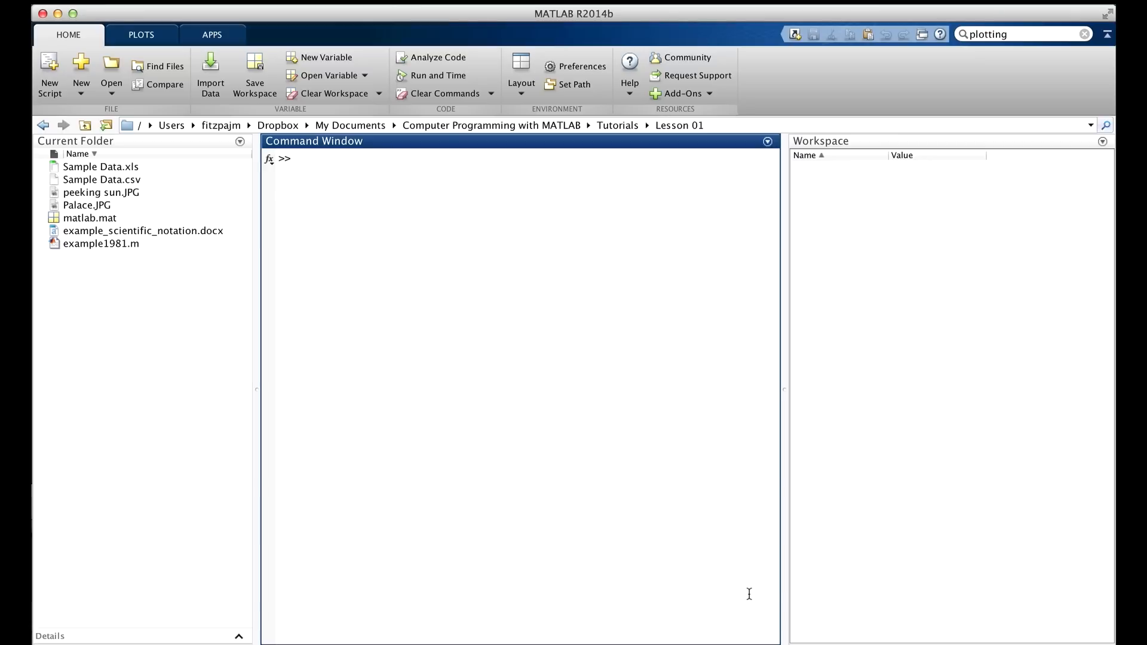
- Define x_coordinates [1,3,10] and y_coordinates [2,-4.2,12.3] and plot them as a 2-D line
text(x)
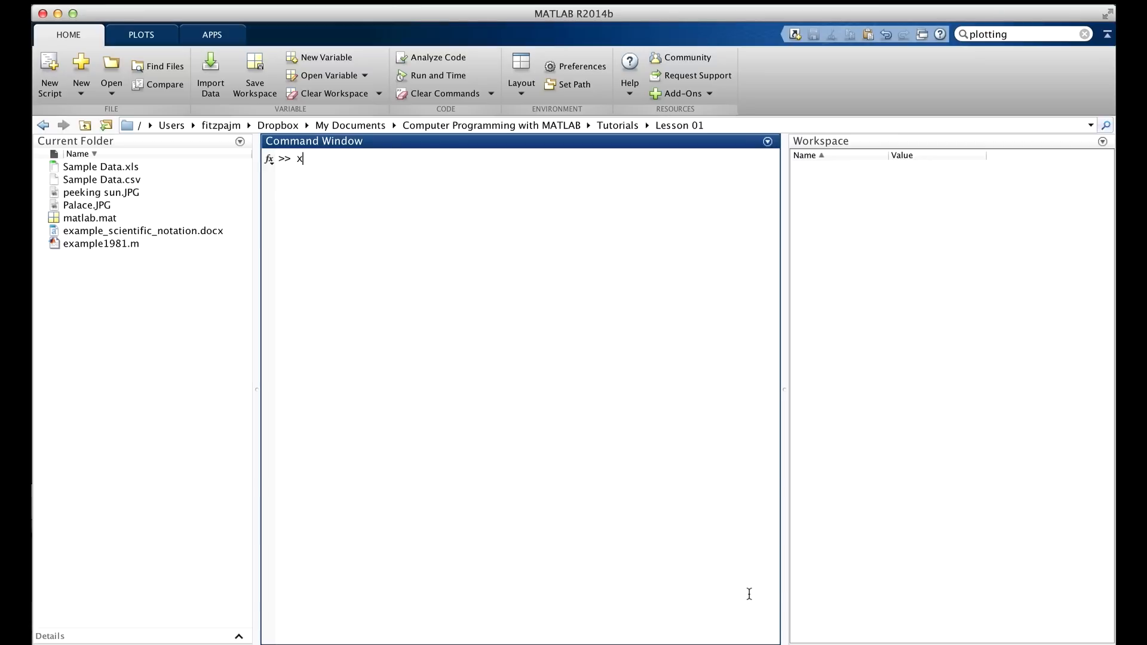
text(_coordinates = [1, 3, 10];)
text(y_coordinates = [)
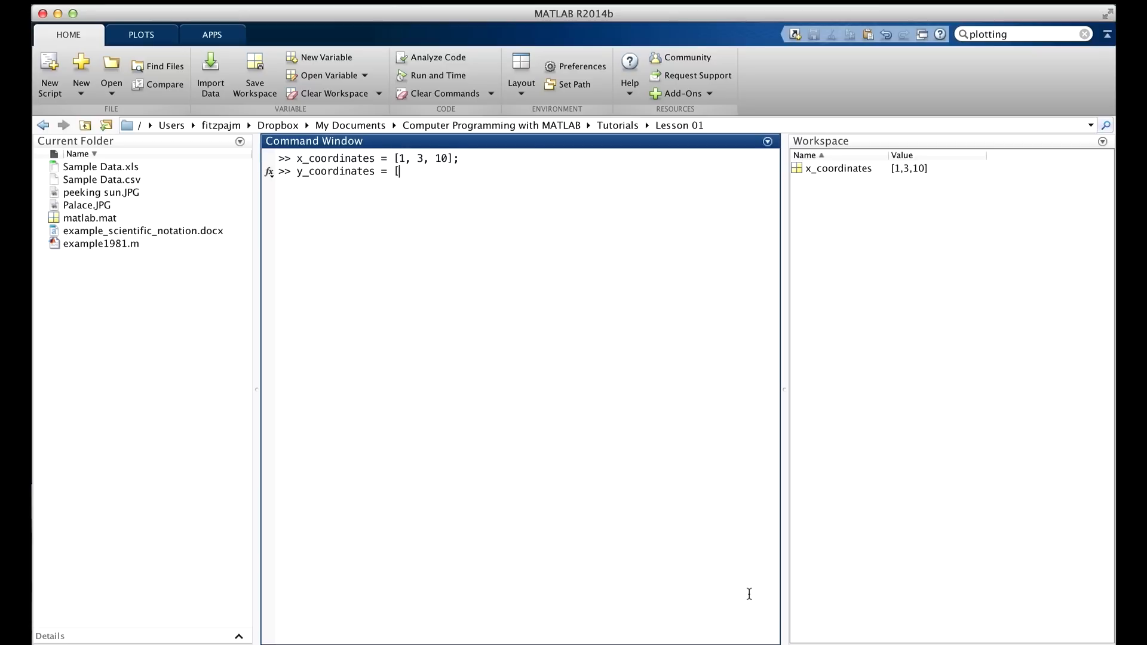
text(2, -4.2, 12.3];)
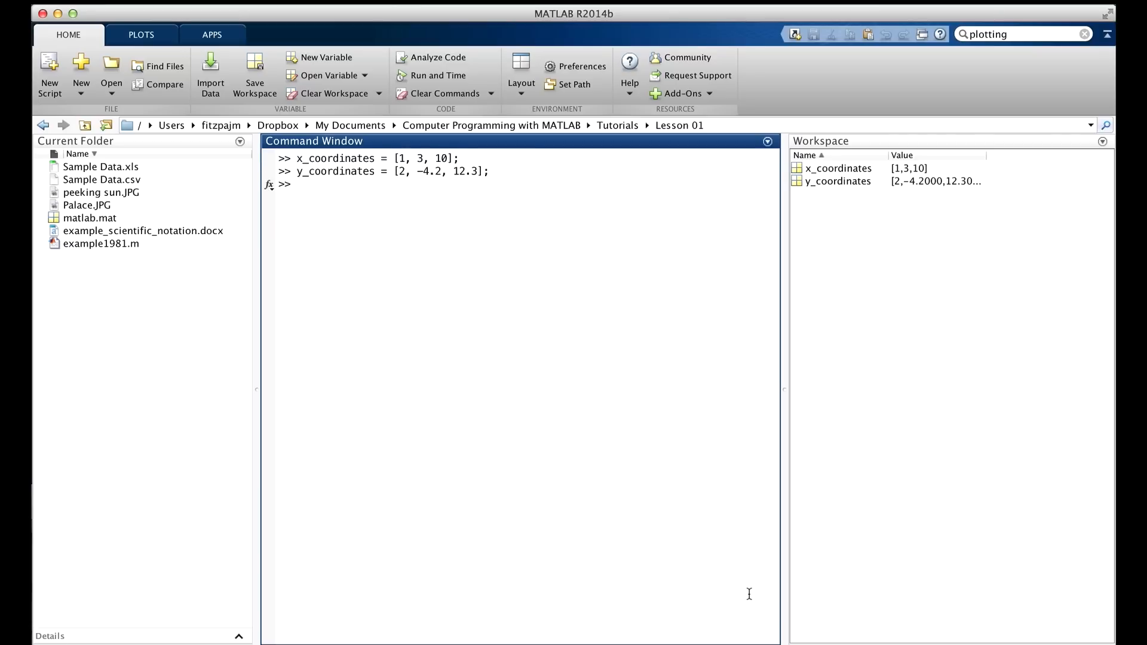
text(plot()
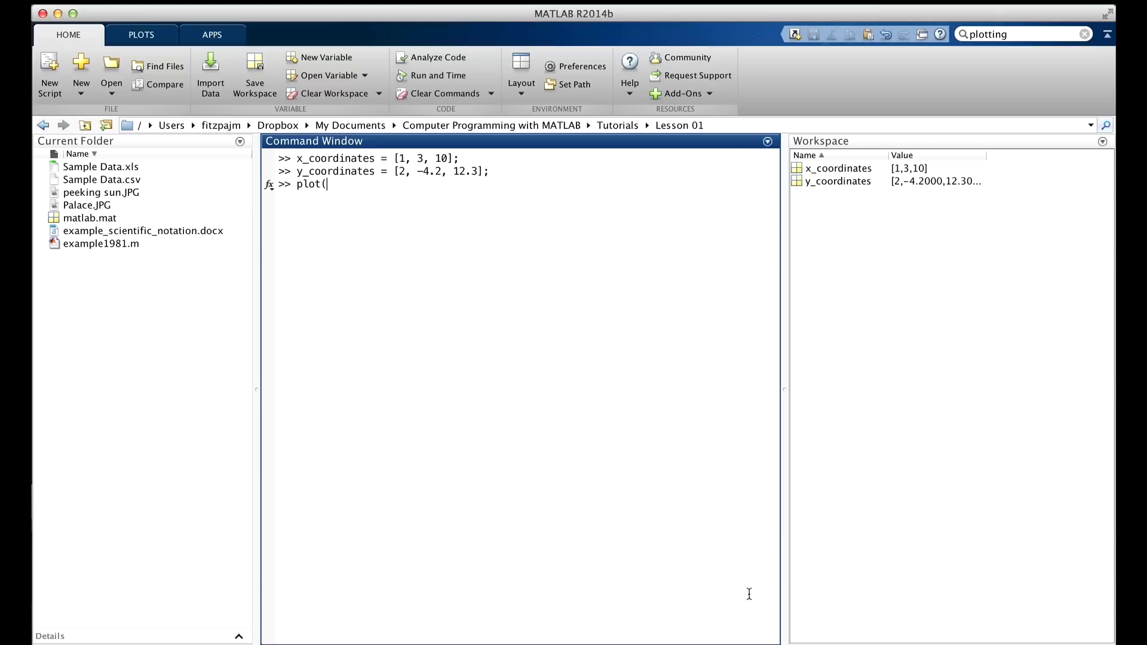
text(x_coordinates,y_coor)
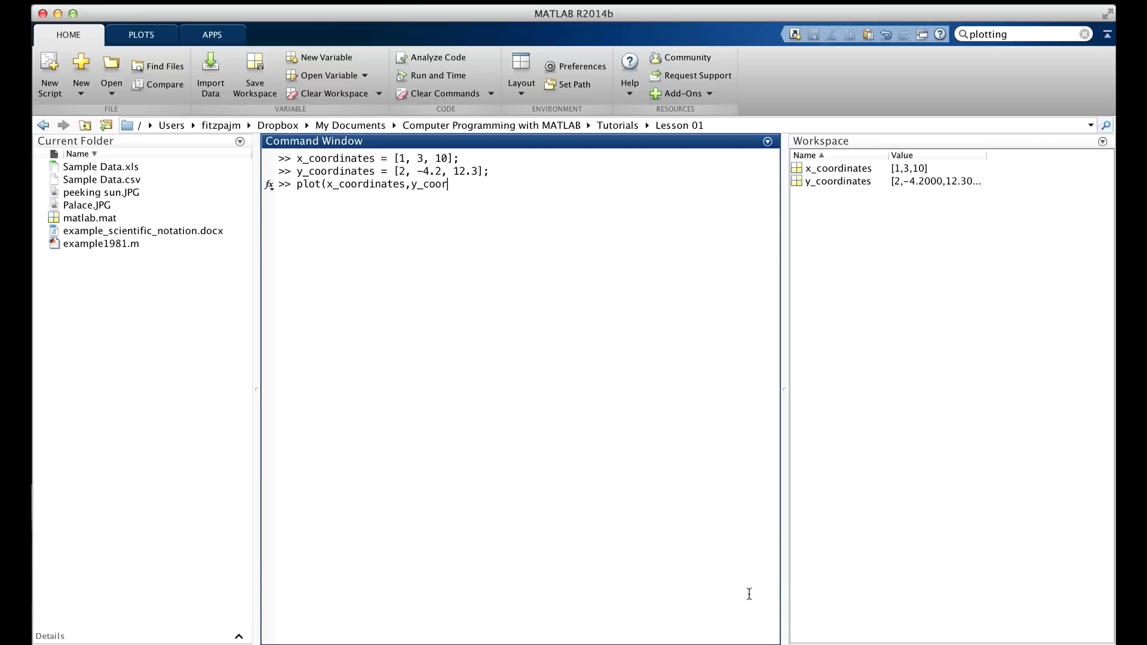
text(dinates);)
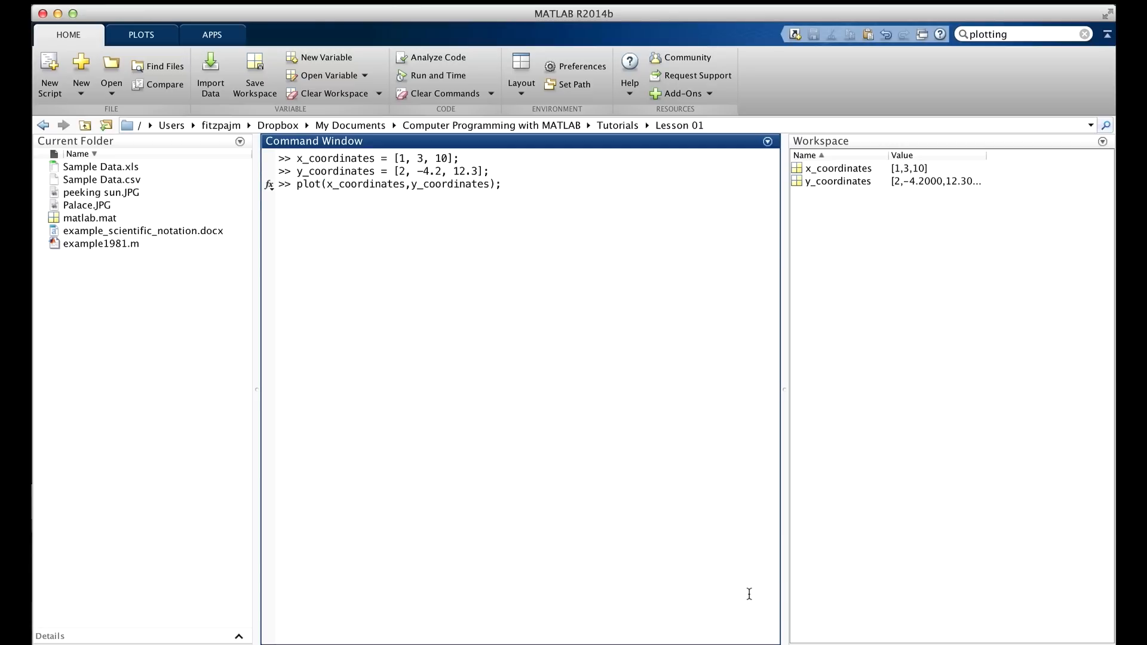
key(Return)
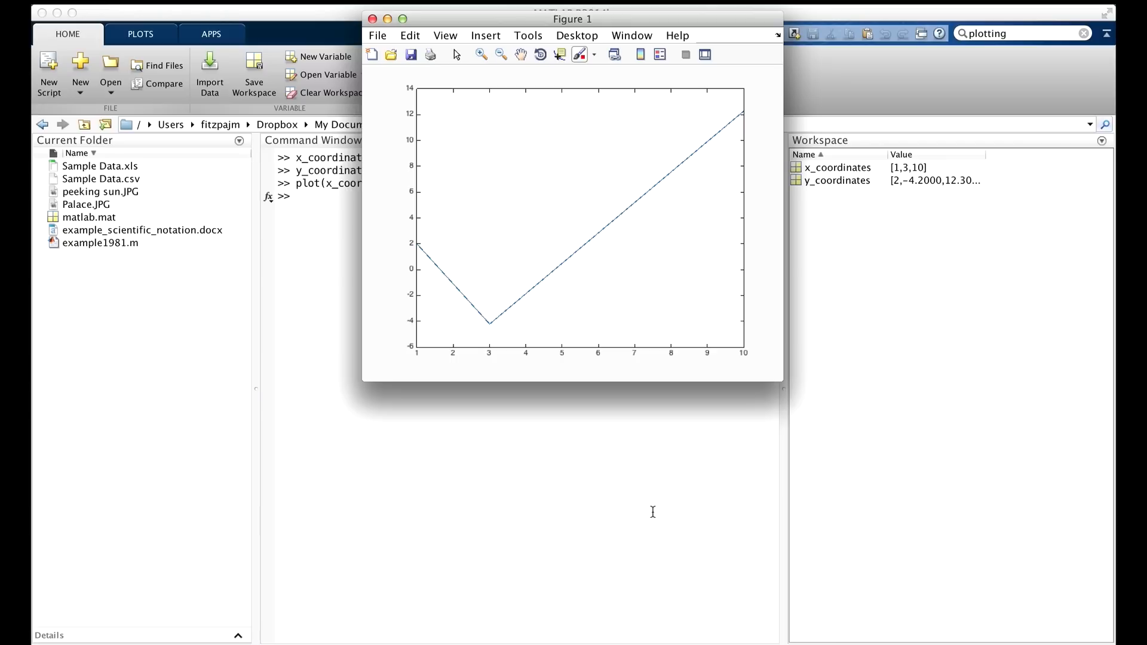
mouse_move(785, 31)
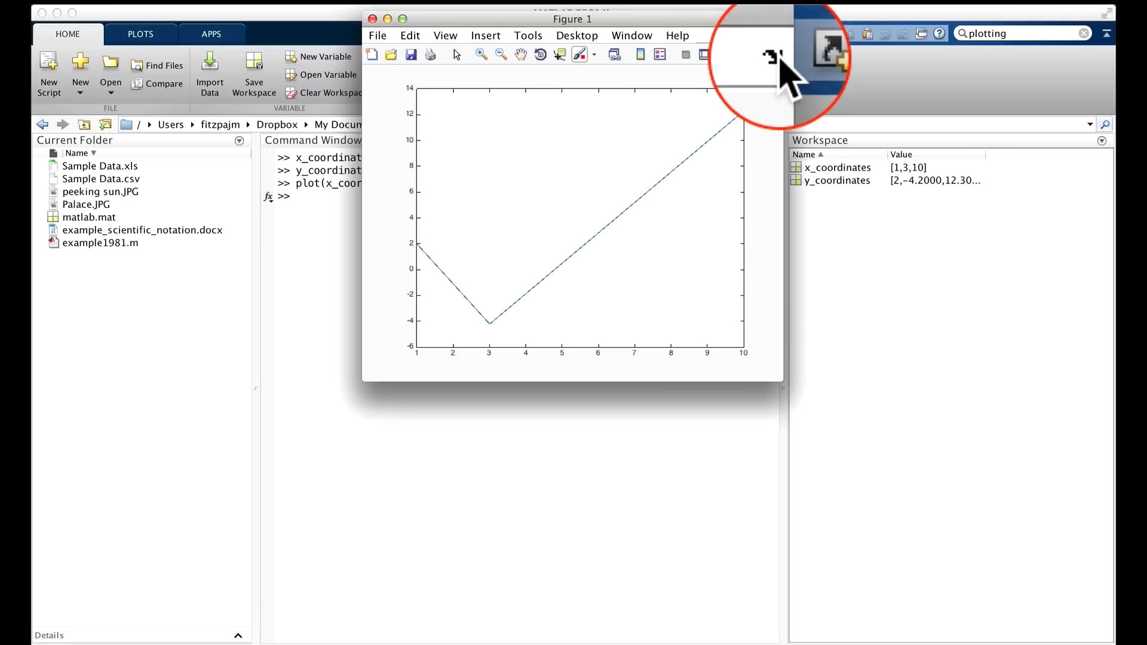
- Dock the Figure 1 line plot into the main MATLAB window
click(771, 53)
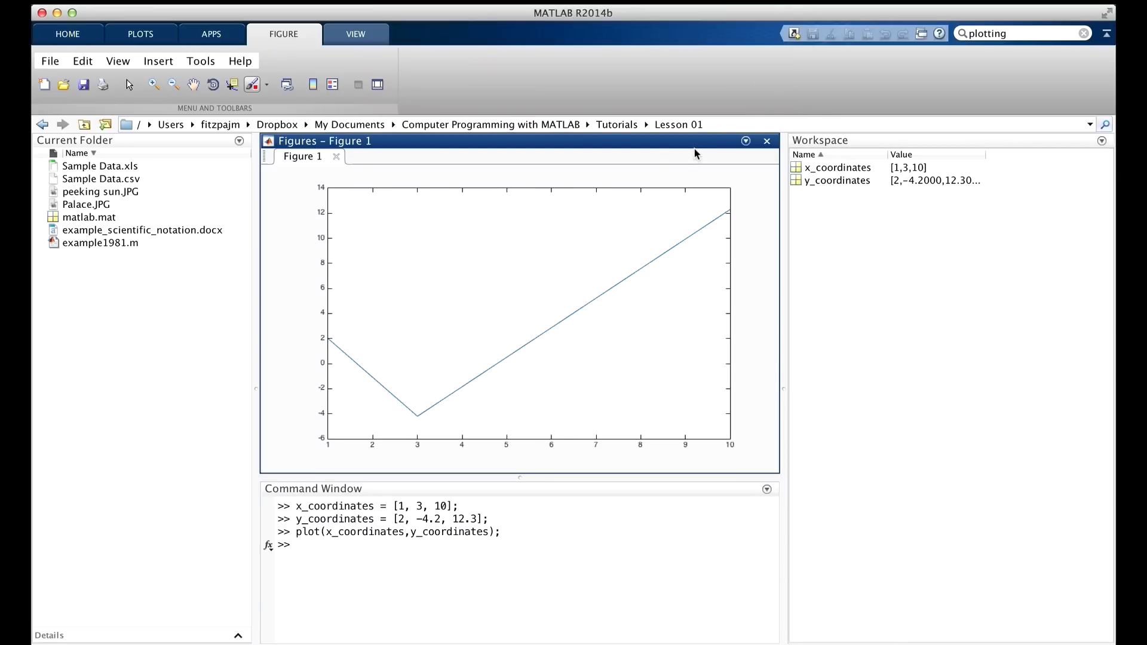
mouse_move(665, 225)
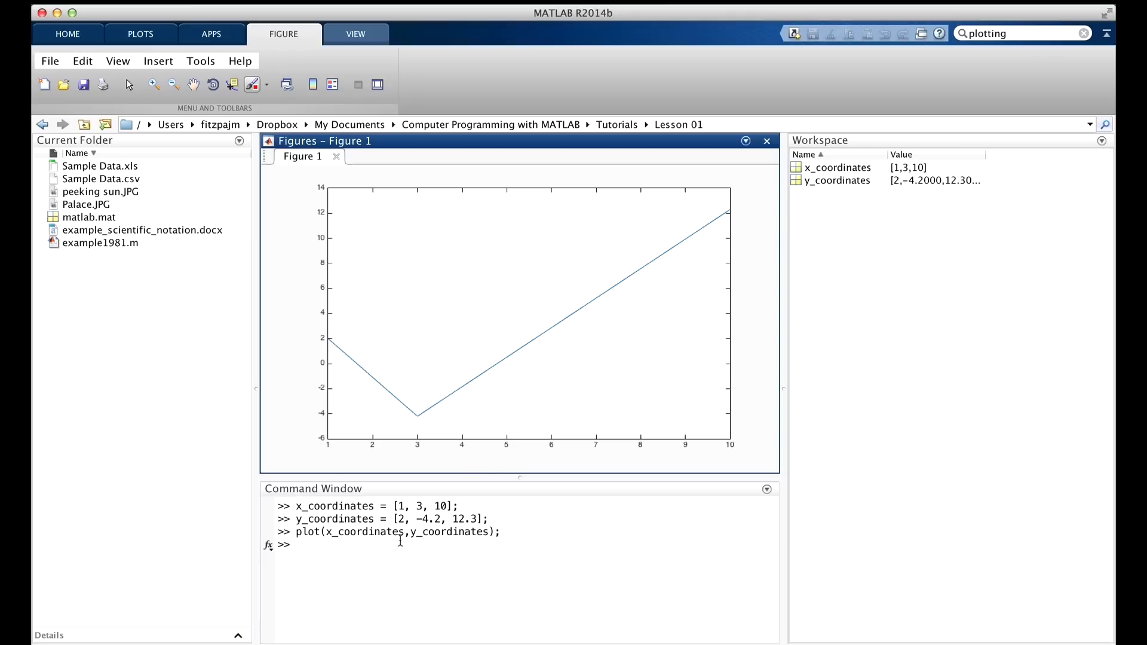
mouse_move(362, 545)
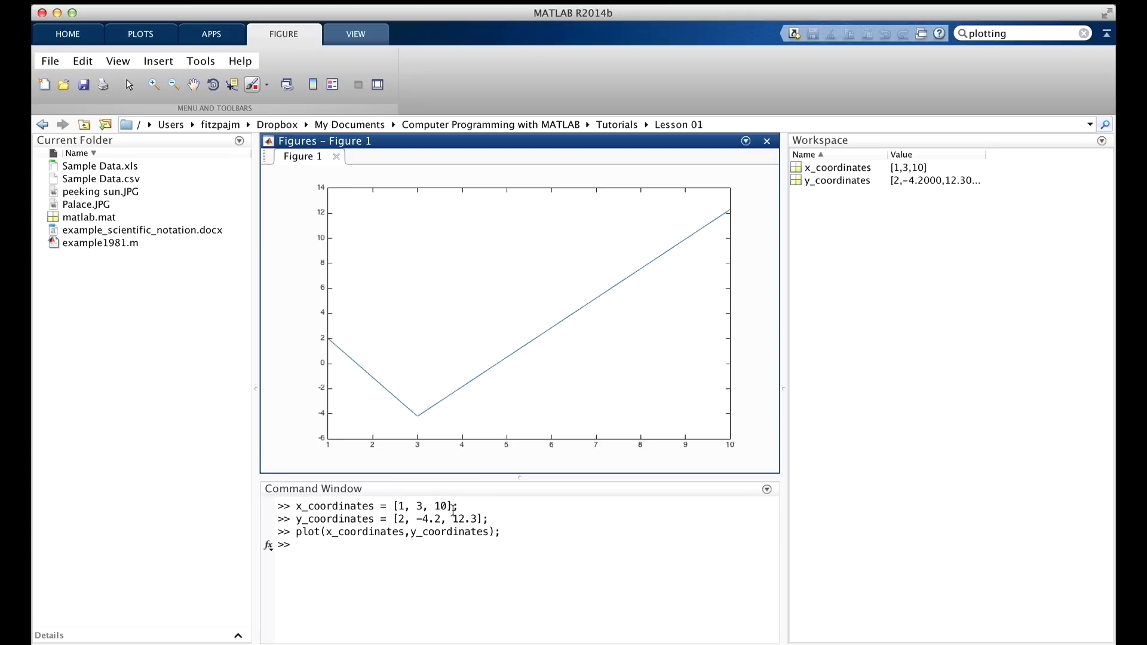
mouse_move(492, 399)
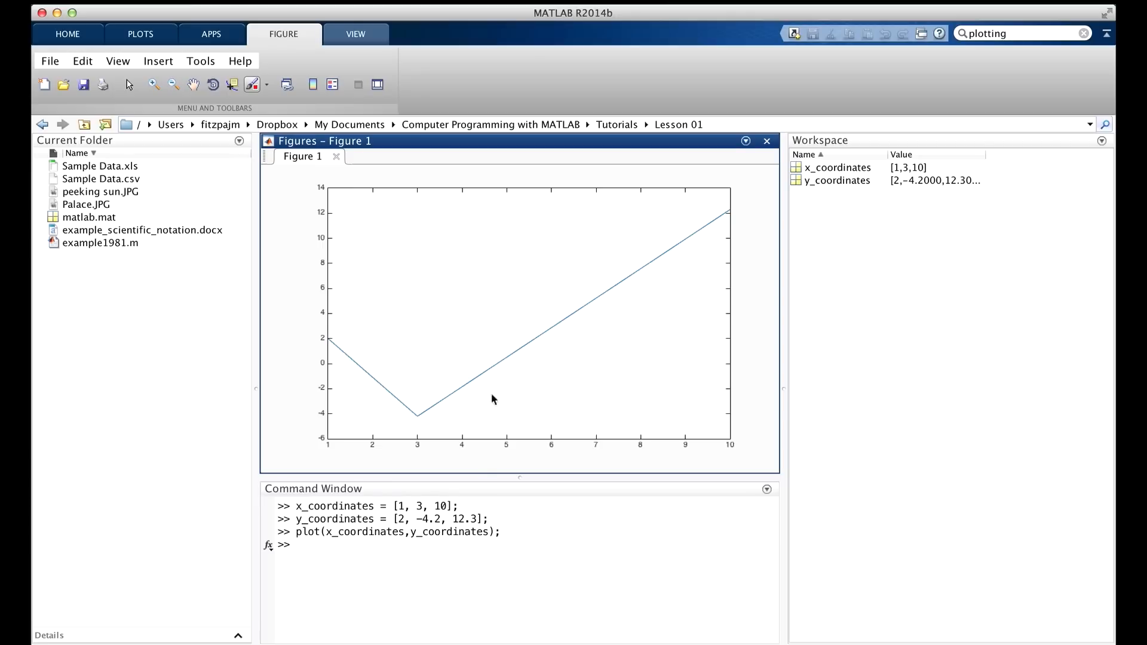
mouse_move(328, 345)
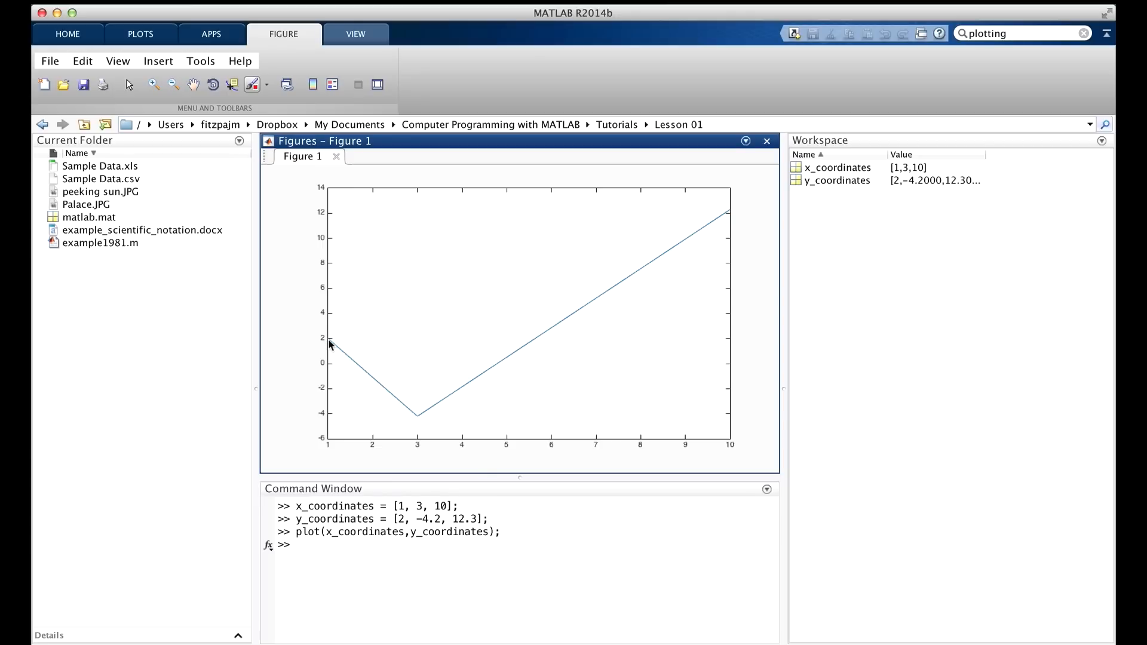
mouse_move(331, 367)
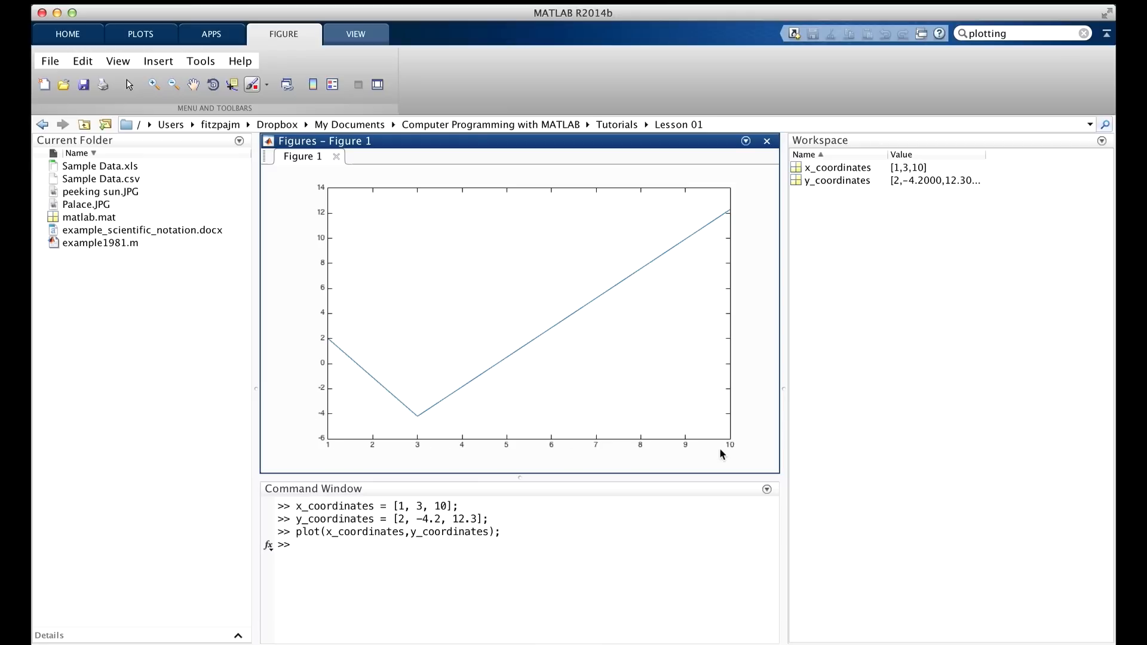
mouse_move(385, 462)
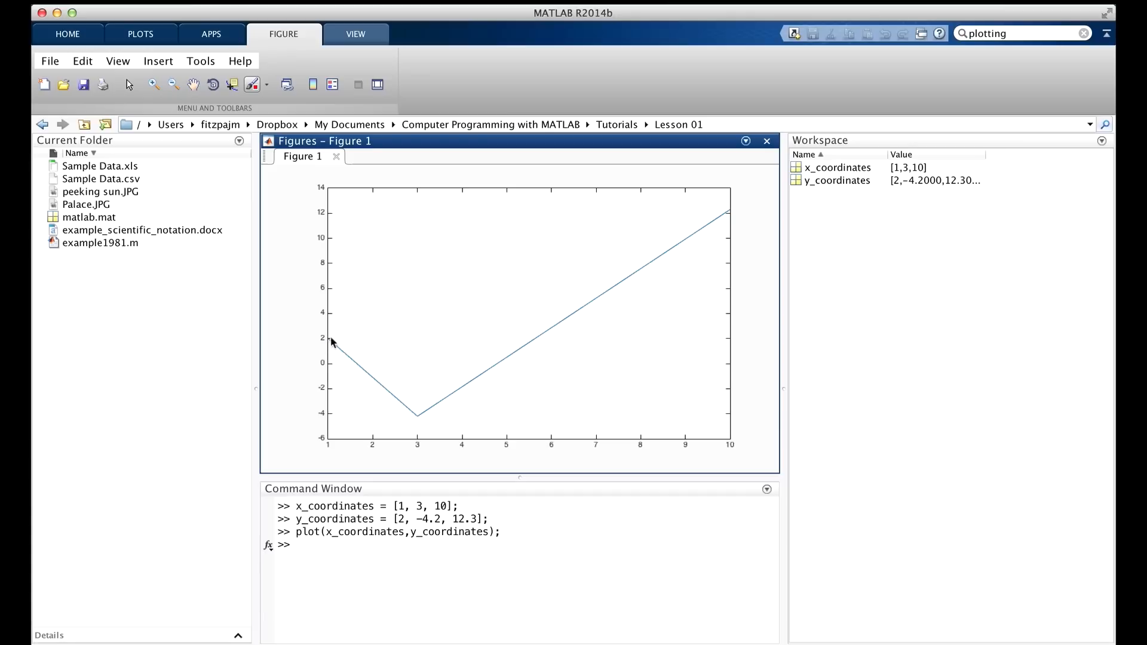
mouse_move(422, 421)
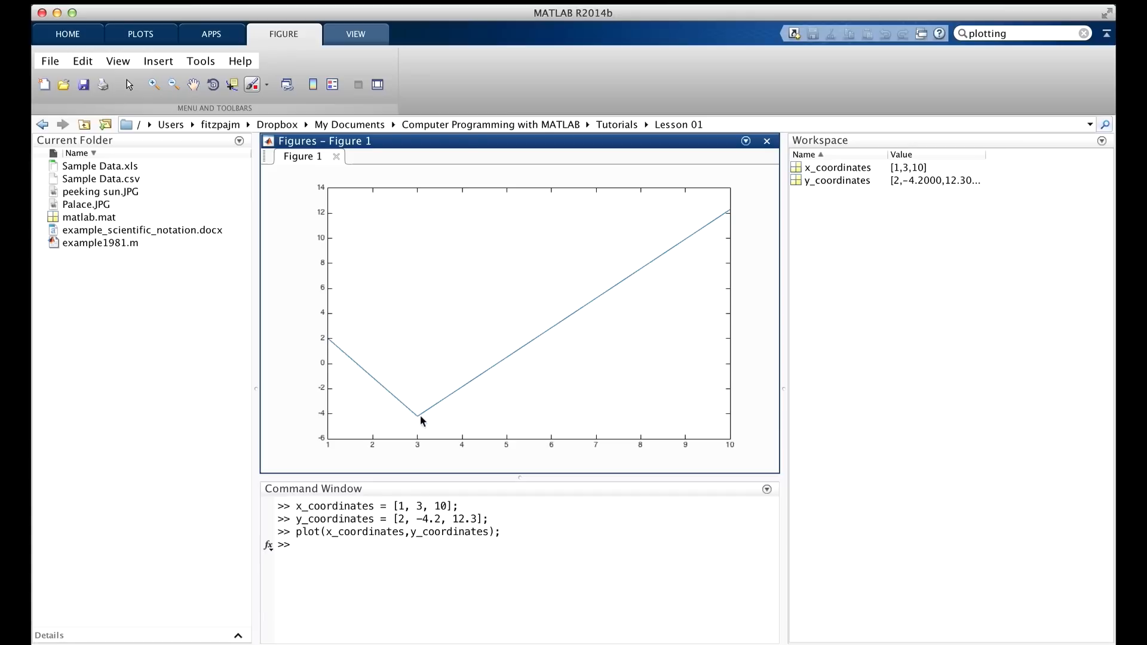
mouse_move(417, 457)
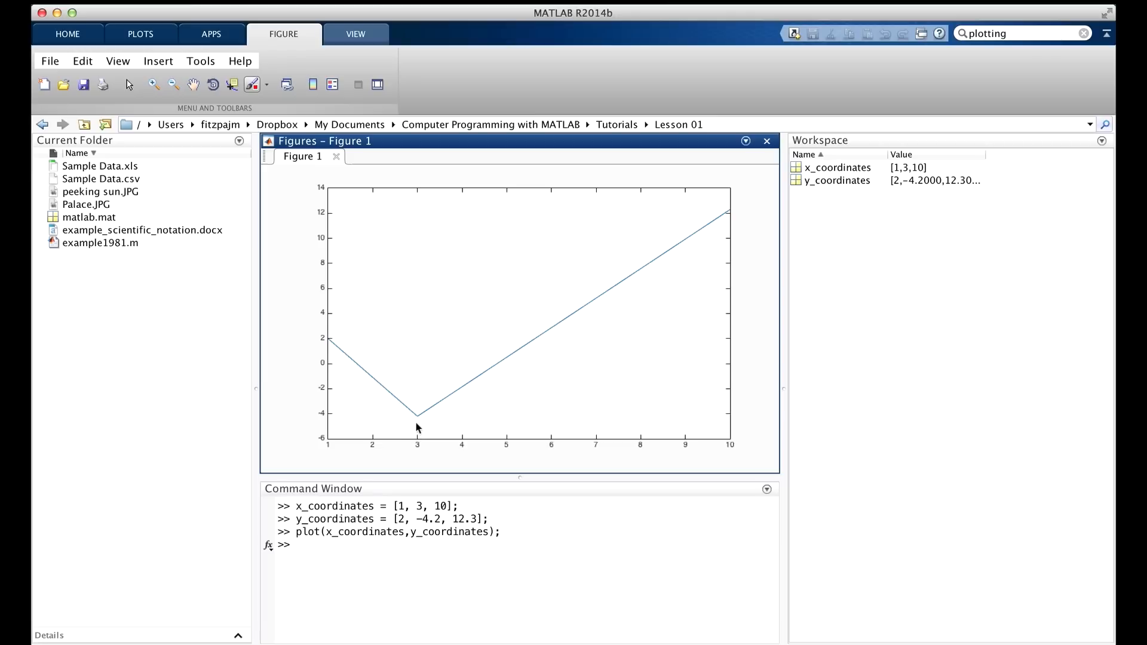
mouse_move(393, 423)
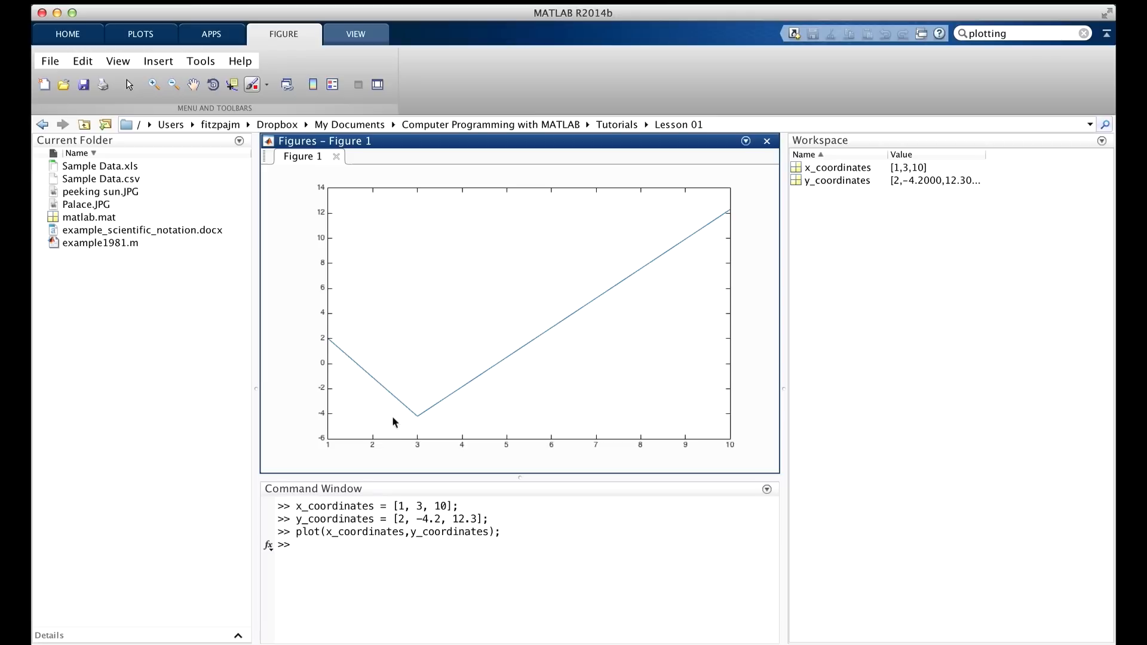
mouse_move(418, 418)
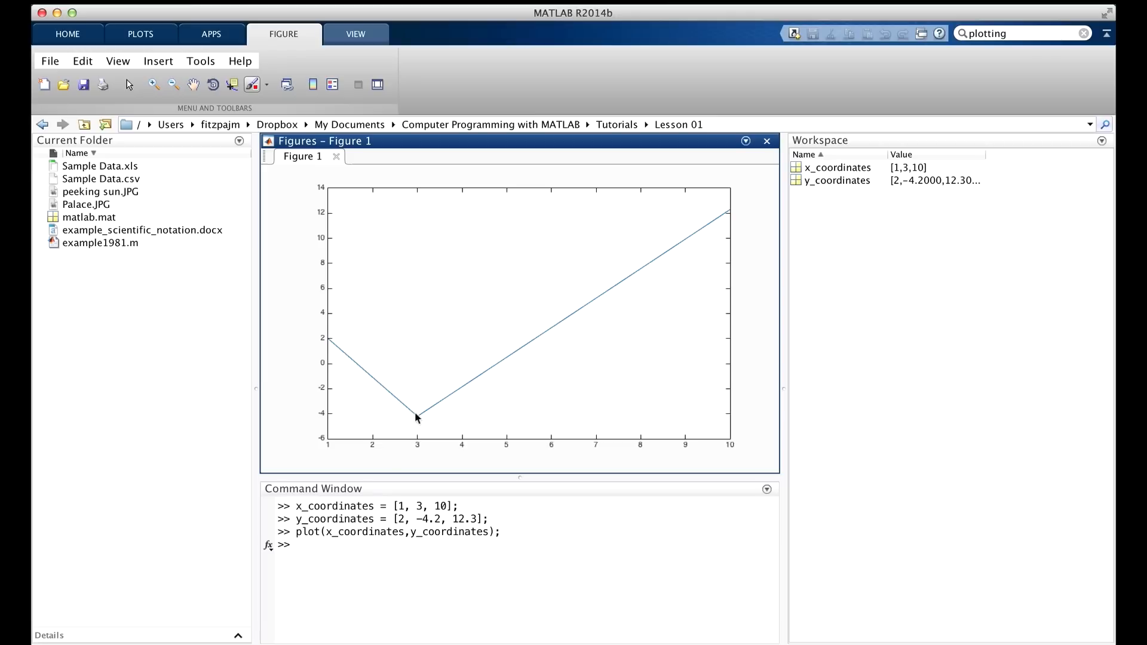
mouse_move(667, 291)
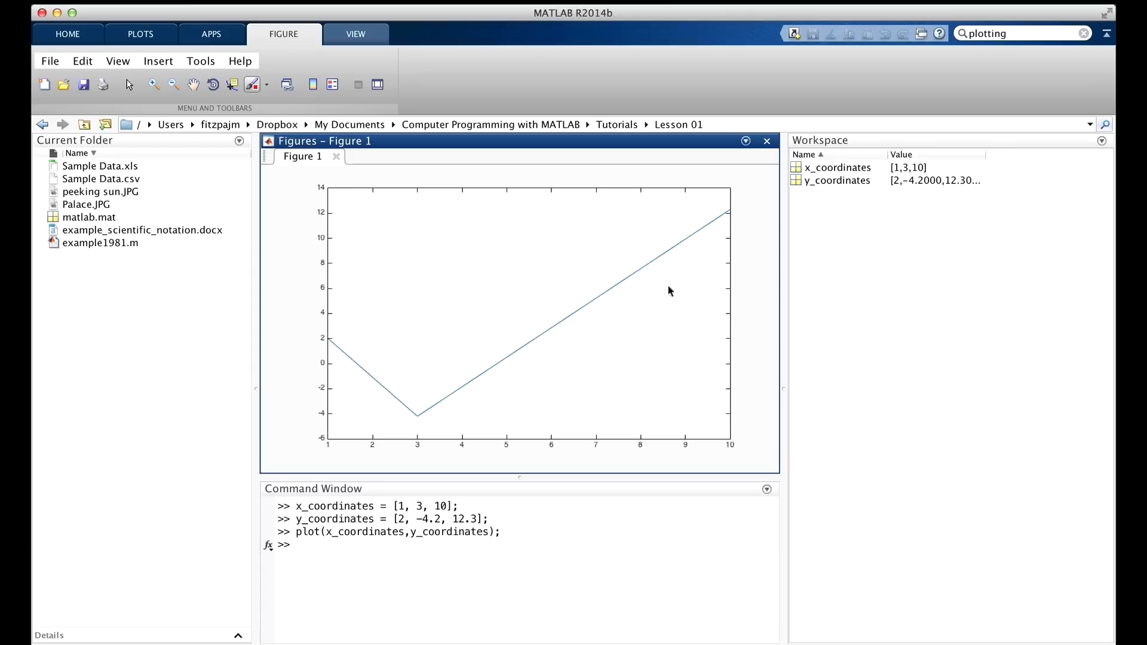
mouse_move(732, 216)
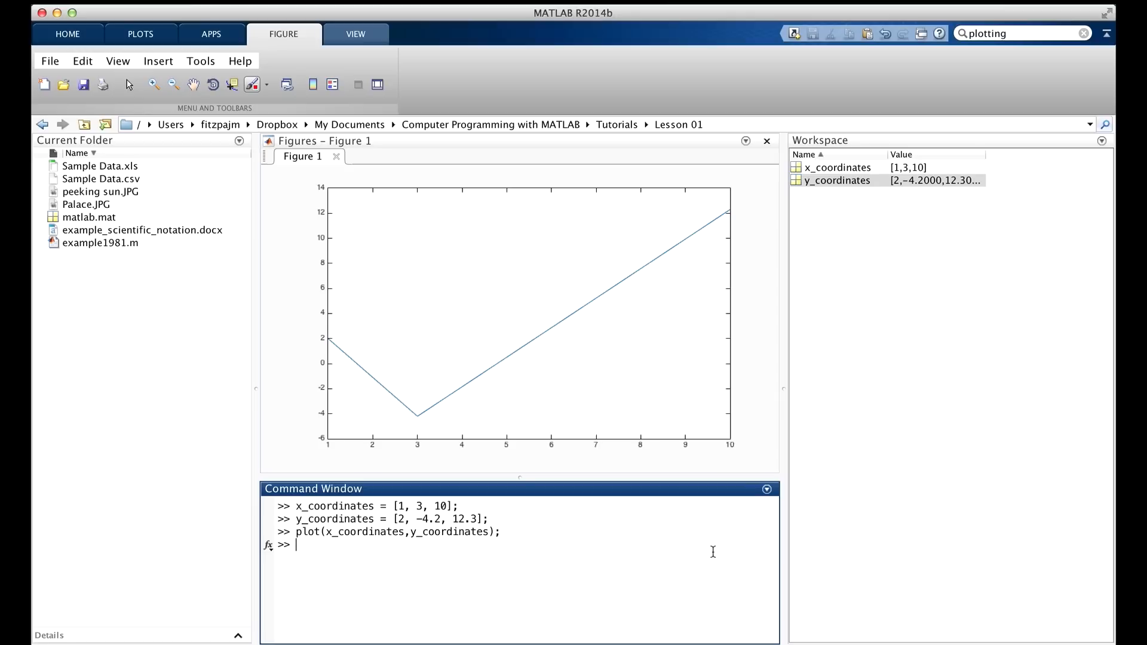
- Compute length(x_coordinates), returning ans = 3
text(length(x_coordinates)
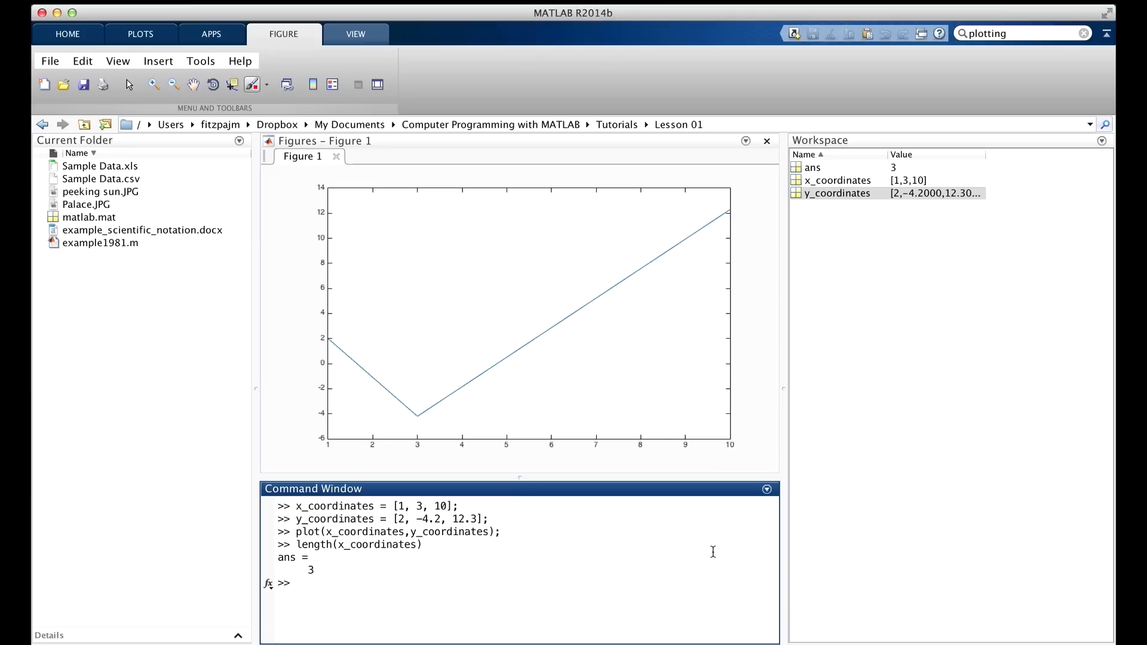
mouse_move(661, 586)
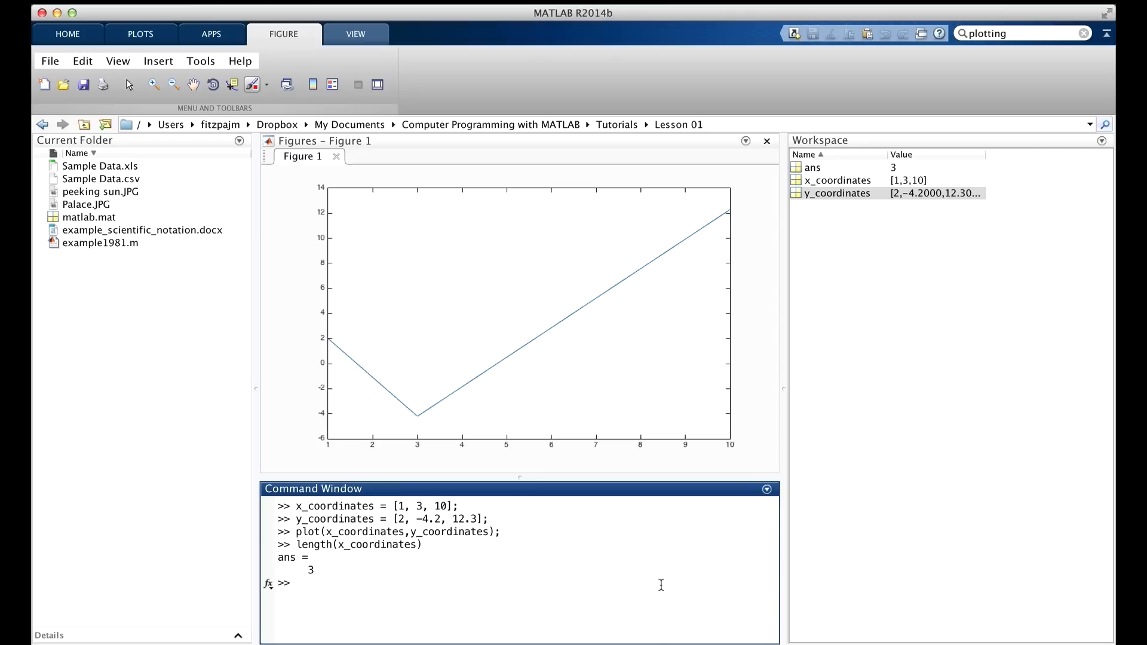
mouse_move(476, 381)
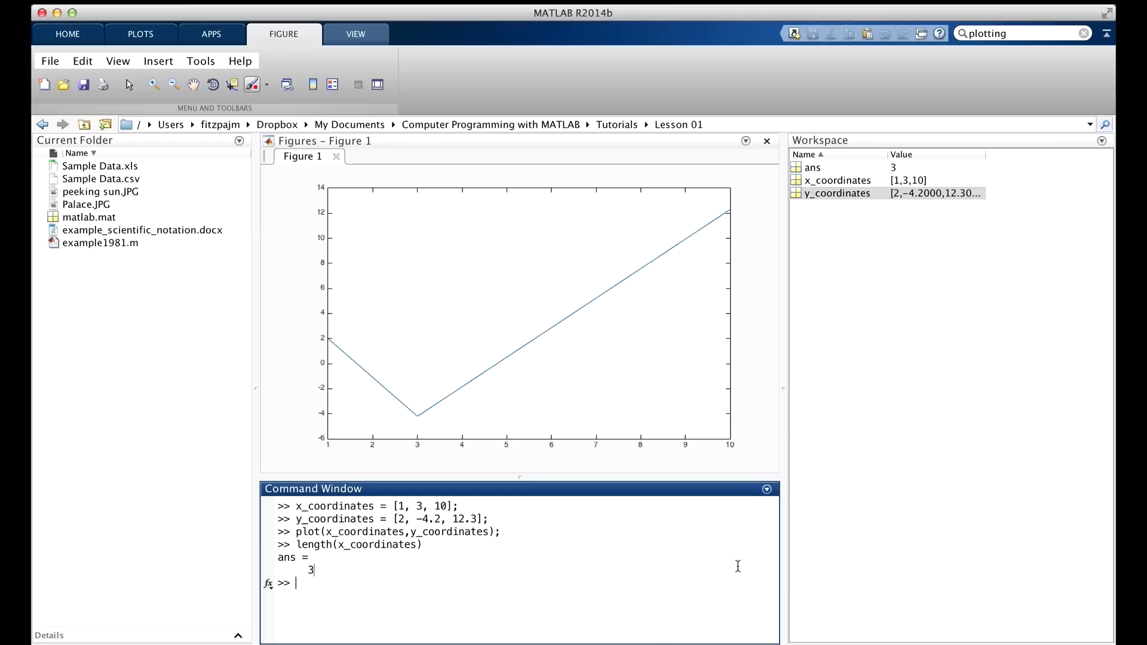
- Write plot(x_coordinates,y_coordinates,'*') at the prompt without running it
text(plot)
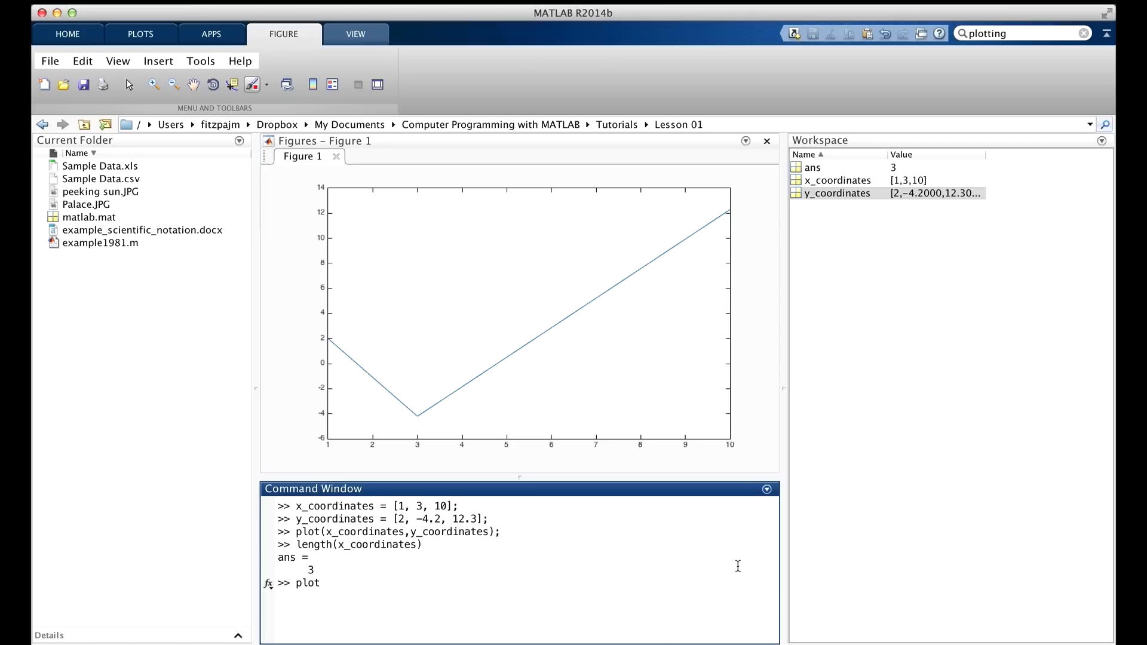
text(()
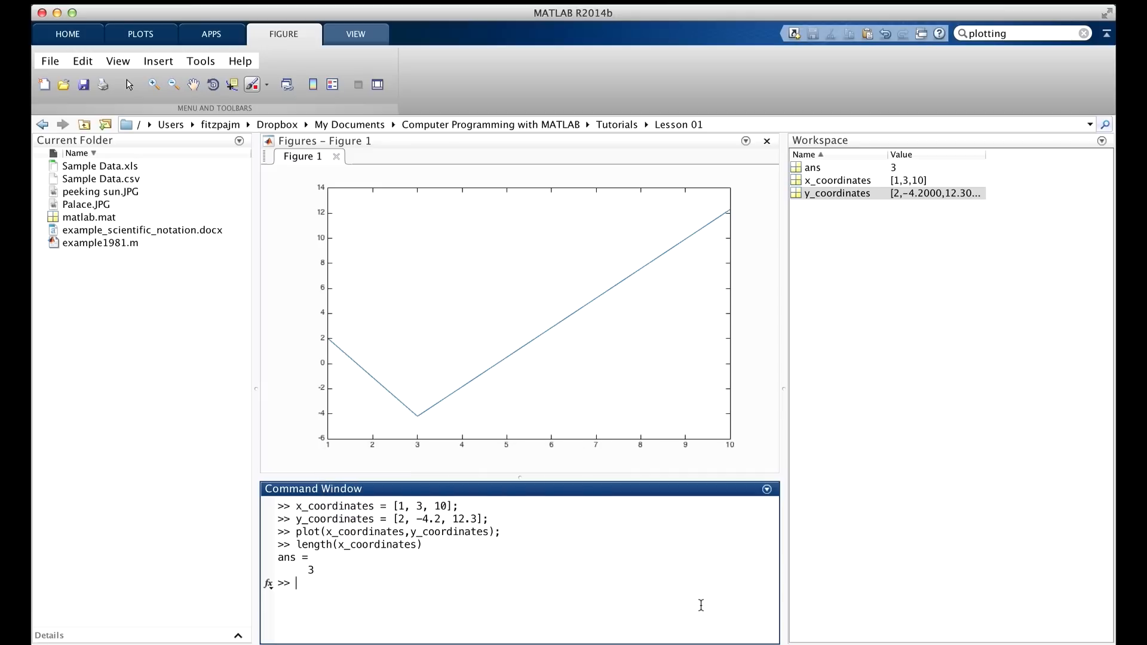
text(plot(x_coordinates)
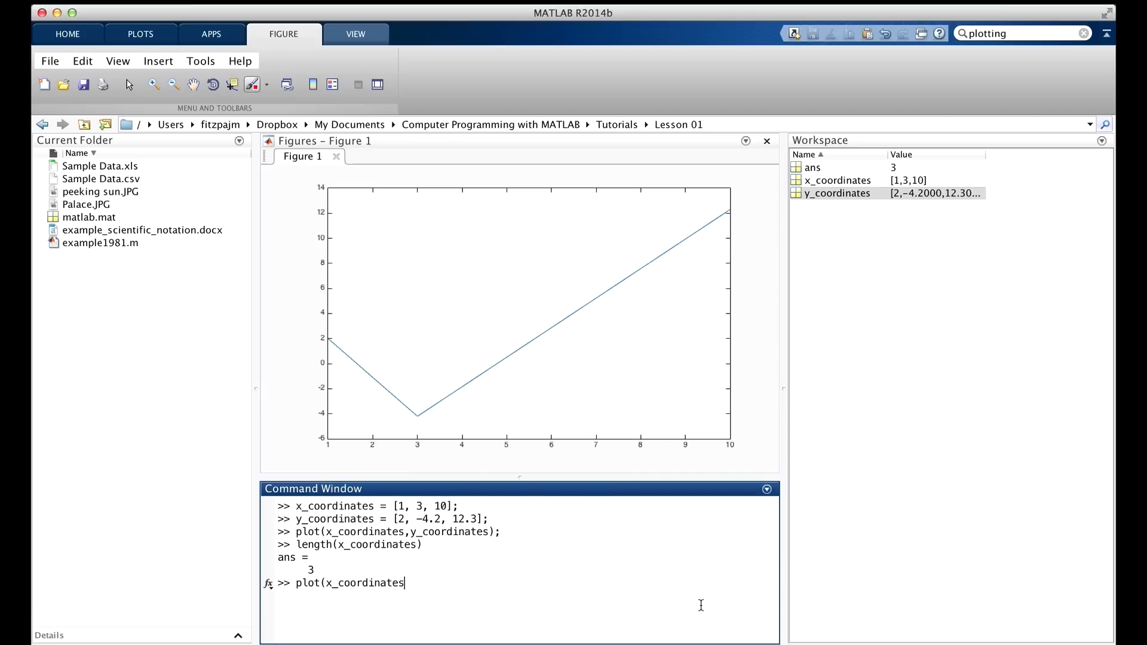
text(,y_coordinates,')
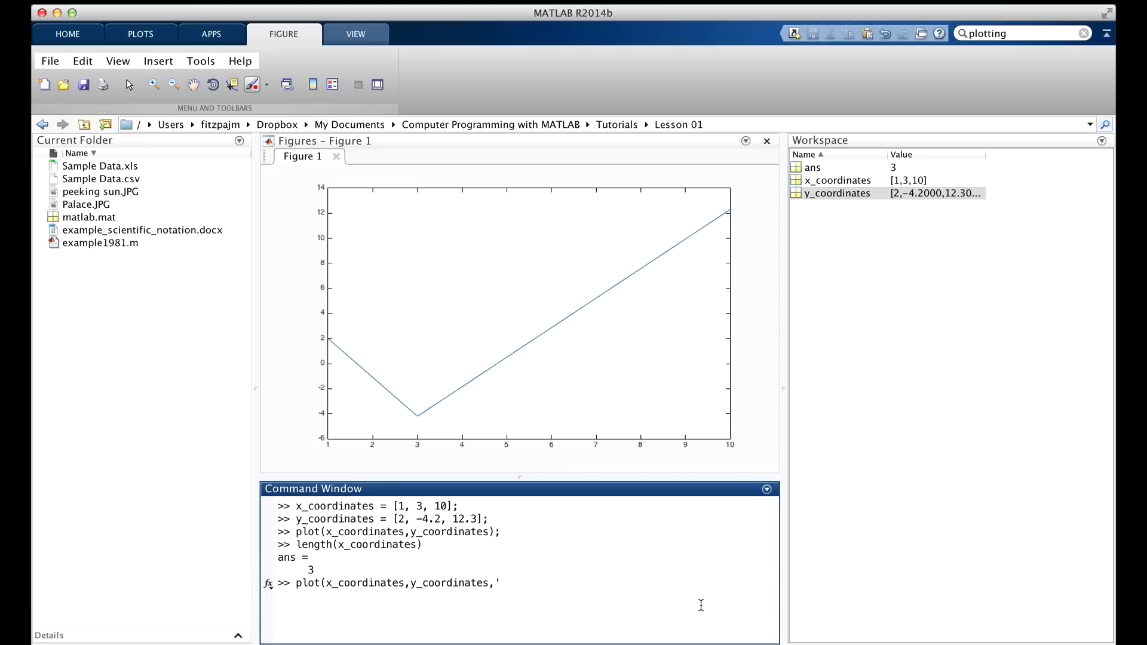
text(*'))
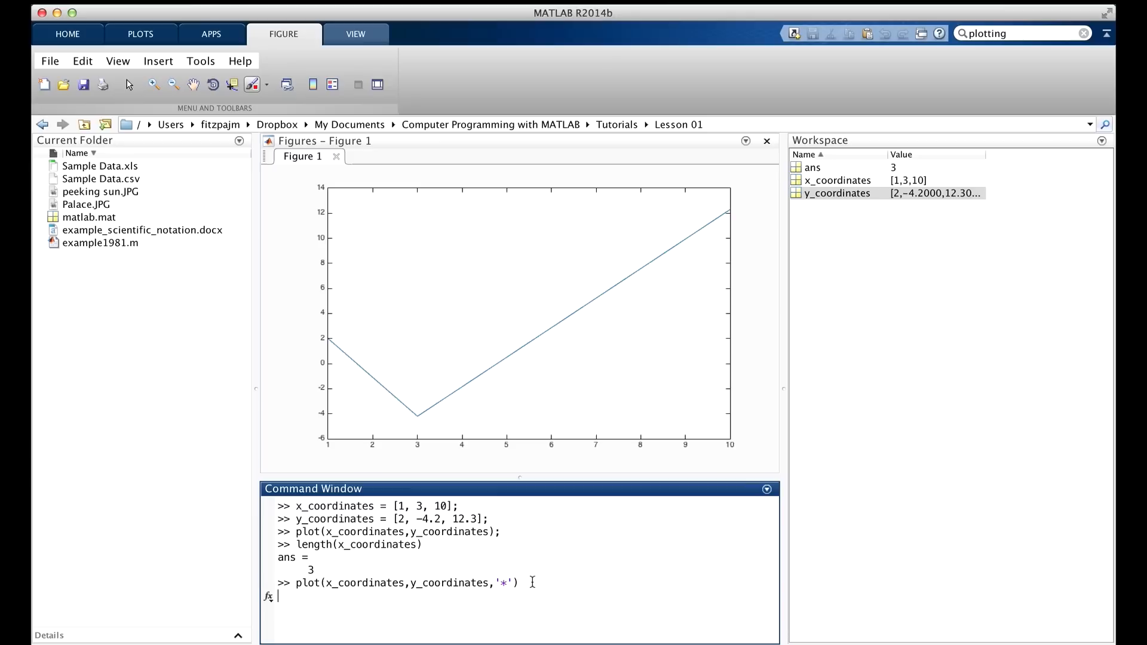
- Run the '*' plot so Figure 1 shows only three star markers
key(enter)
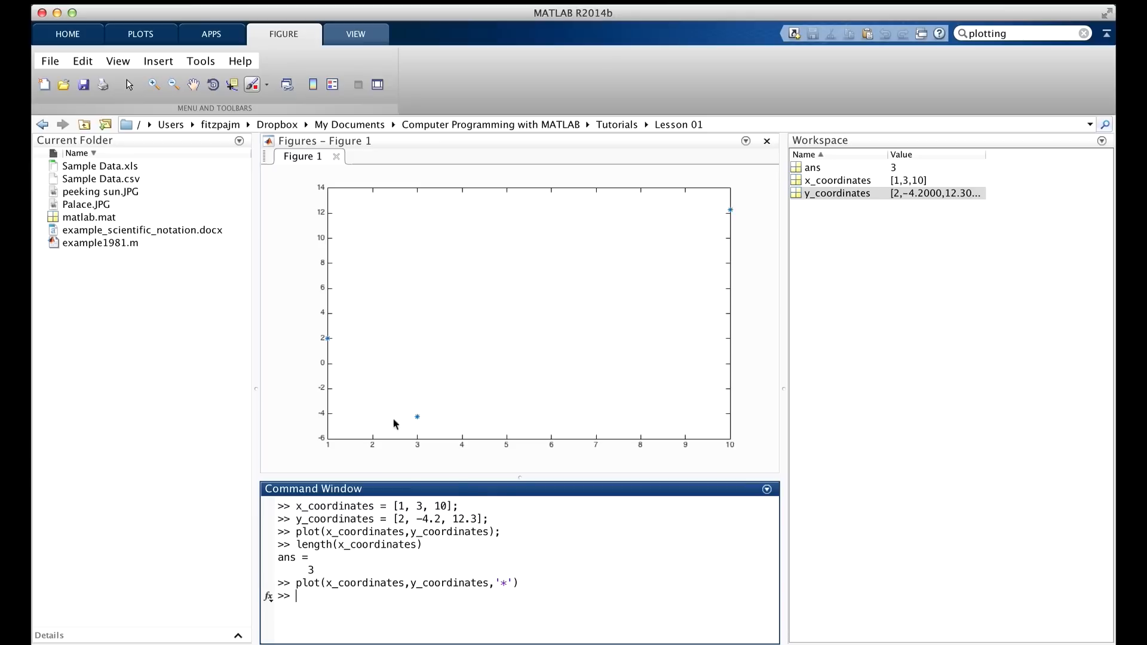
mouse_move(330, 345)
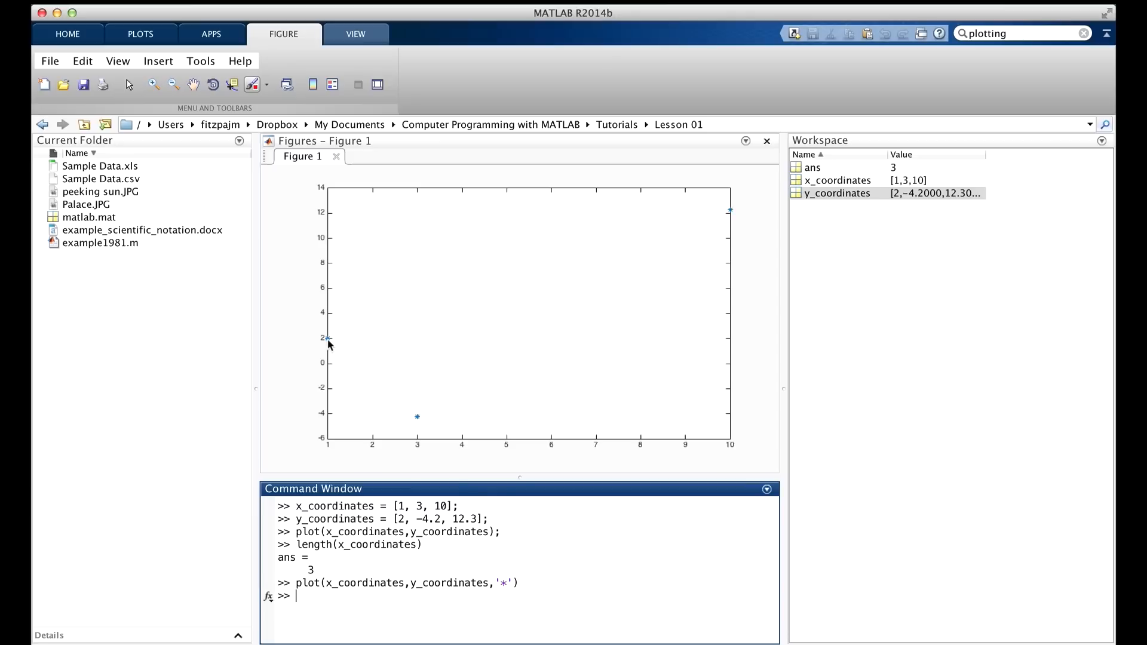
mouse_move(419, 428)
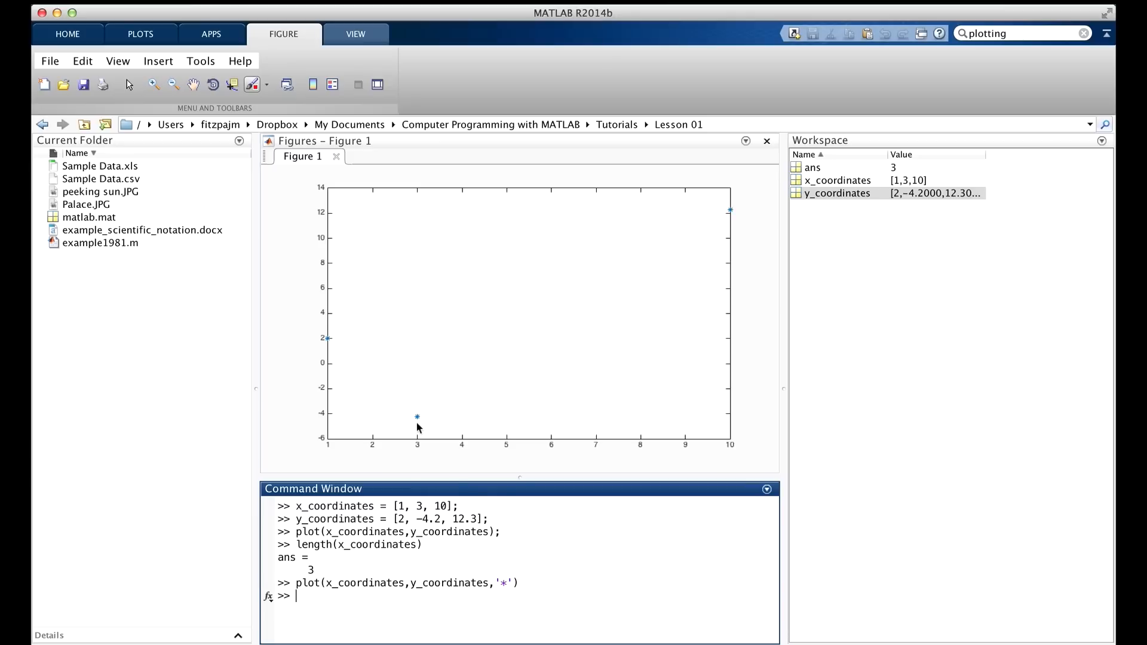
mouse_move(731, 214)
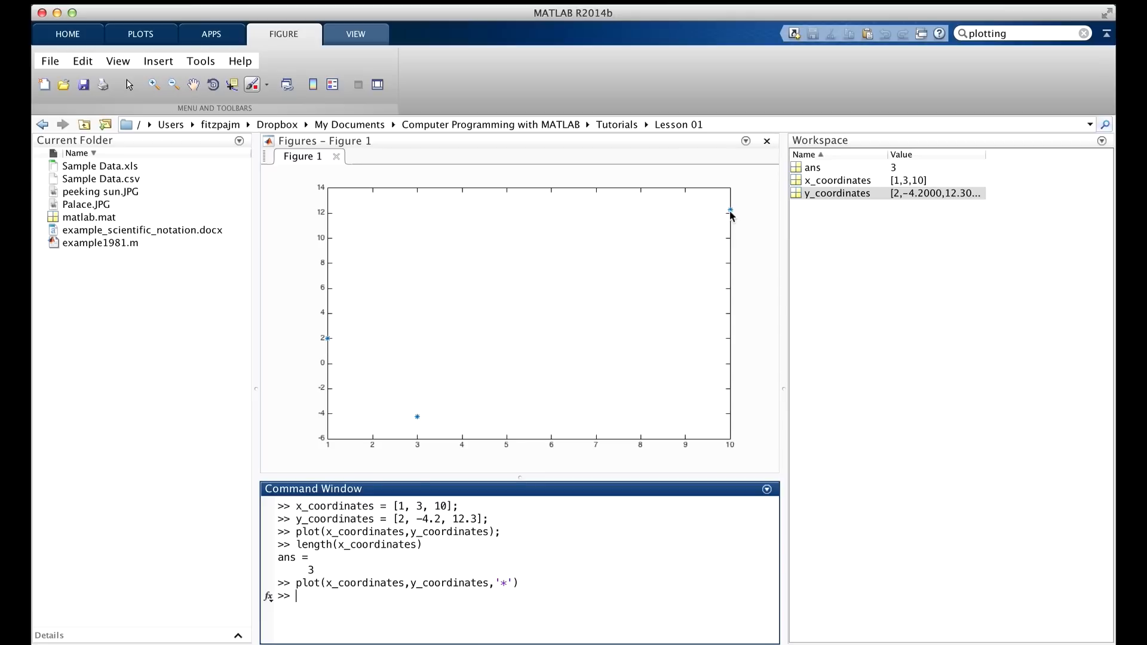
mouse_move(501, 604)
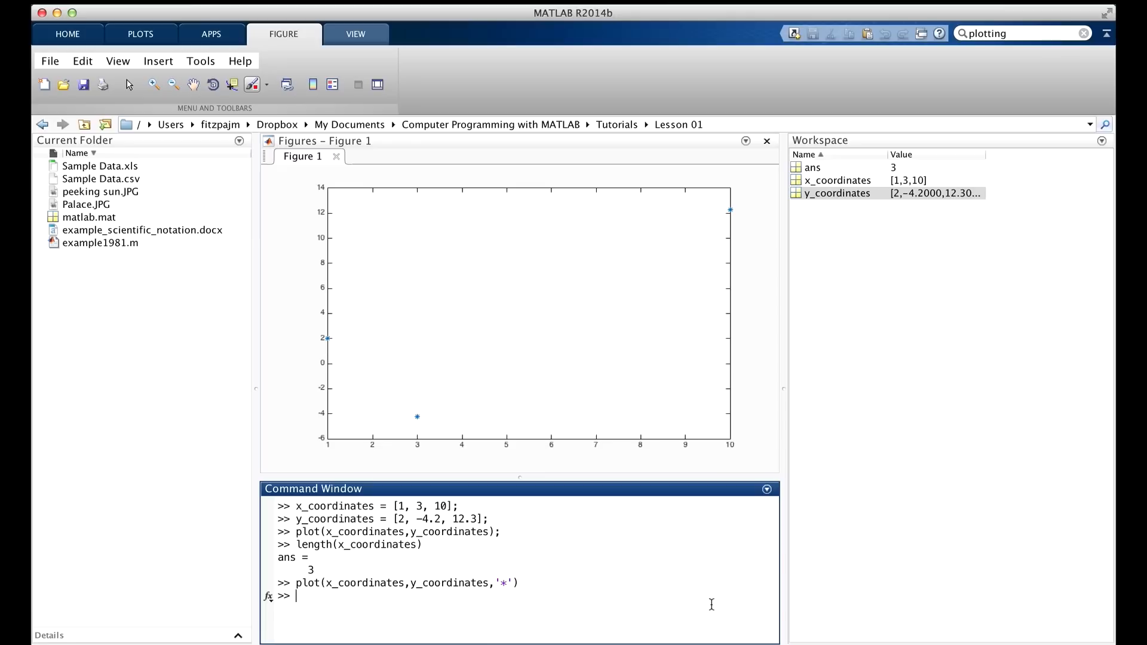
mouse_move(699, 628)
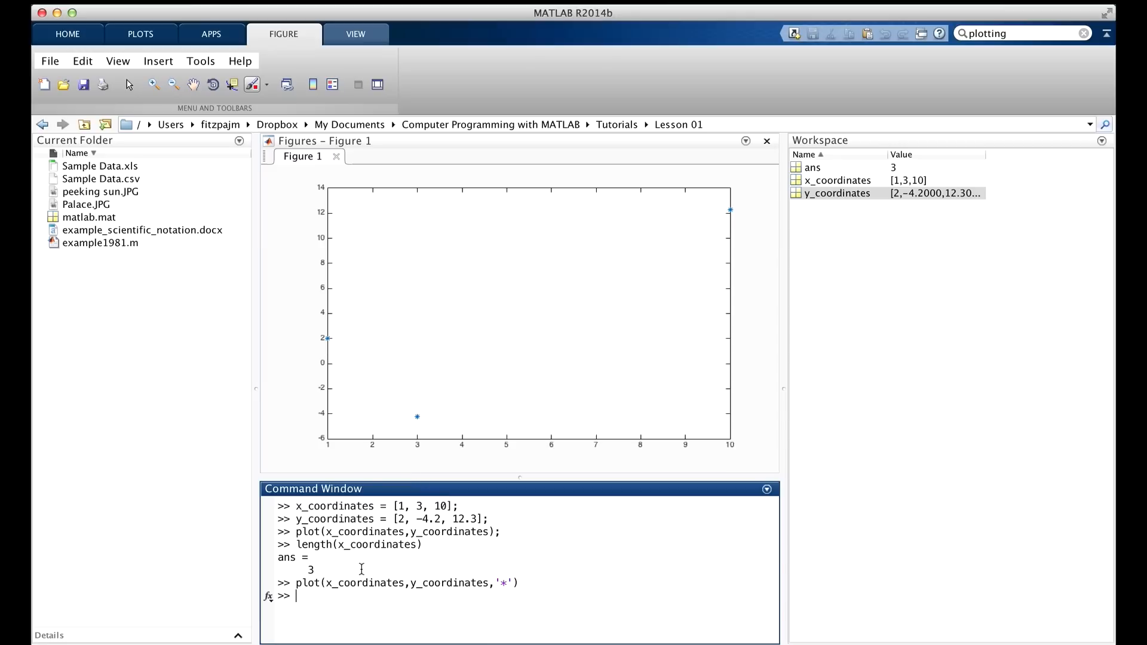
mouse_move(405, 375)
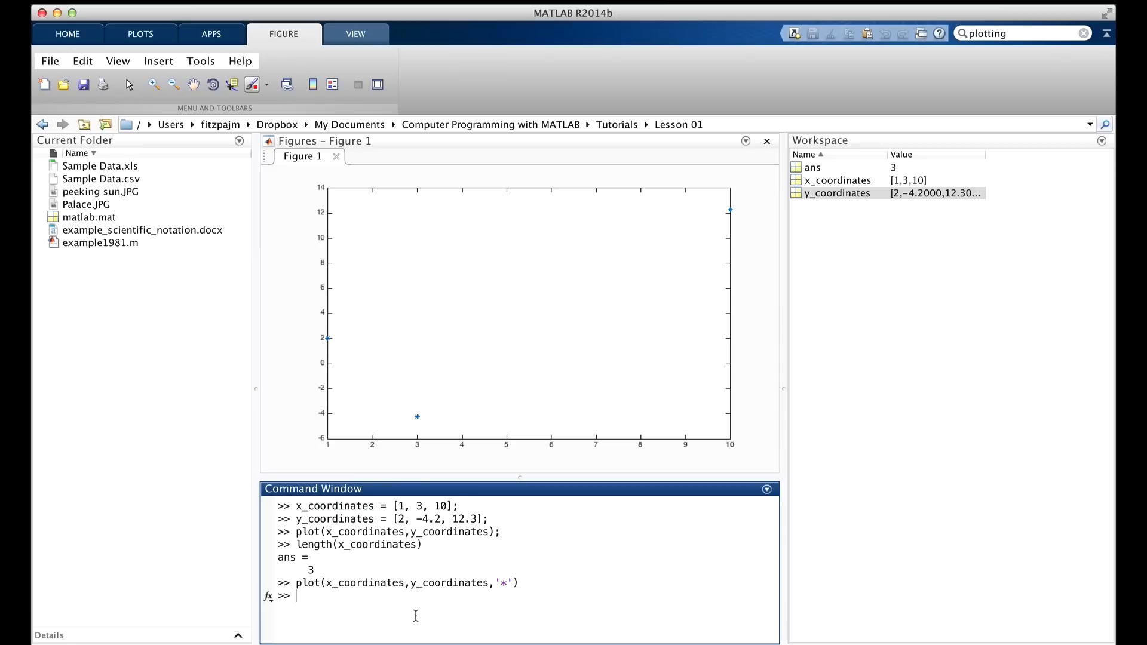
text(doc plot)
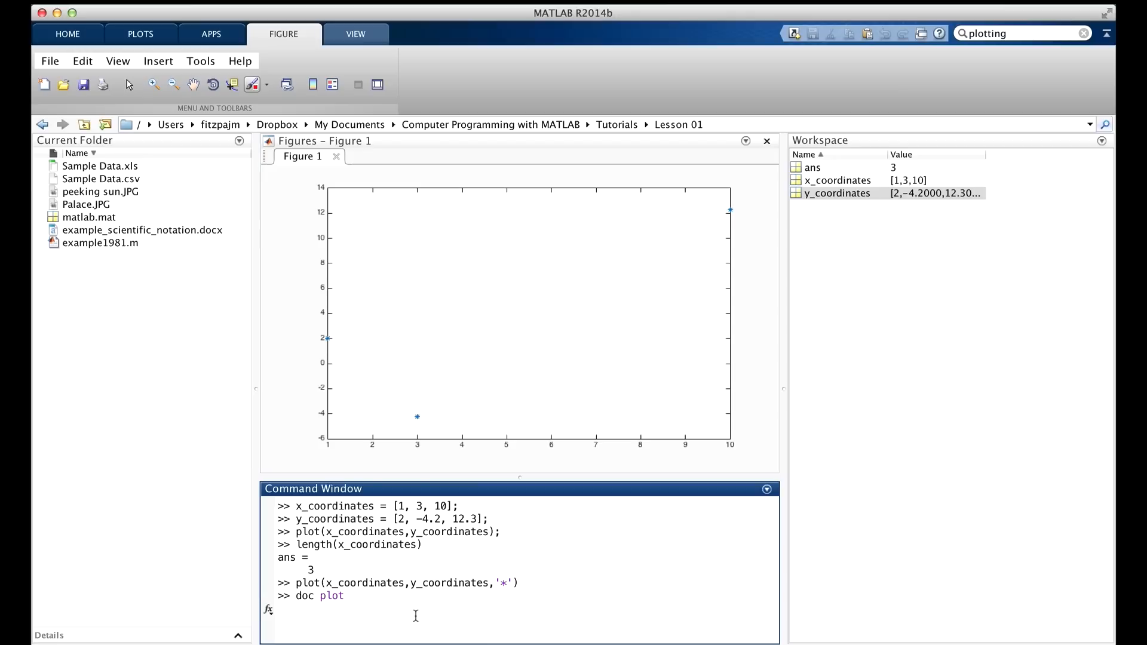
key(enter)
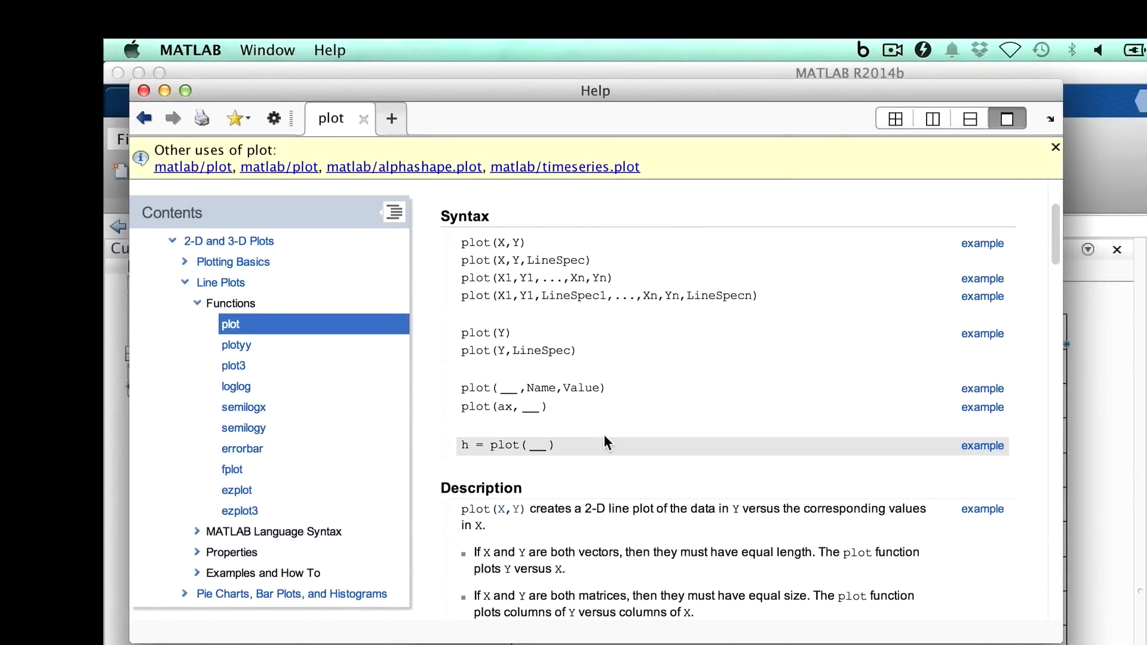
scroll(down, 3)
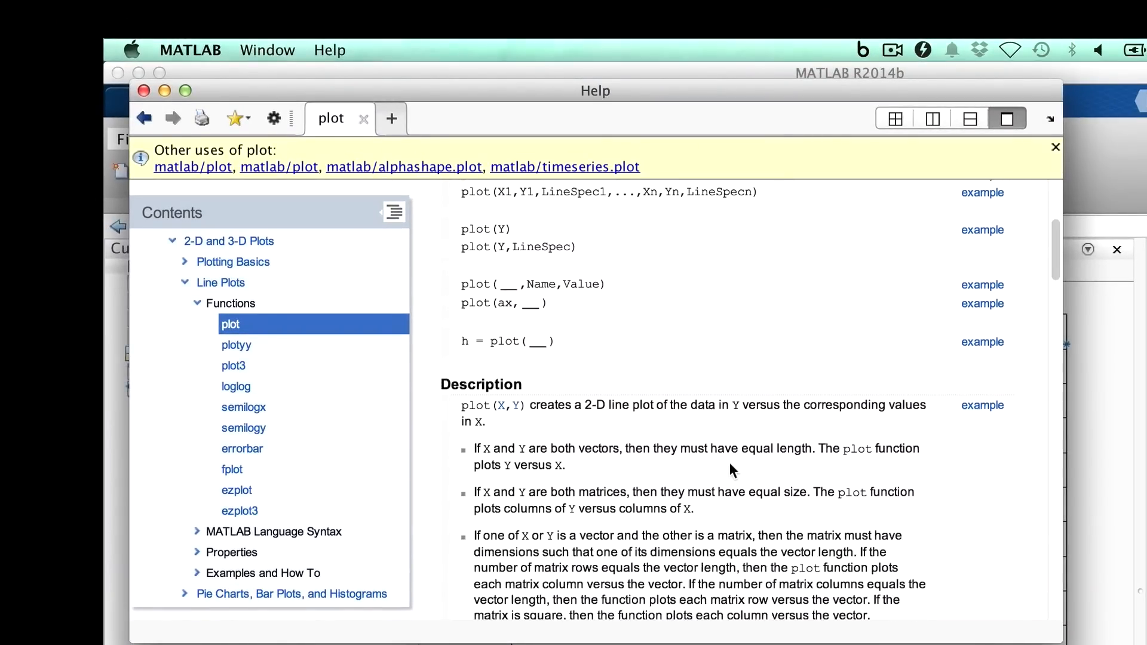
scroll(down, 3)
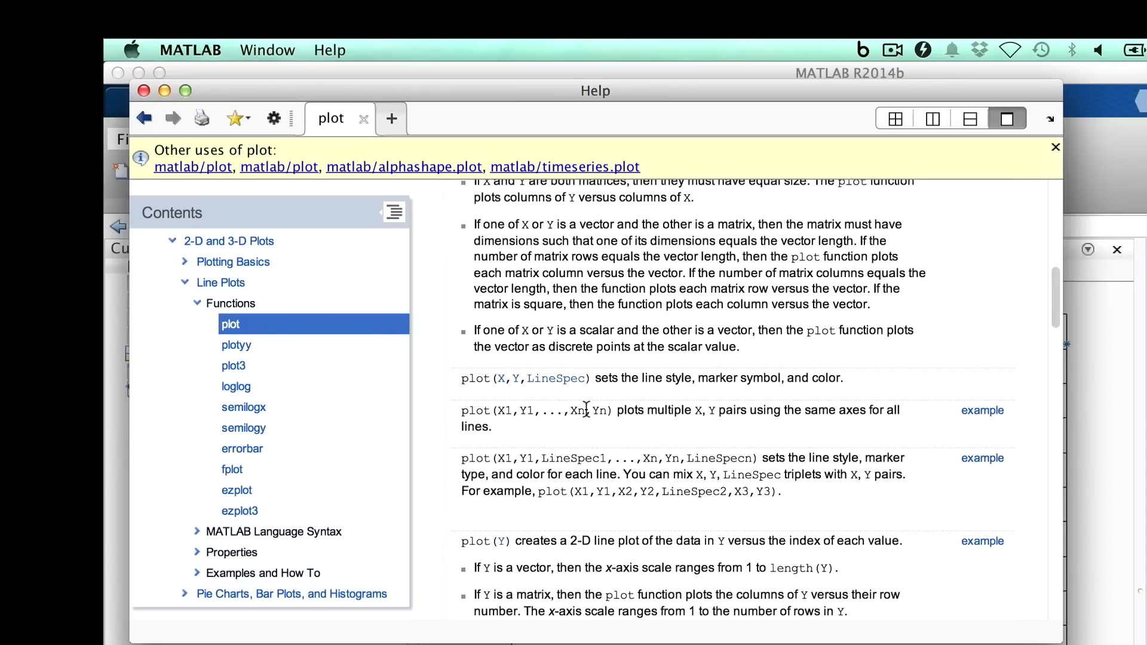
scroll(down, 3)
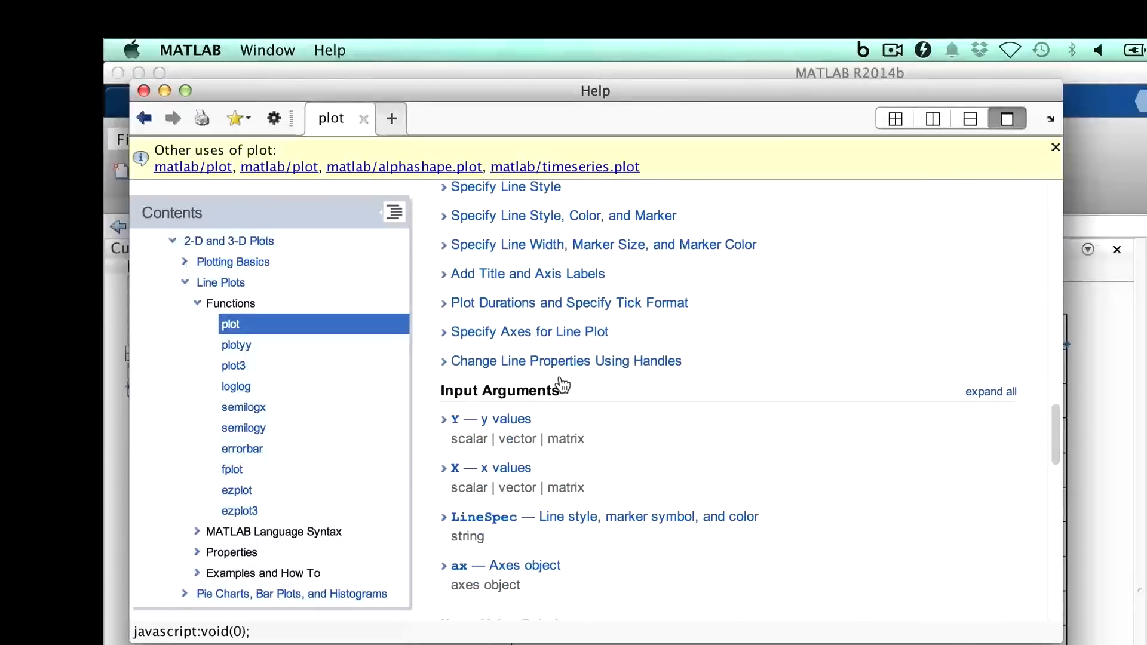
click(482, 516)
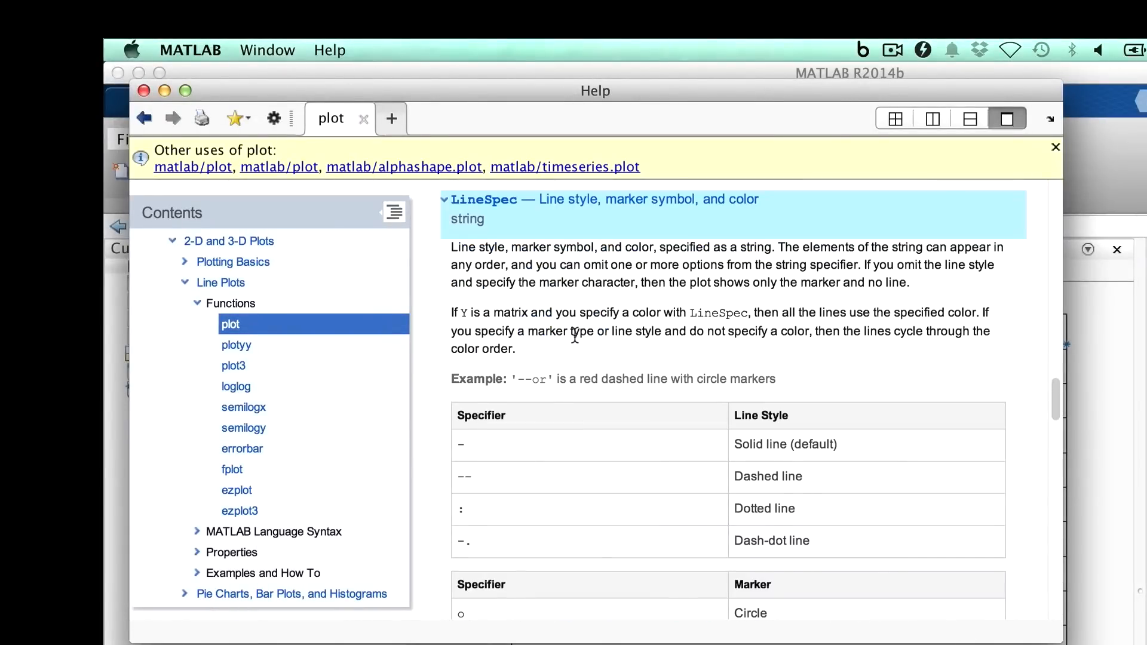
mouse_move(675, 463)
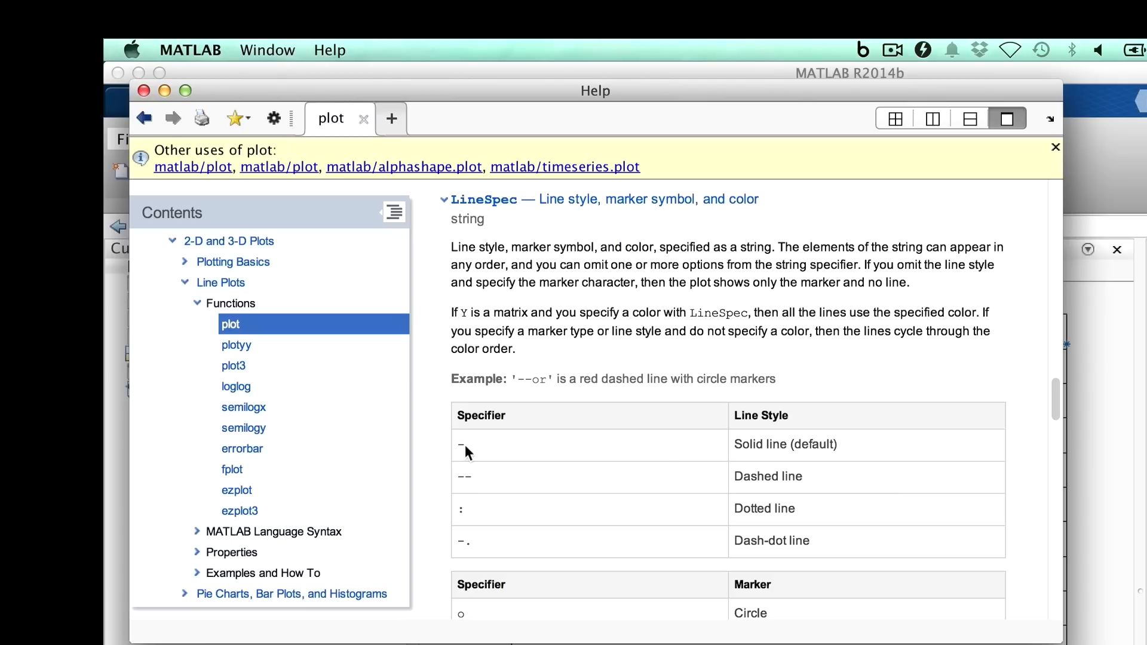
scroll(down, 3)
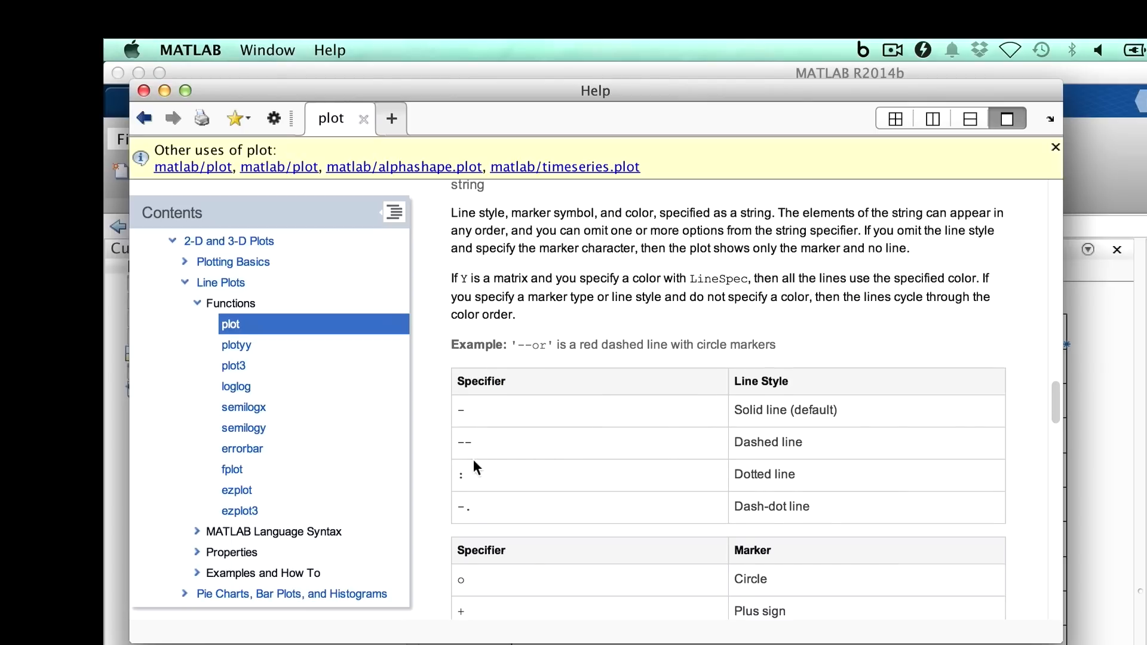
scroll(down, 3)
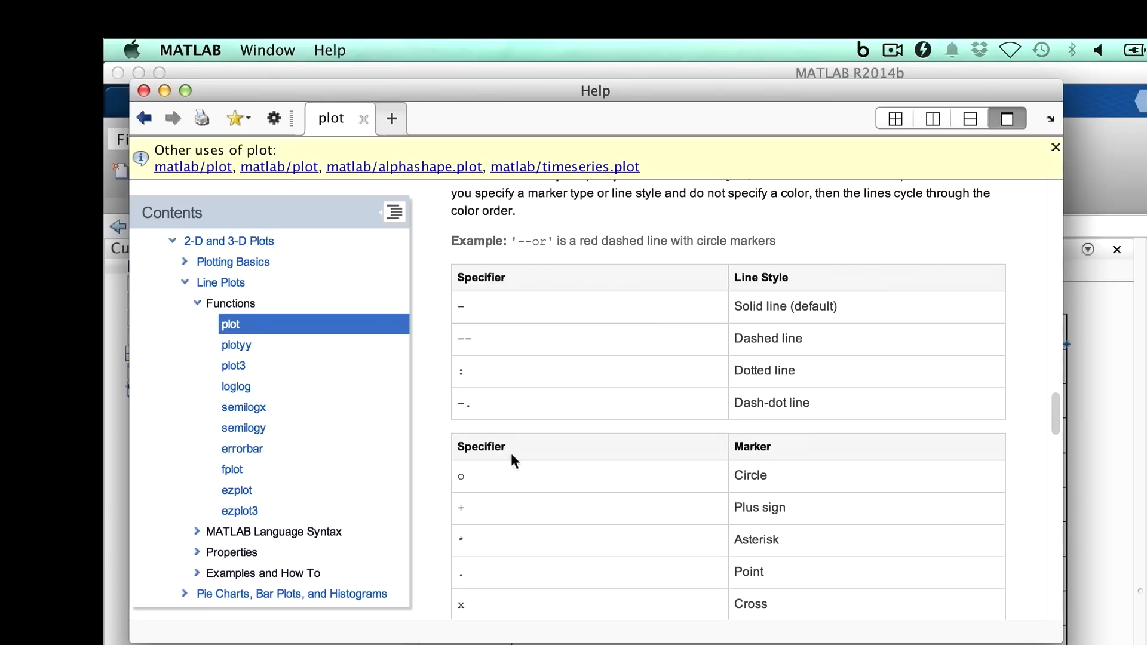
scroll(down, 3)
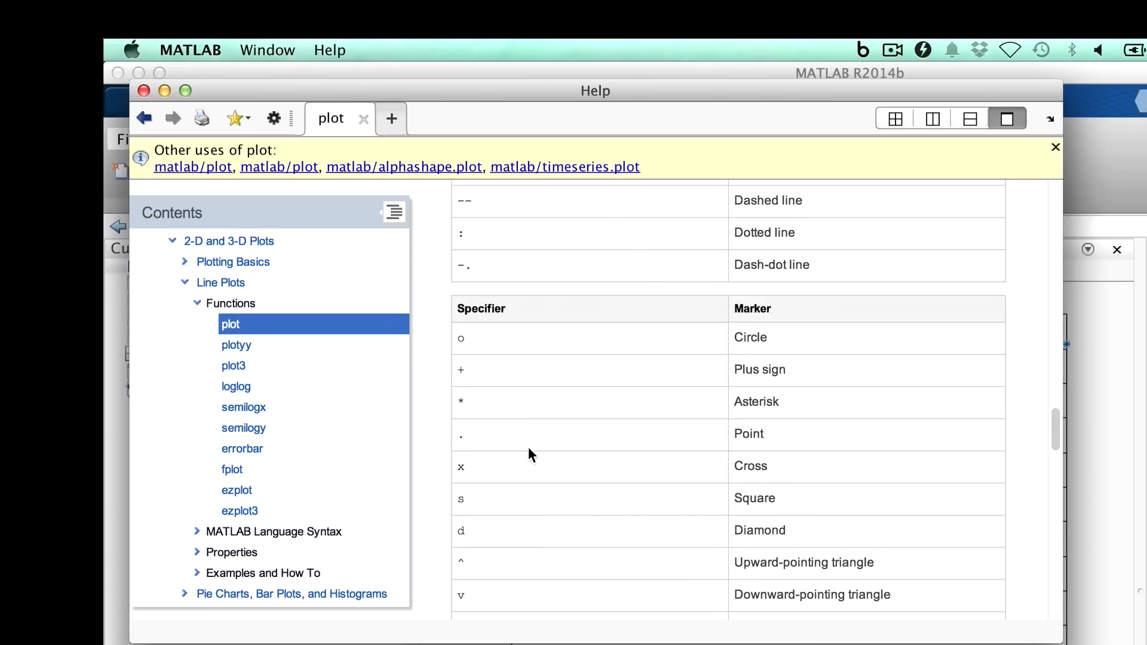
scroll(down, 3)
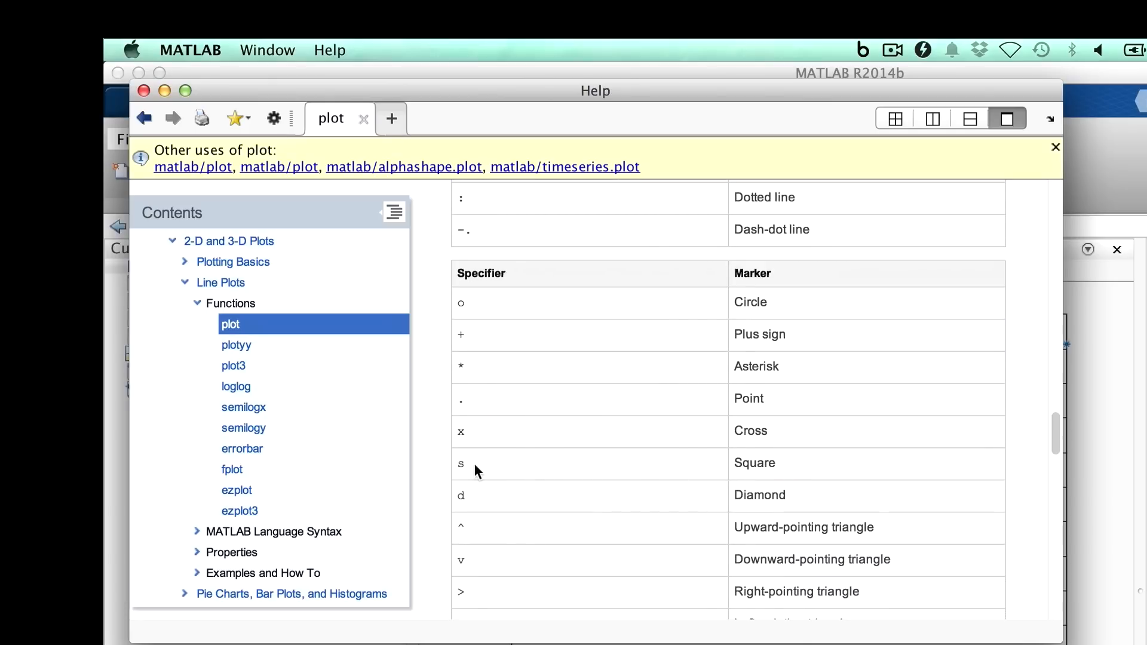
scroll(down, 3)
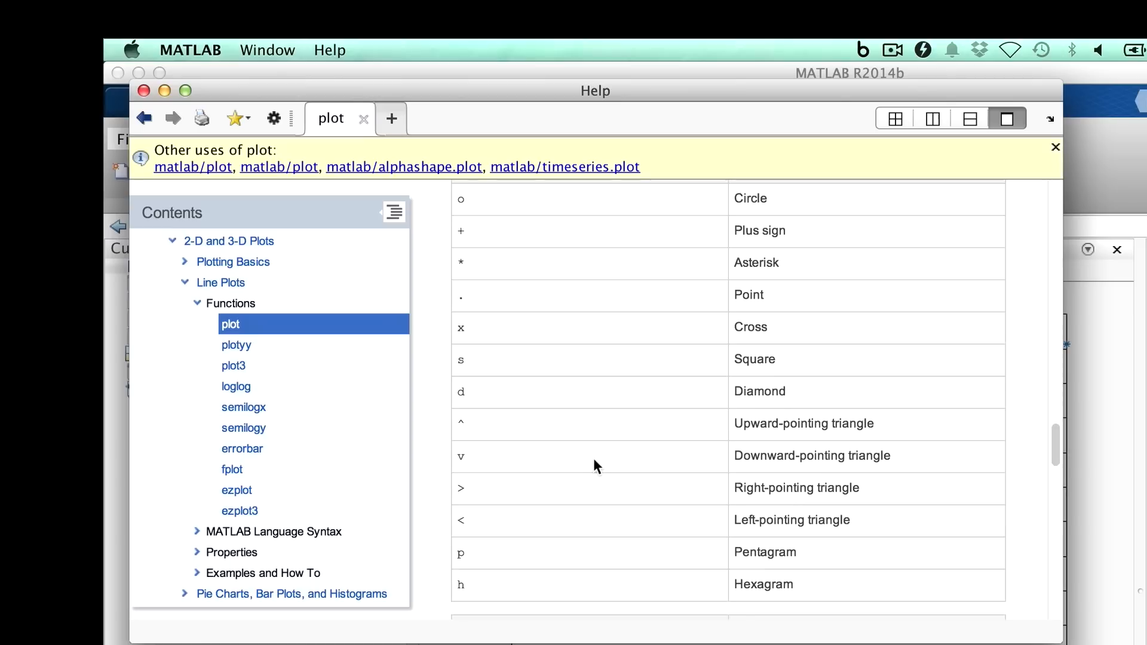
scroll(down, 3)
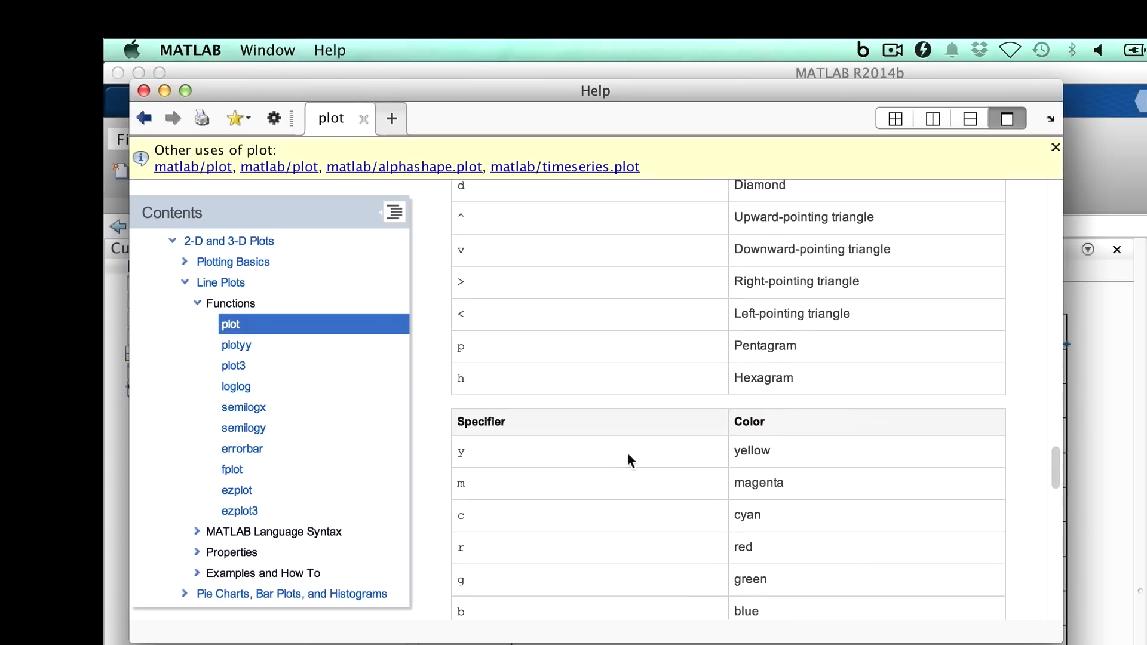
scroll(down, 3)
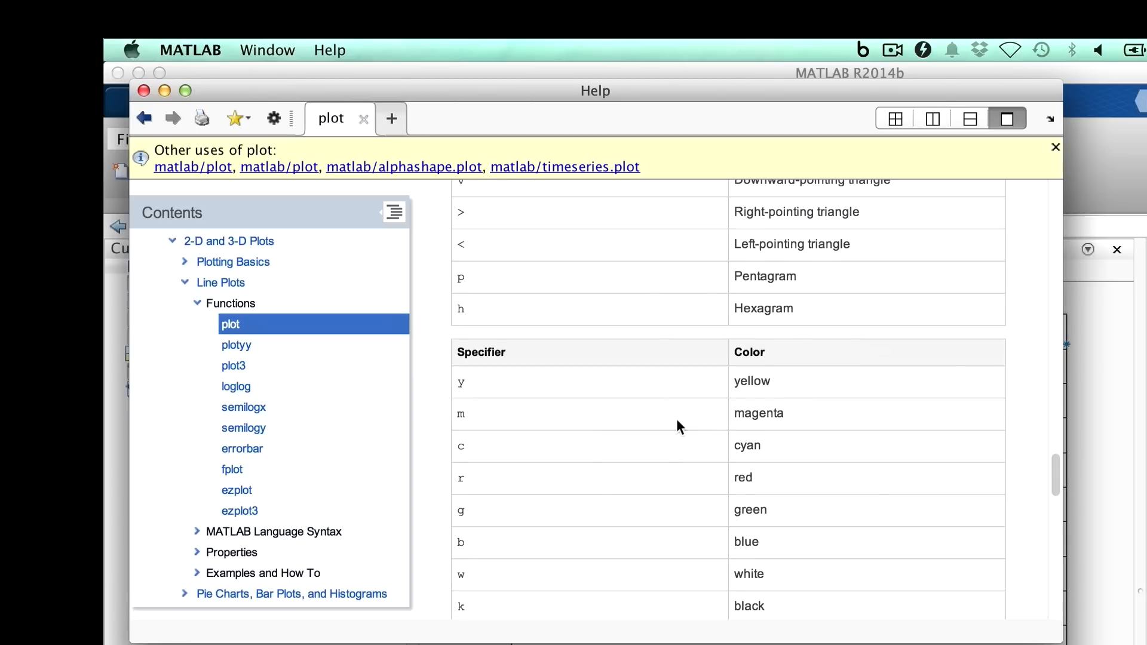
scroll(down, 3)
text(plot(x_coordinates,y_coordinates,')
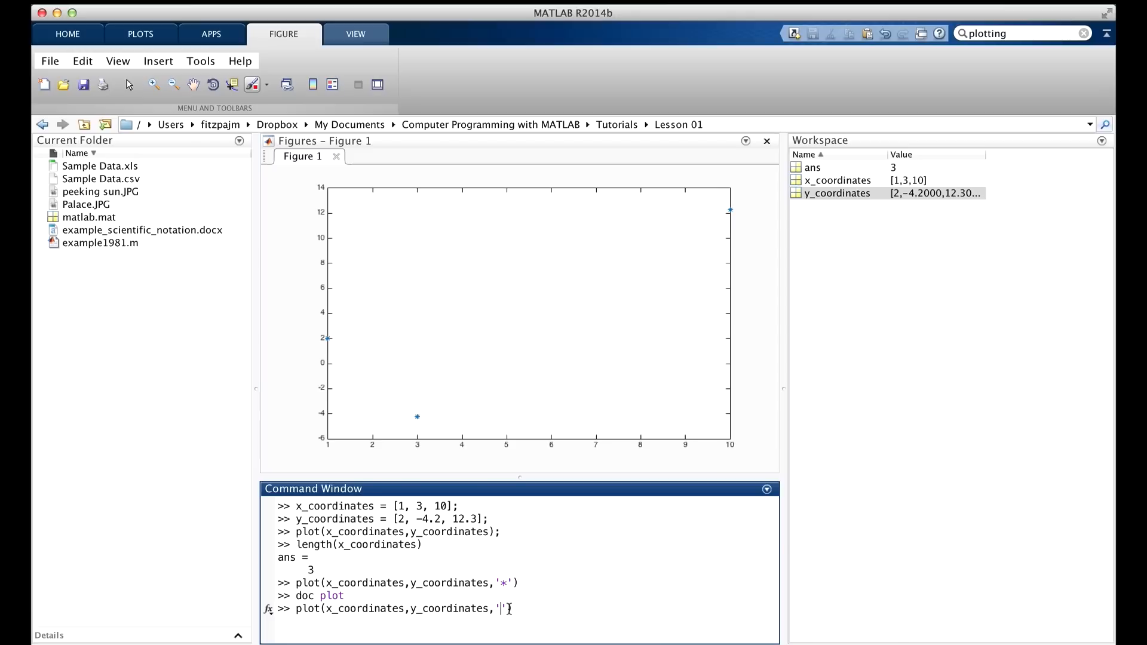
- Write the 'rs' line spec for red square markers in the plot command
text(r*)
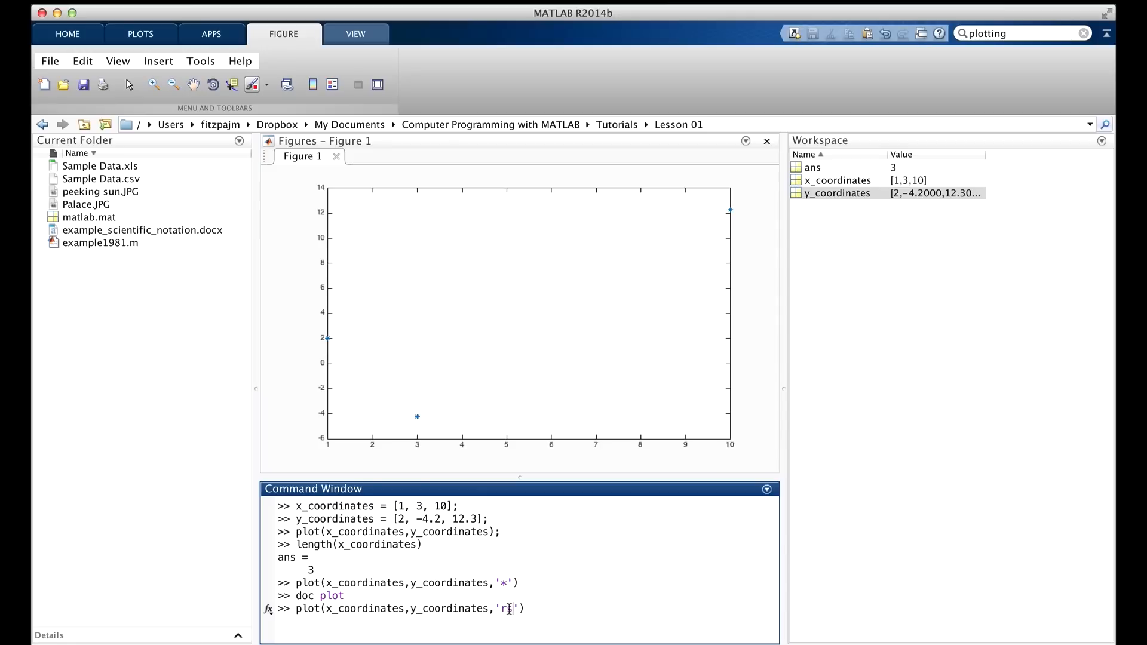
text(s)
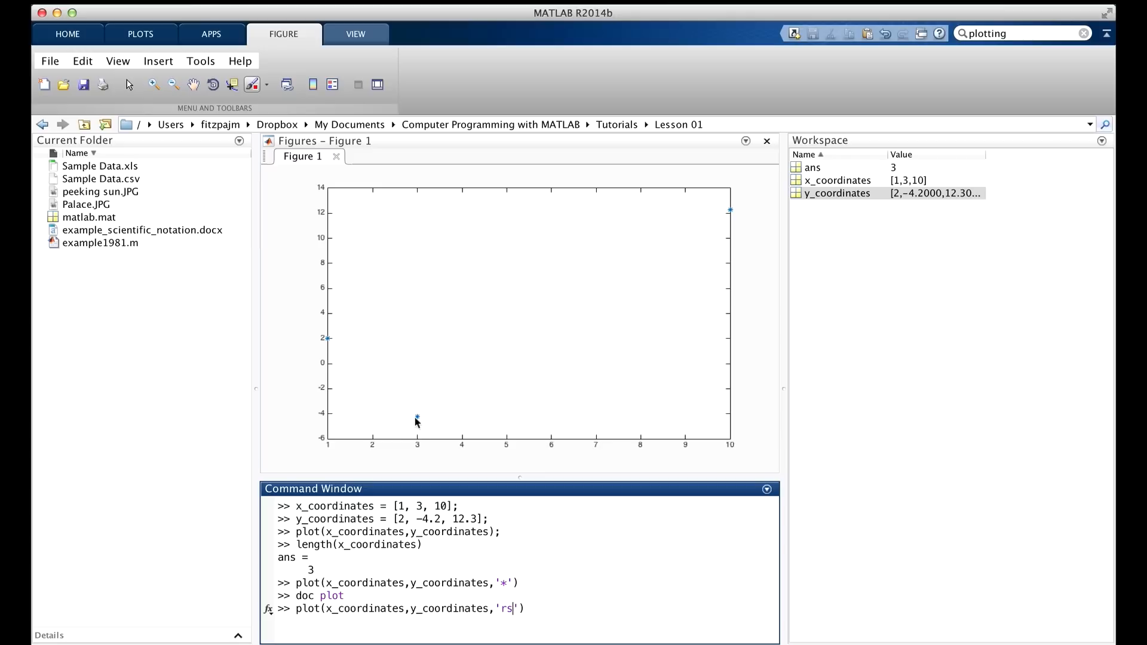
mouse_move(358, 372)
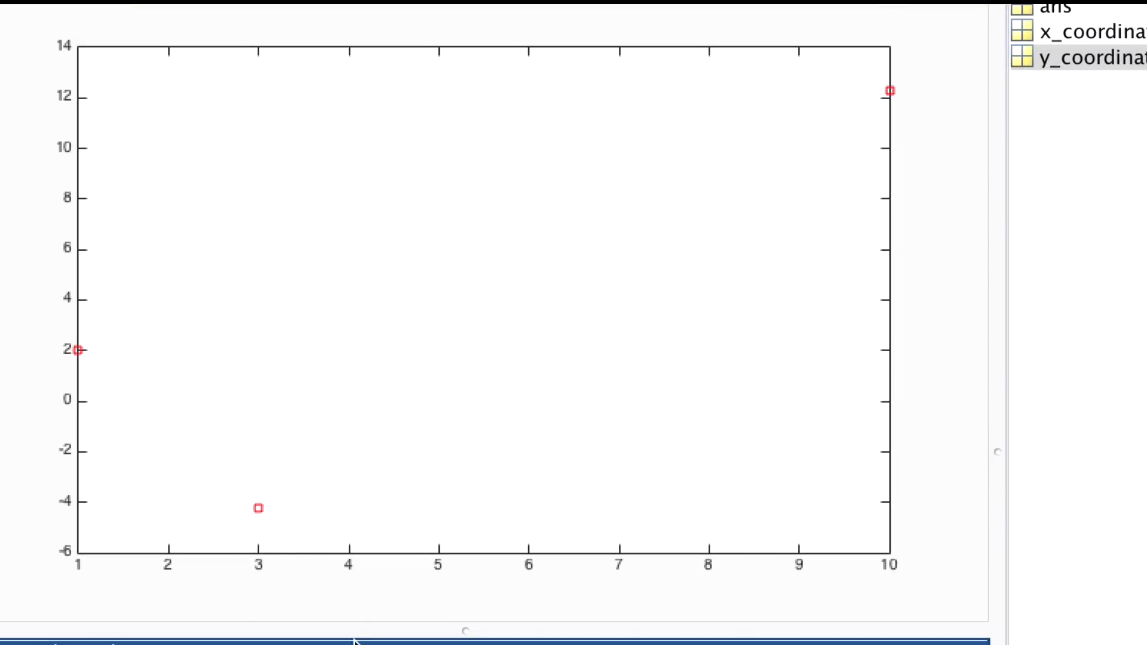
mouse_move(623, 386)
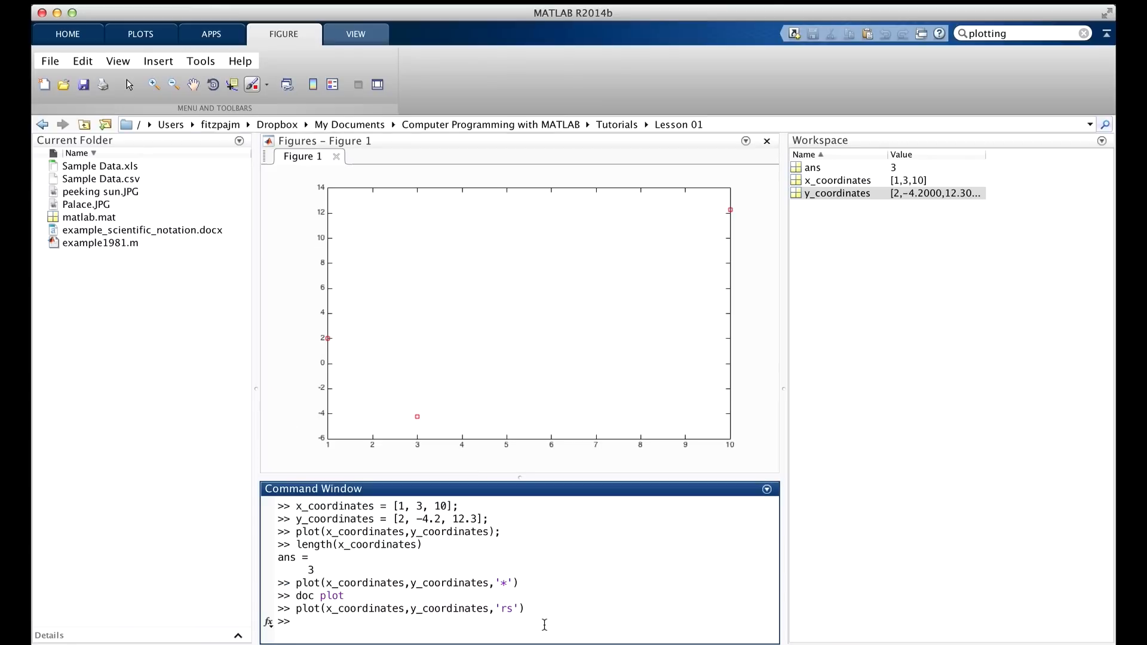
mouse_move(745, 614)
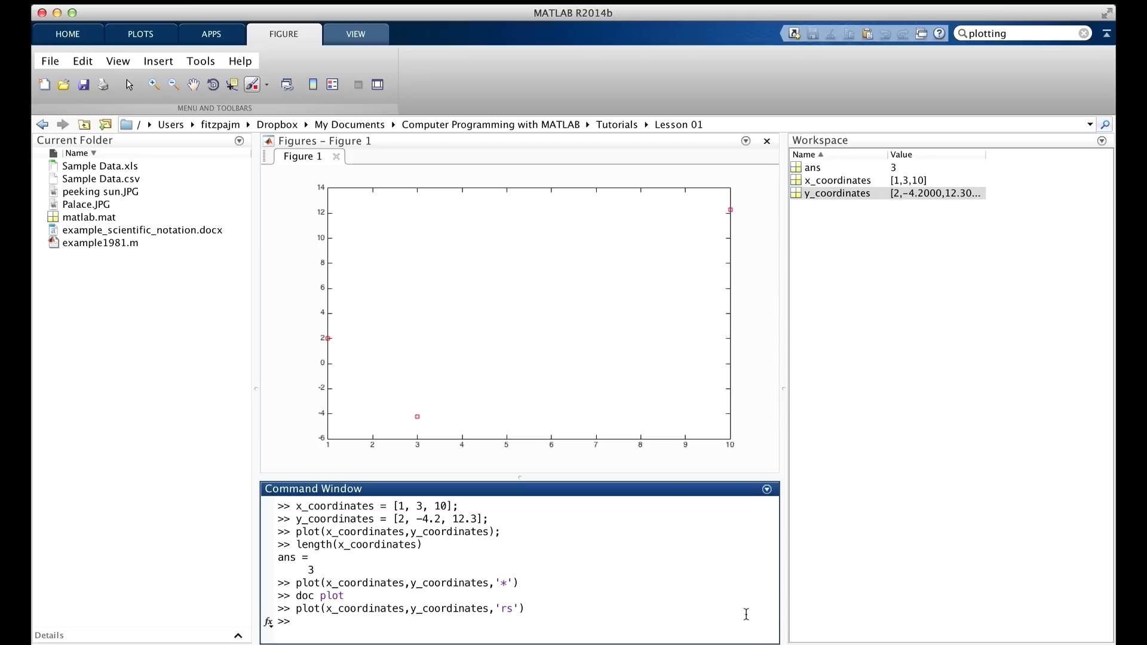
- Turn grid lines on behind the three red square markers with grid on
text(grid on)
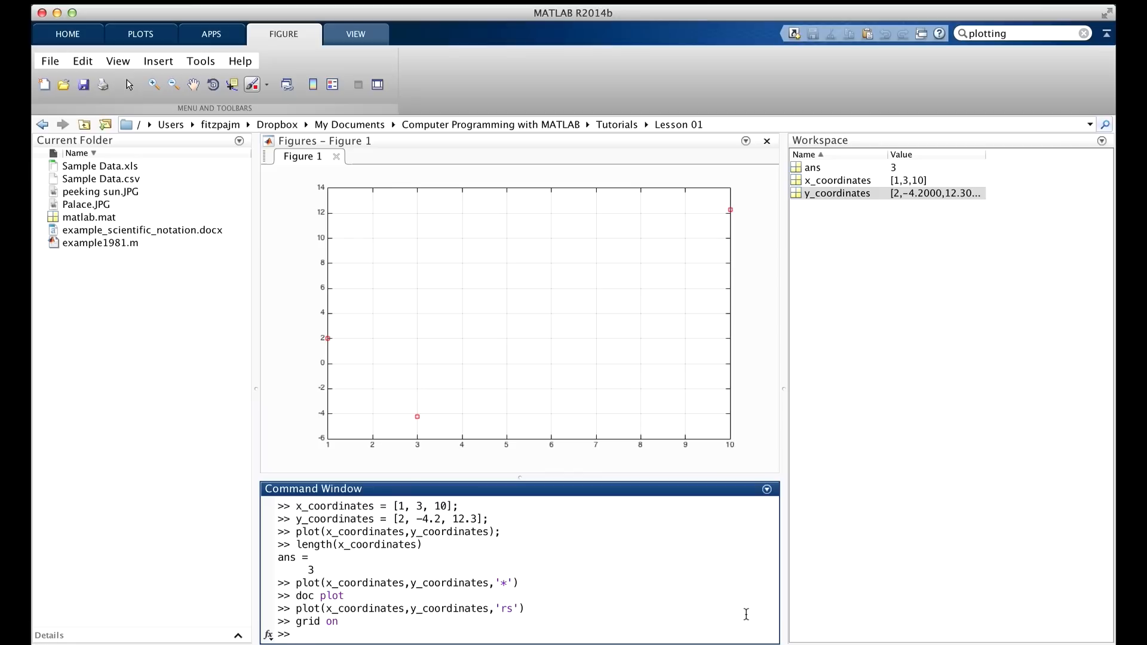
- Label the horizontal axis 'Selection' with xlabel
text(x)
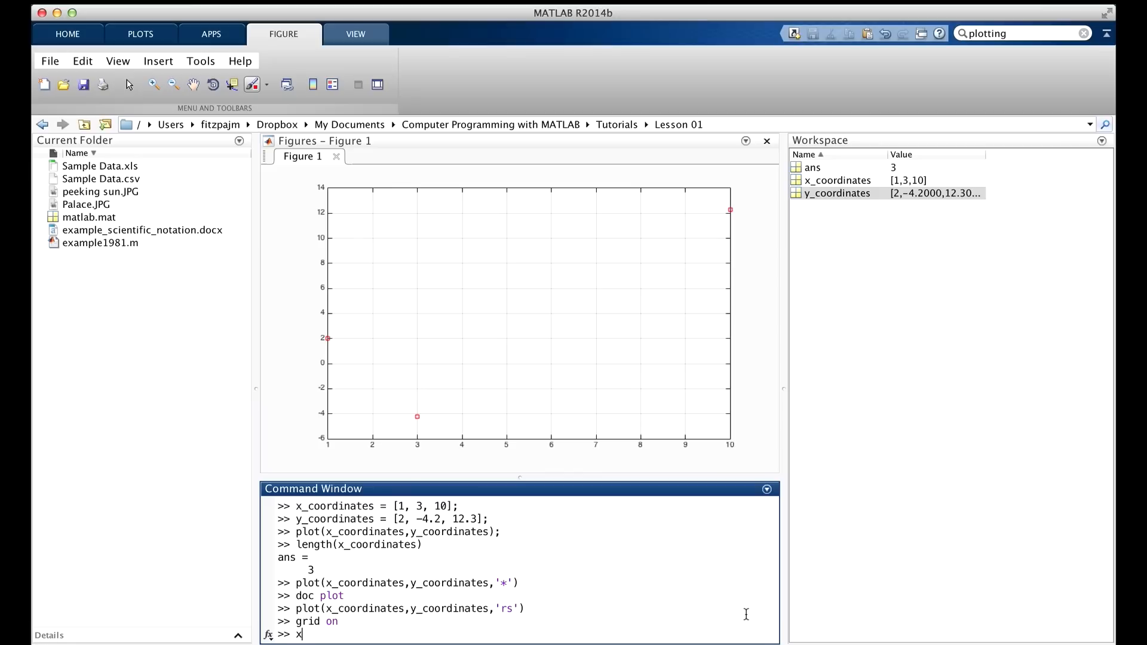
text(label)
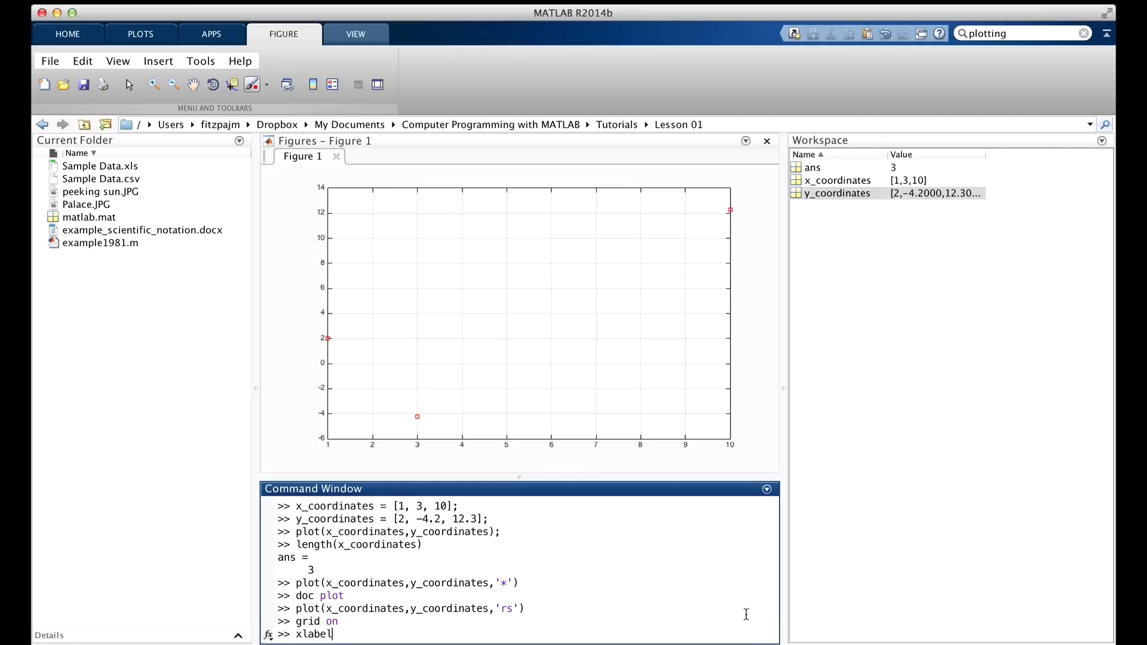
text(()
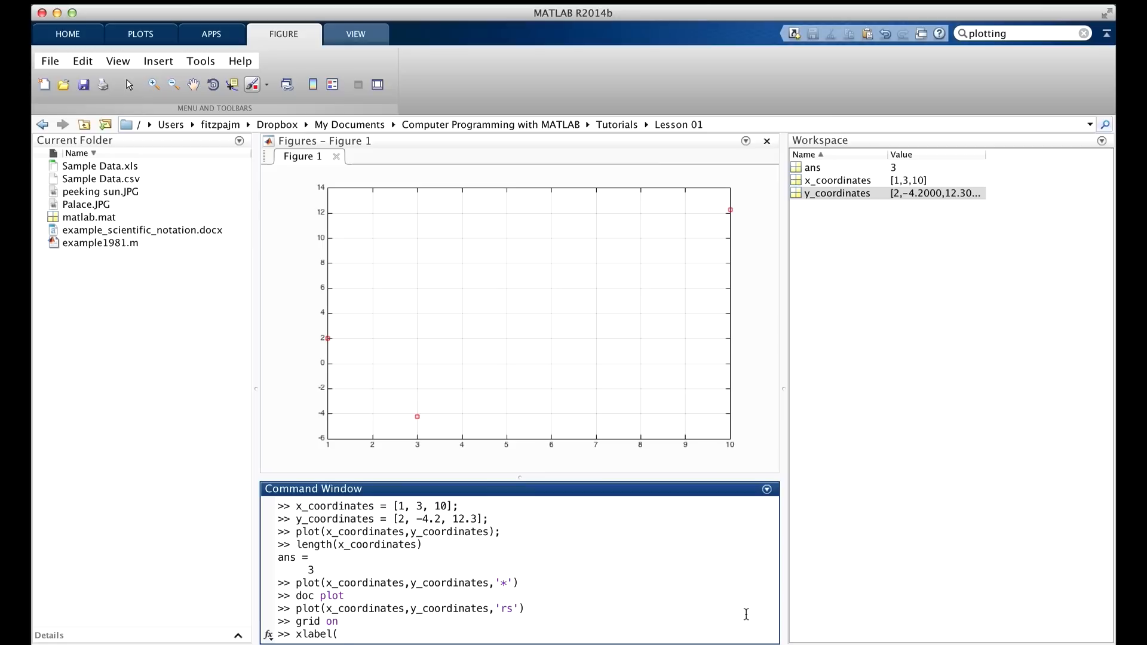
text(')
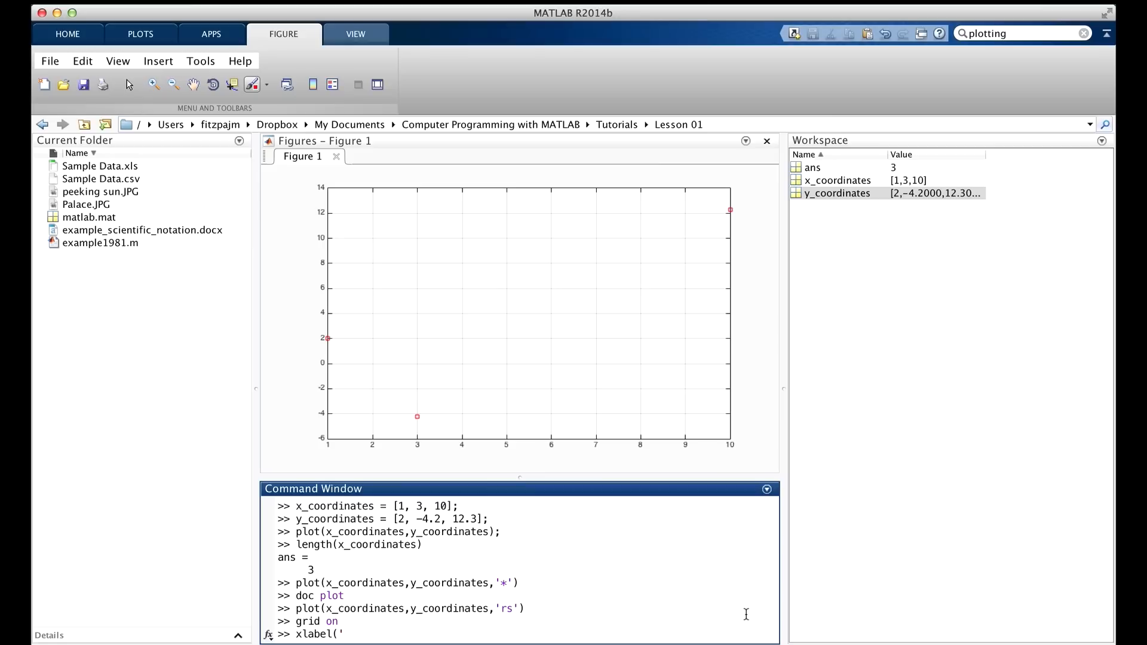
text(Selec)
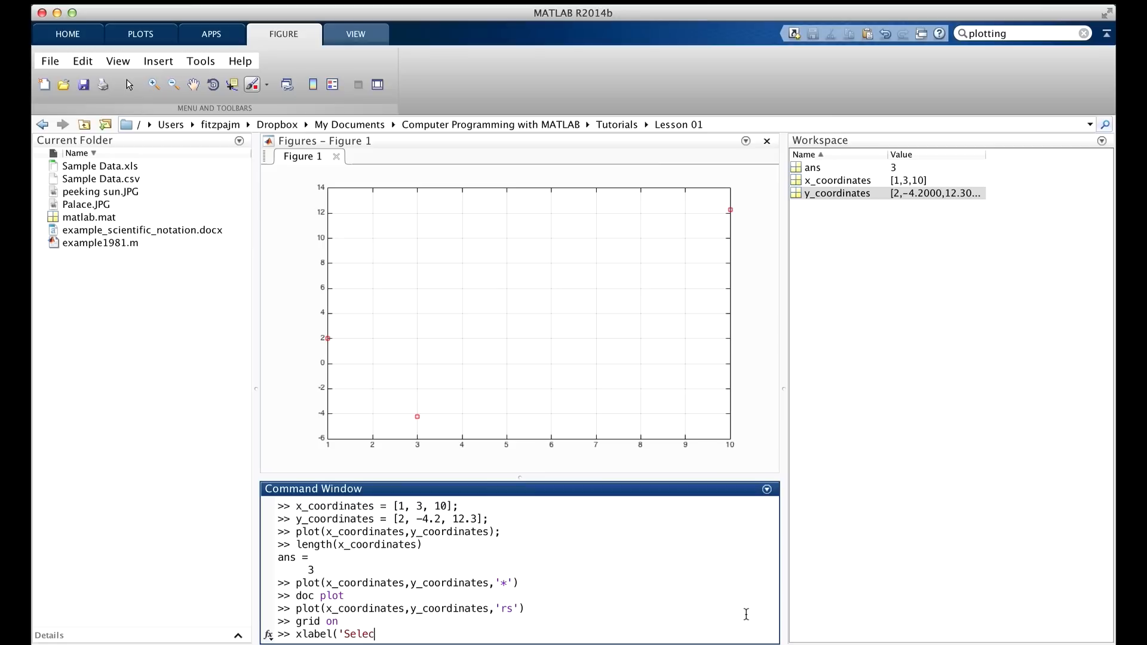
text(tion'))
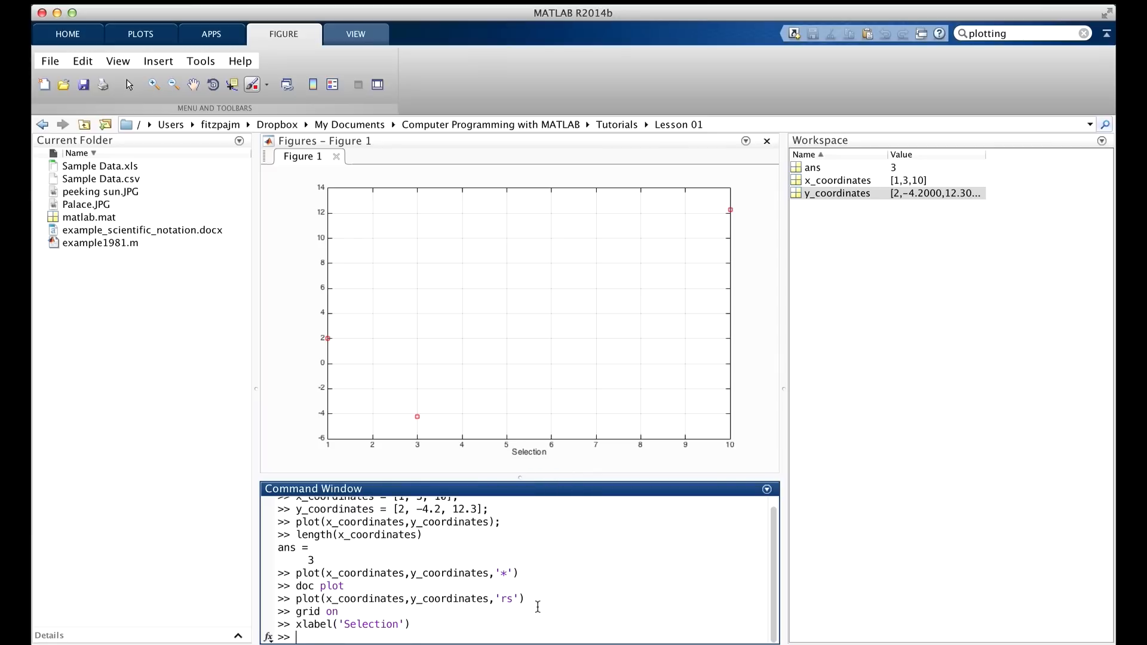
- Label the vertical axis 'Change' with ylabel
text(yla)
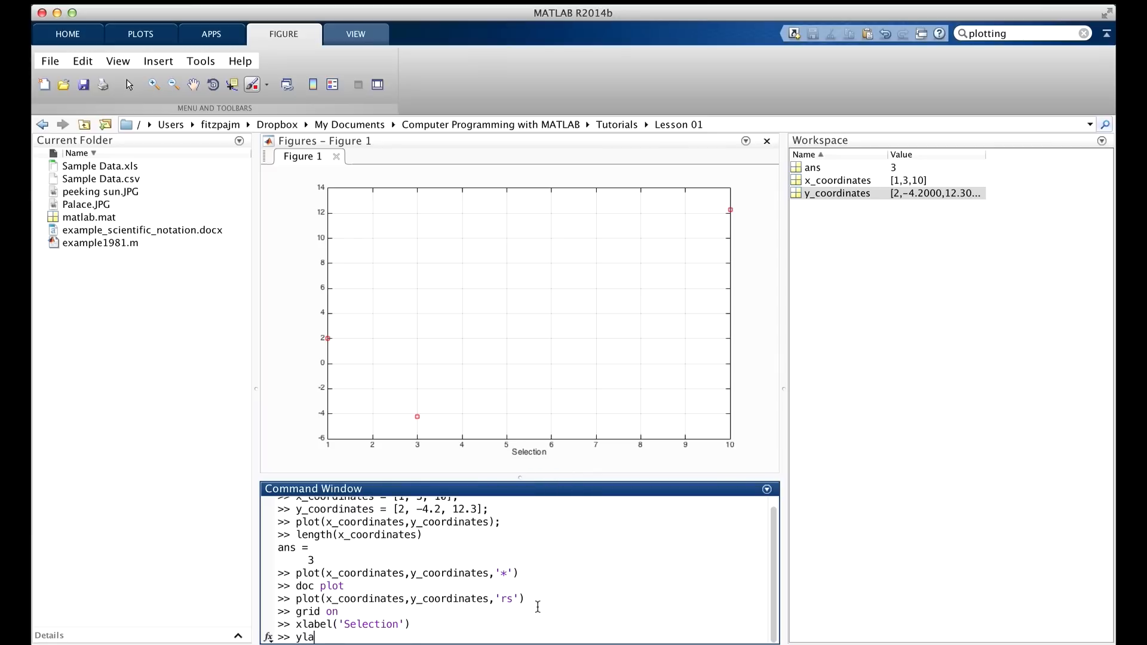
text(bel(')
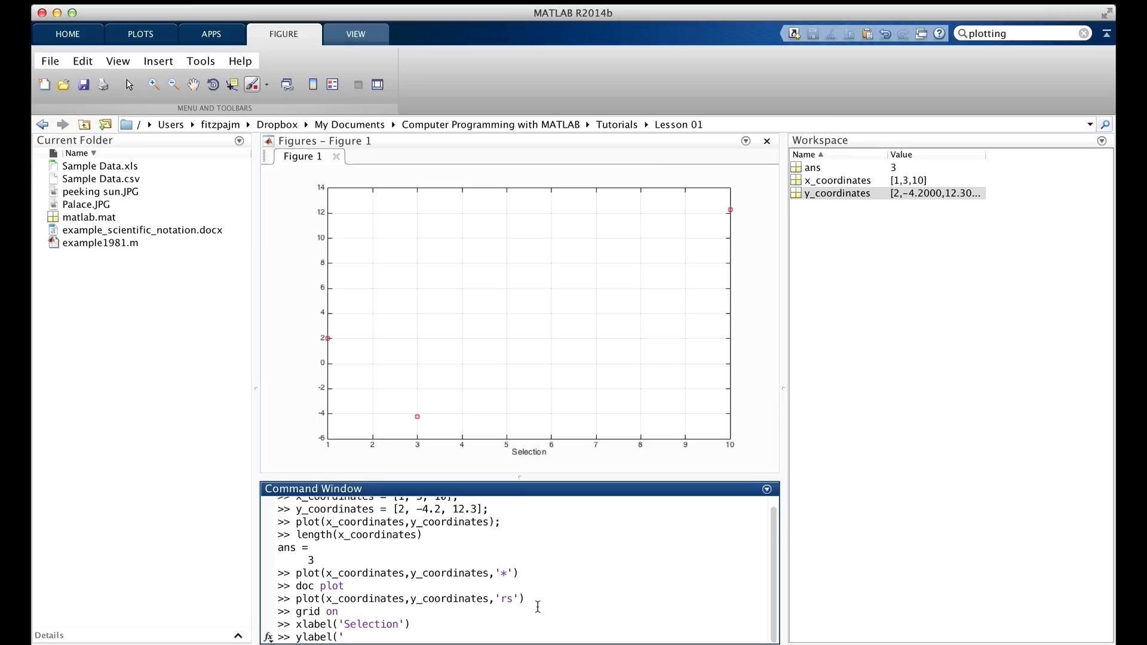
text(Cha)
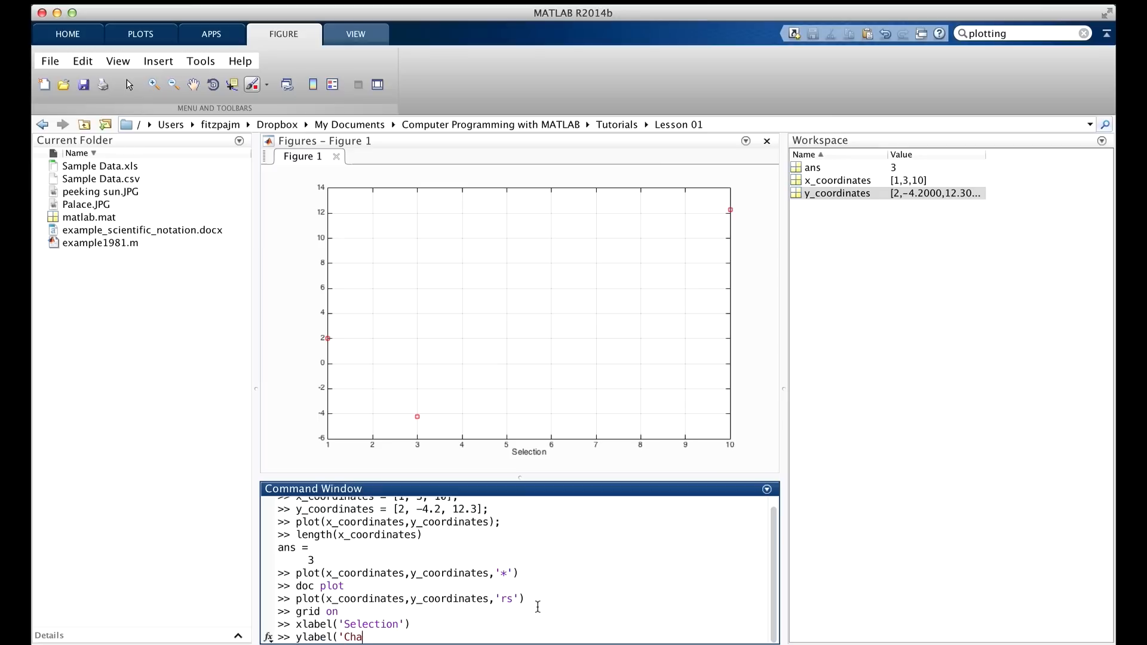
text(nge'))
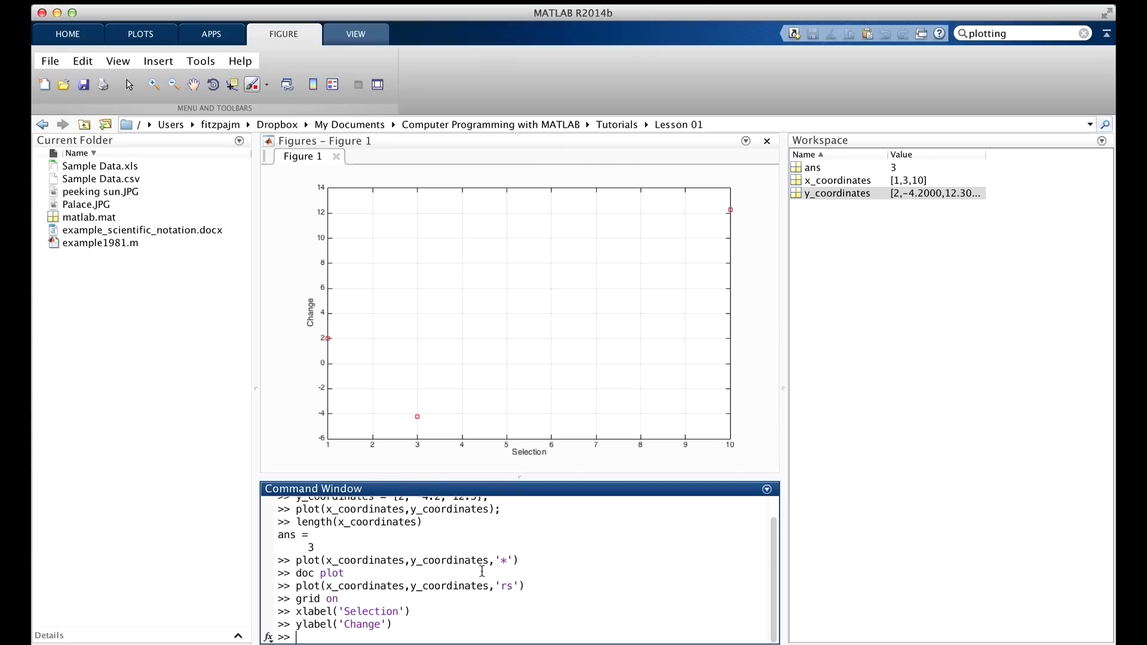
mouse_move(484, 617)
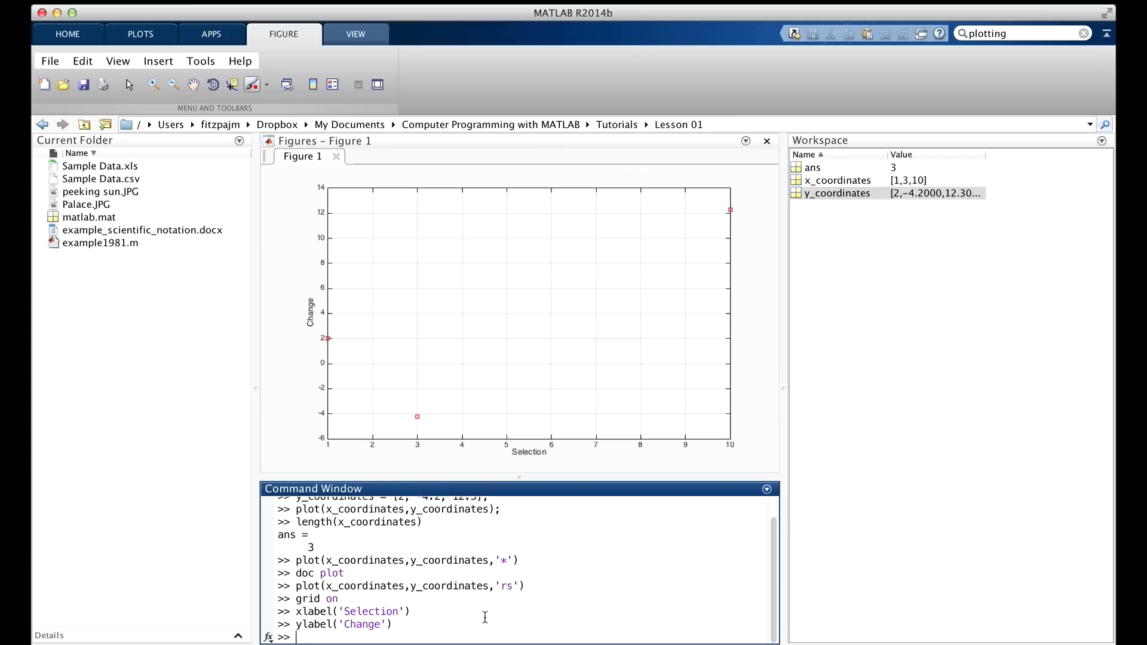
- Title the plot 'Changes in Selections during the Past Year'
text(title)
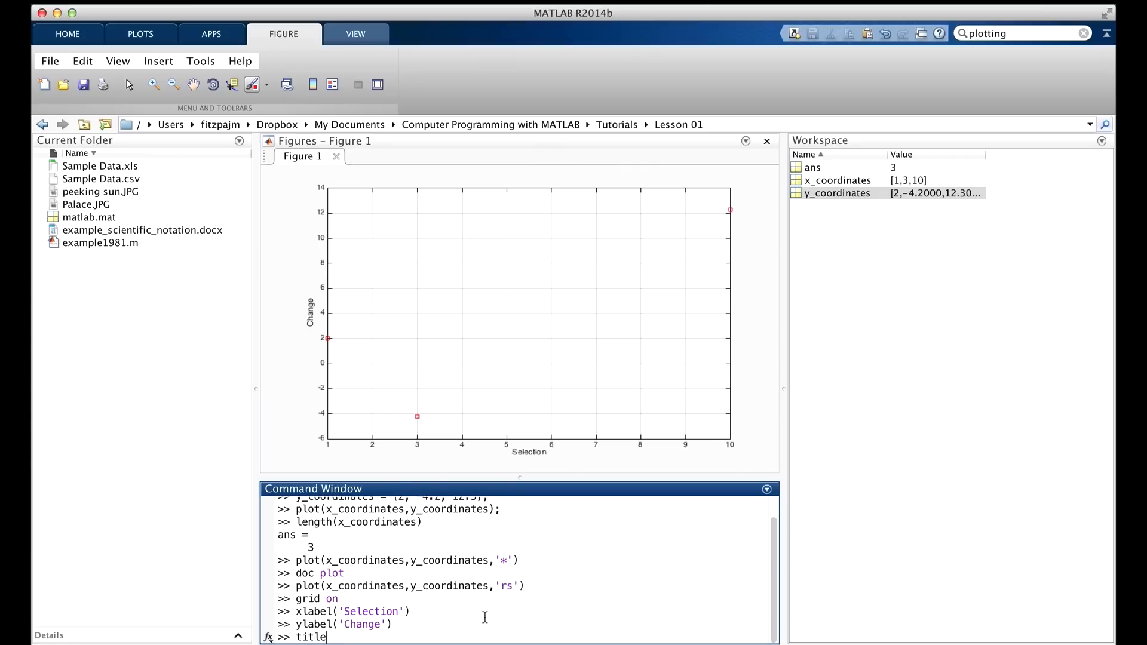
text((')
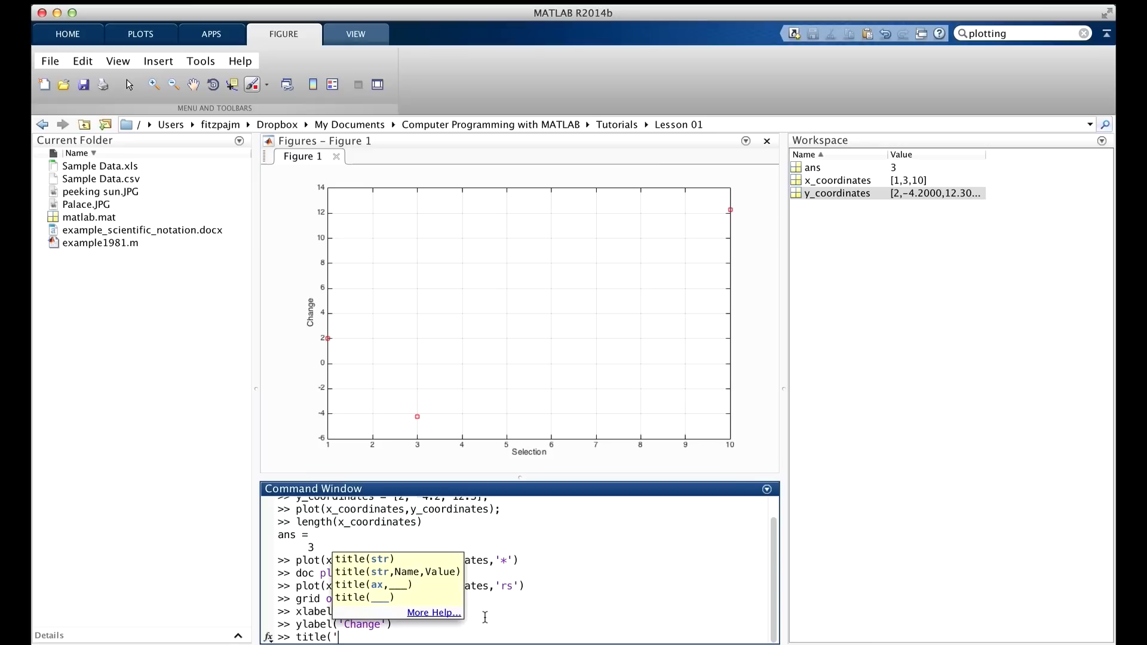
text(Changes i)
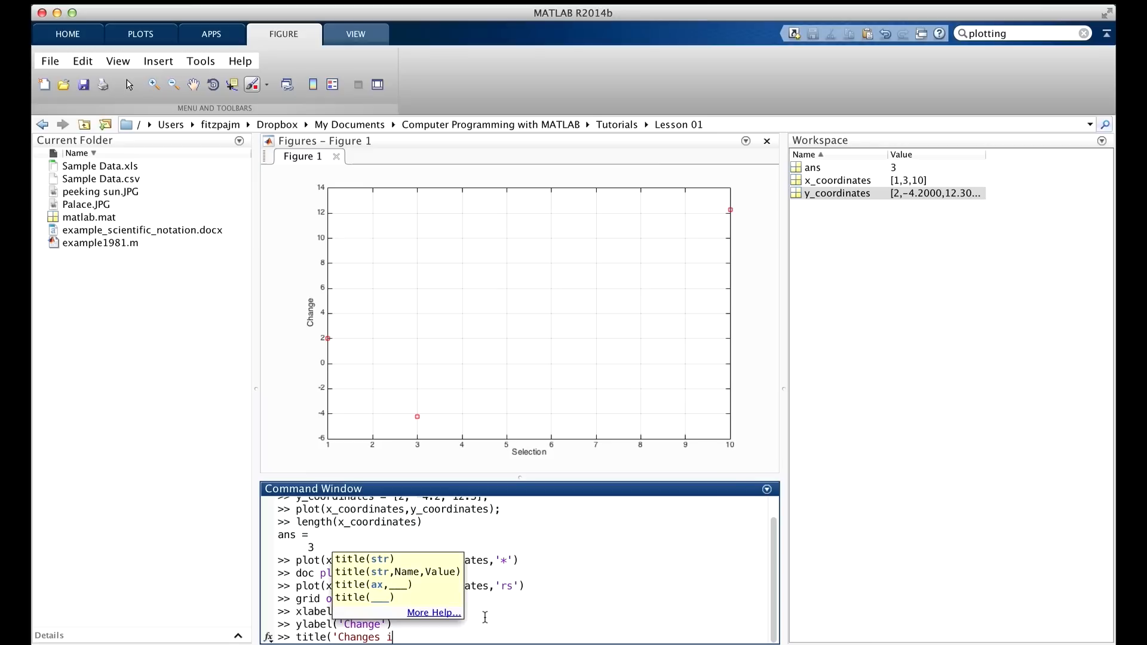
text(n Selections)
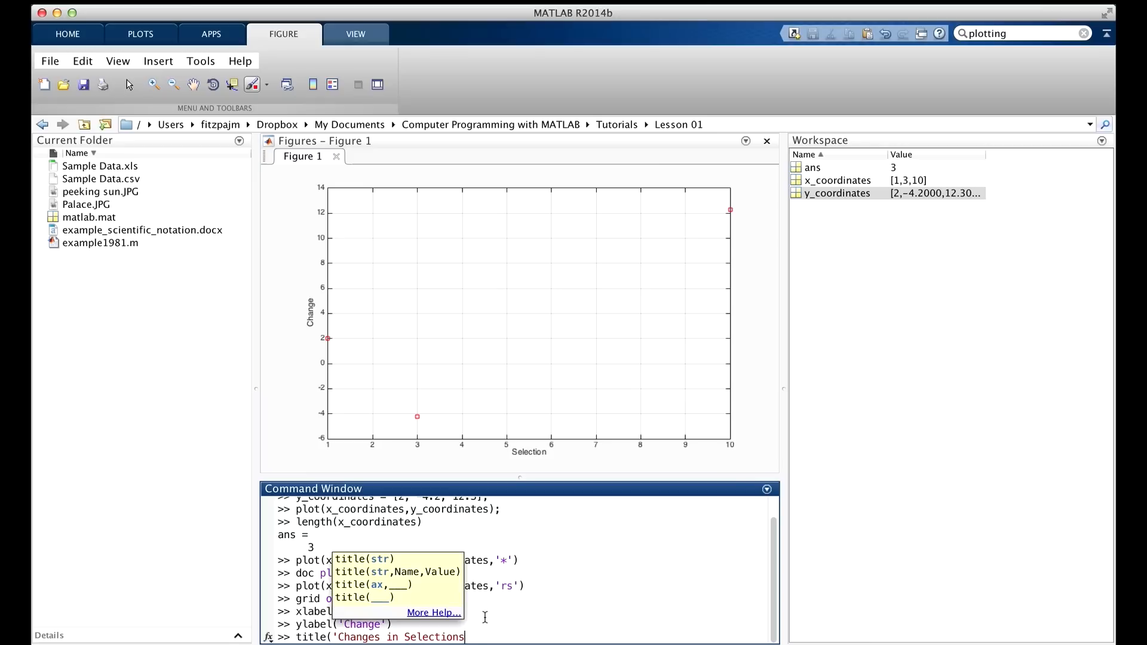
text(during the Past Year)
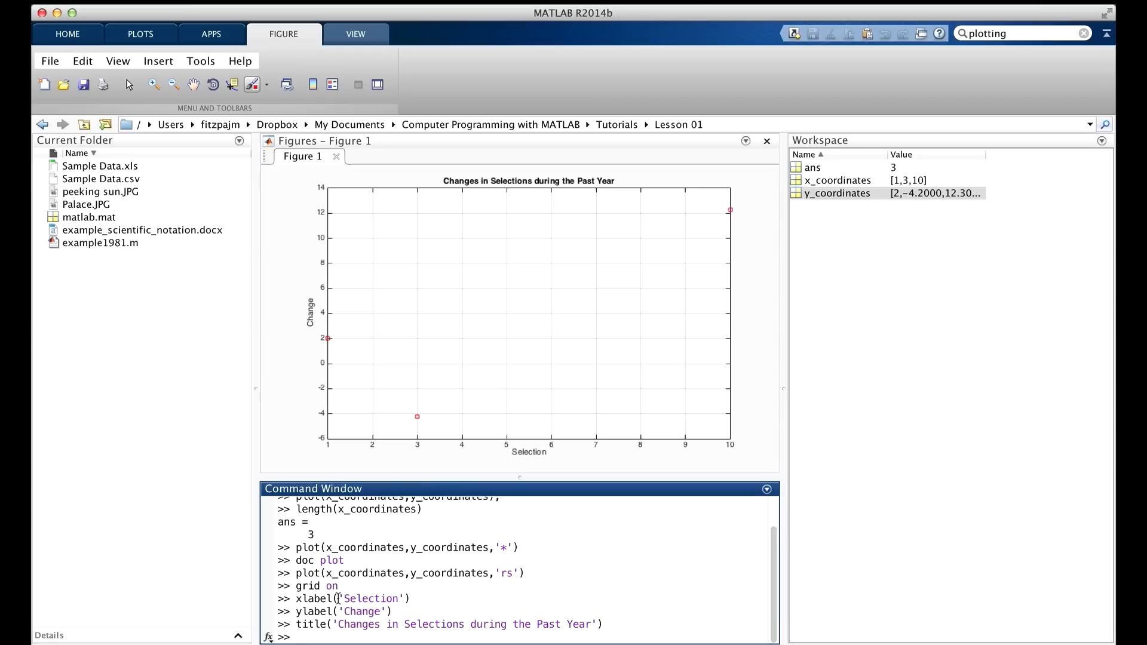
mouse_move(353, 573)
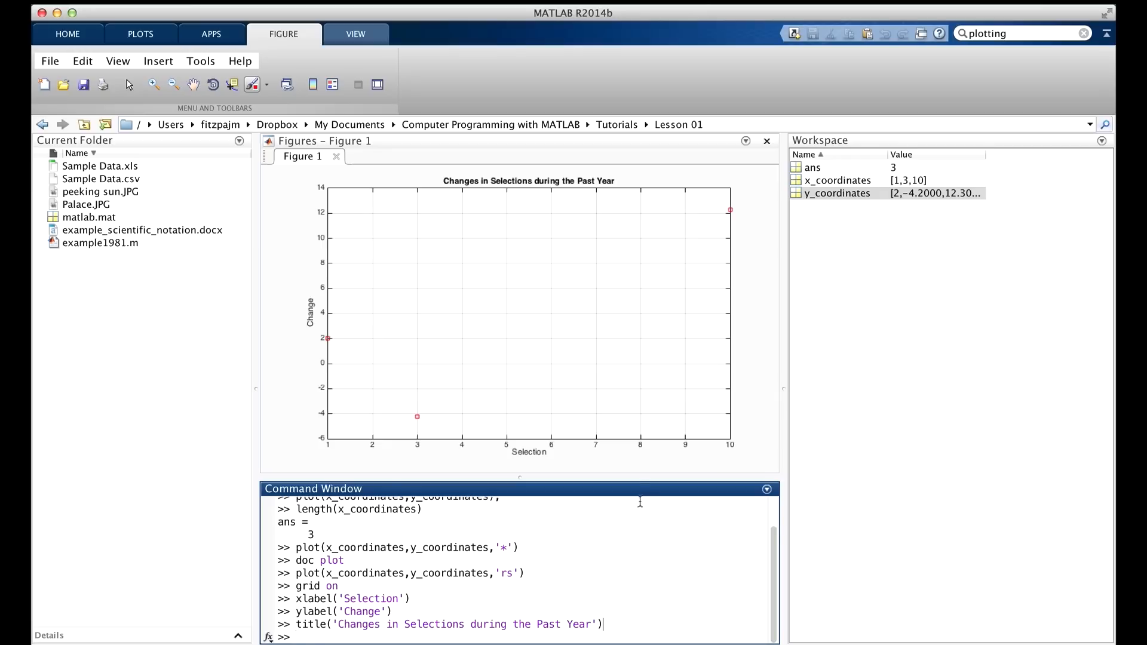
mouse_move(353, 454)
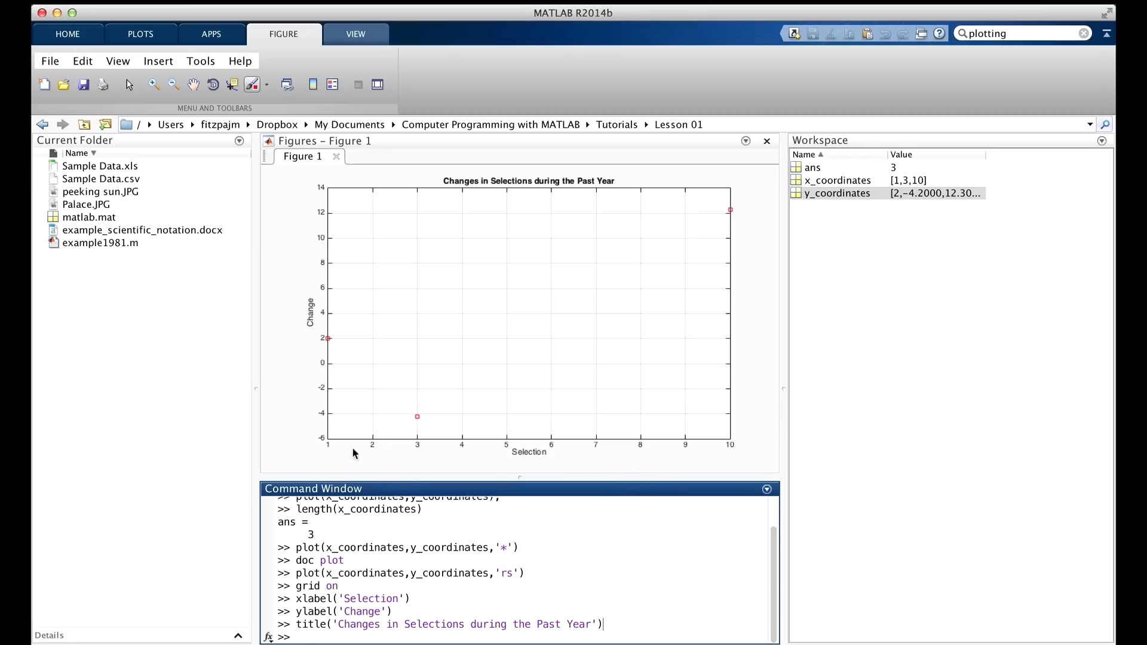
mouse_move(733, 455)
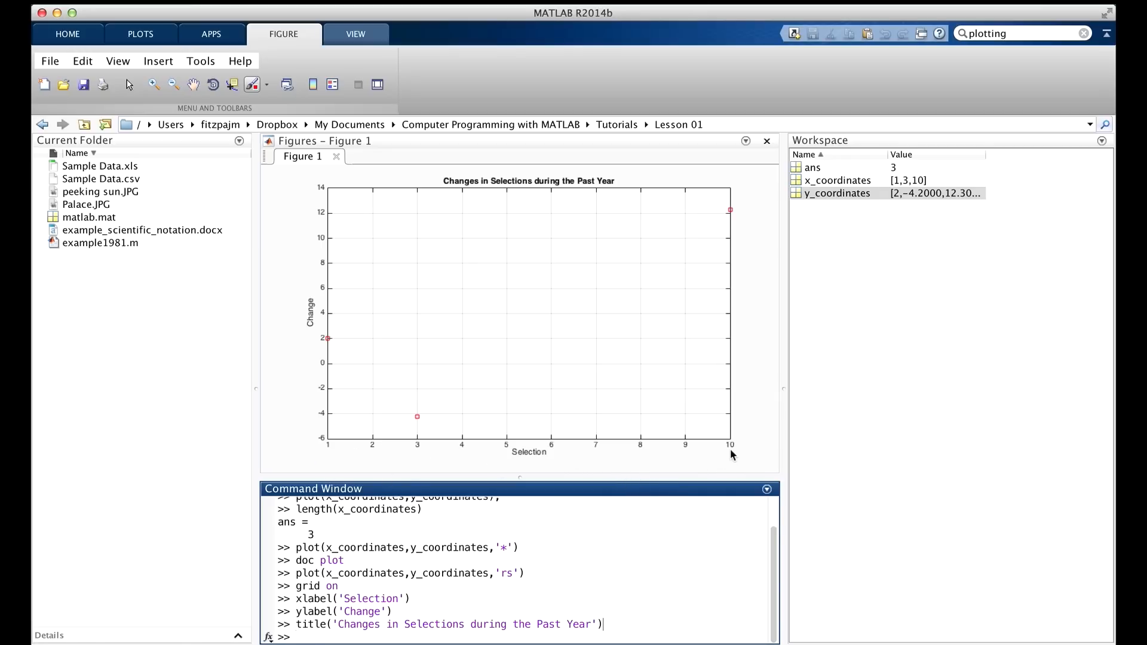
mouse_move(321, 446)
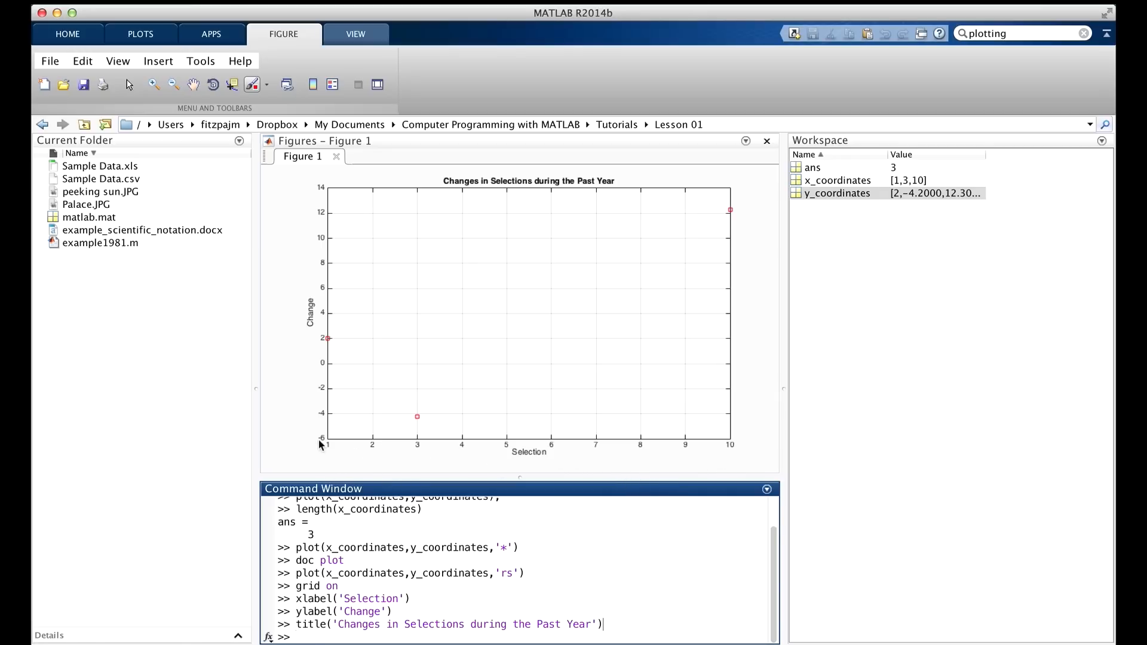
mouse_move(330, 192)
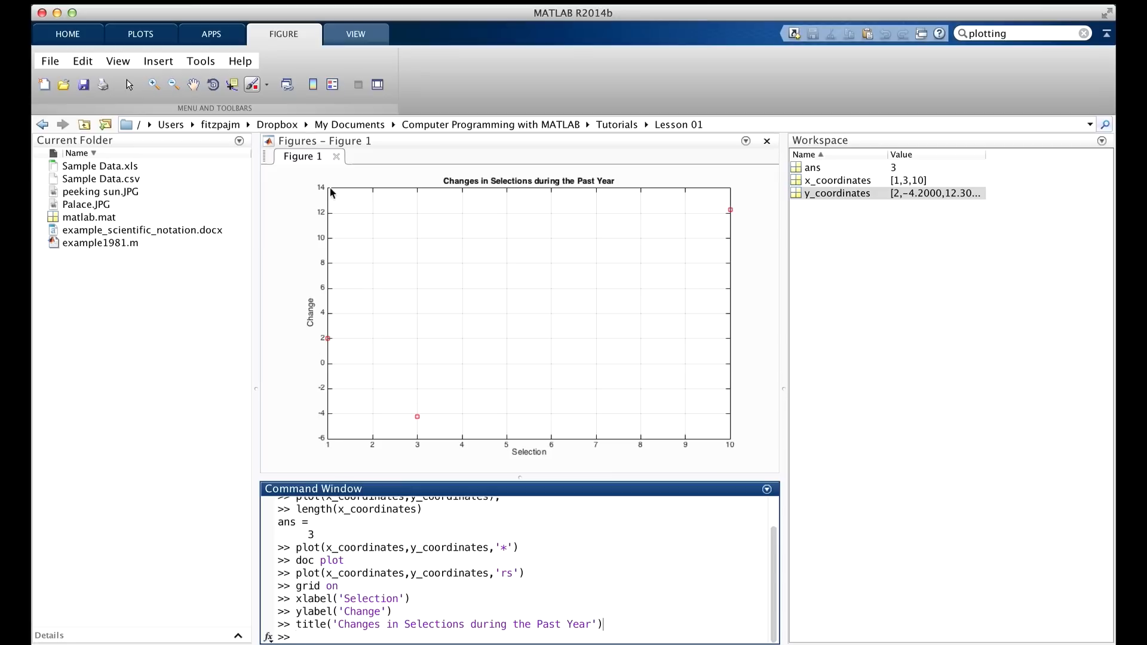
key(enter)
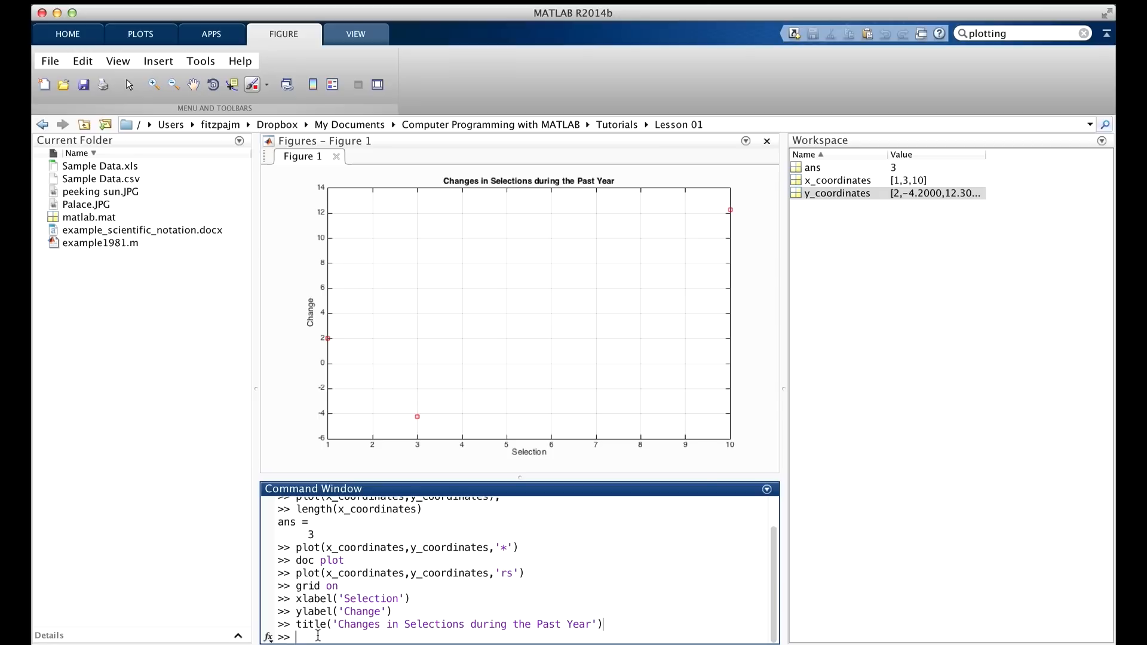
- Rescale the axes to x from 0 to 12 and y from -10 to 20 with axis([0,12,-10,20])
text(a)
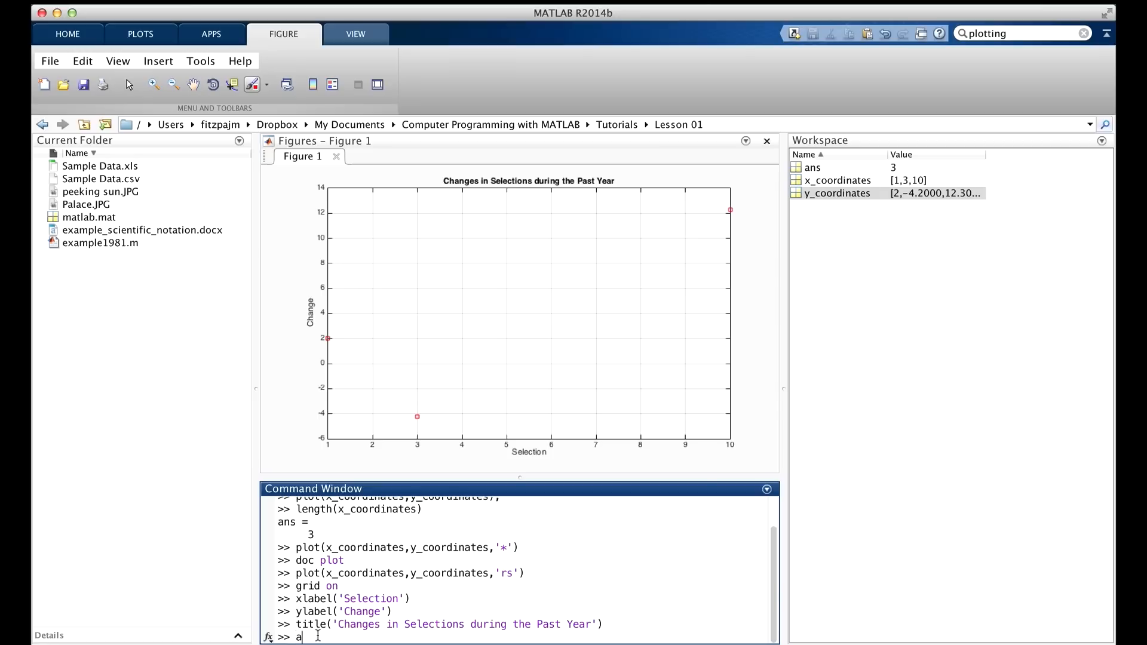
text(xis([0,12,-10)
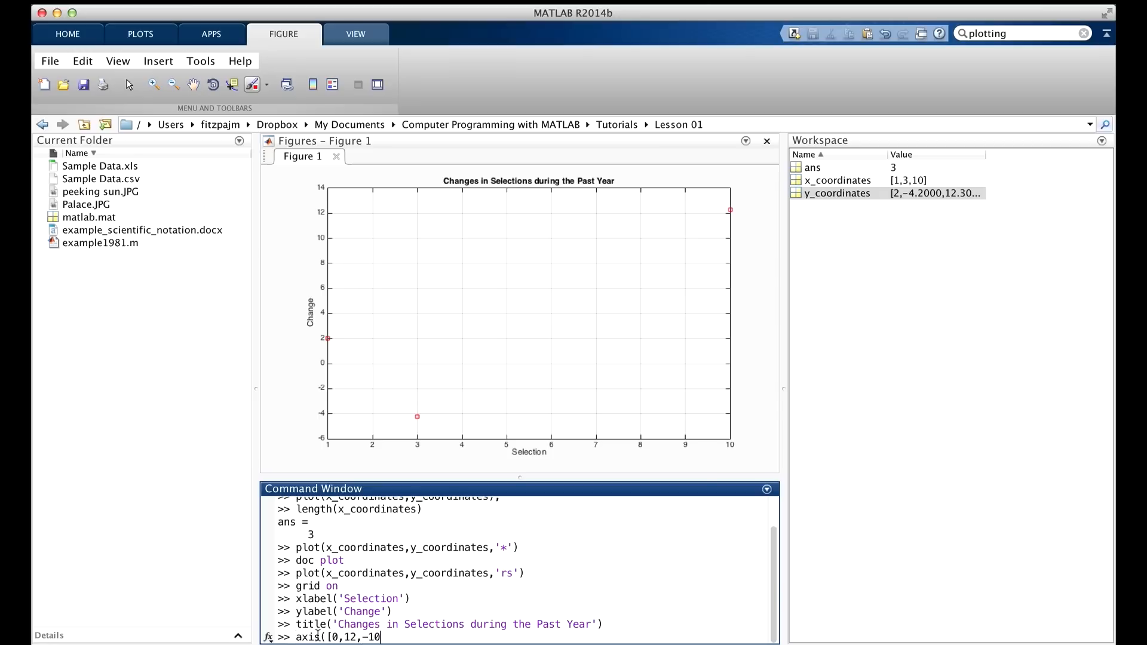
text(,20]))
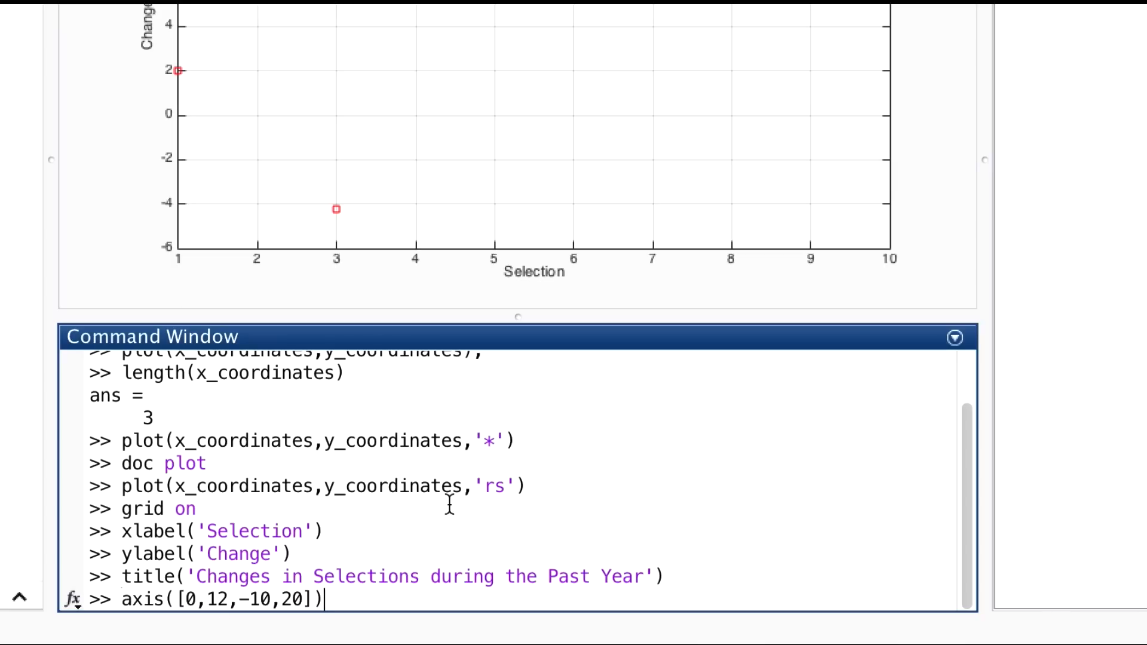
mouse_move(246, 642)
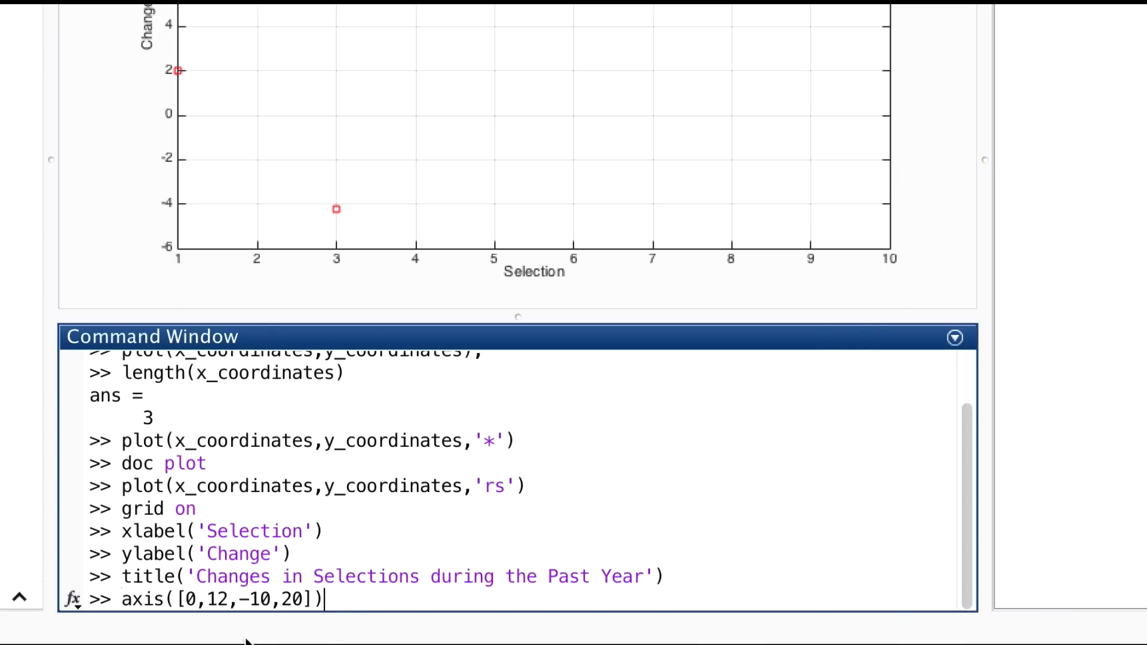
mouse_move(165, 260)
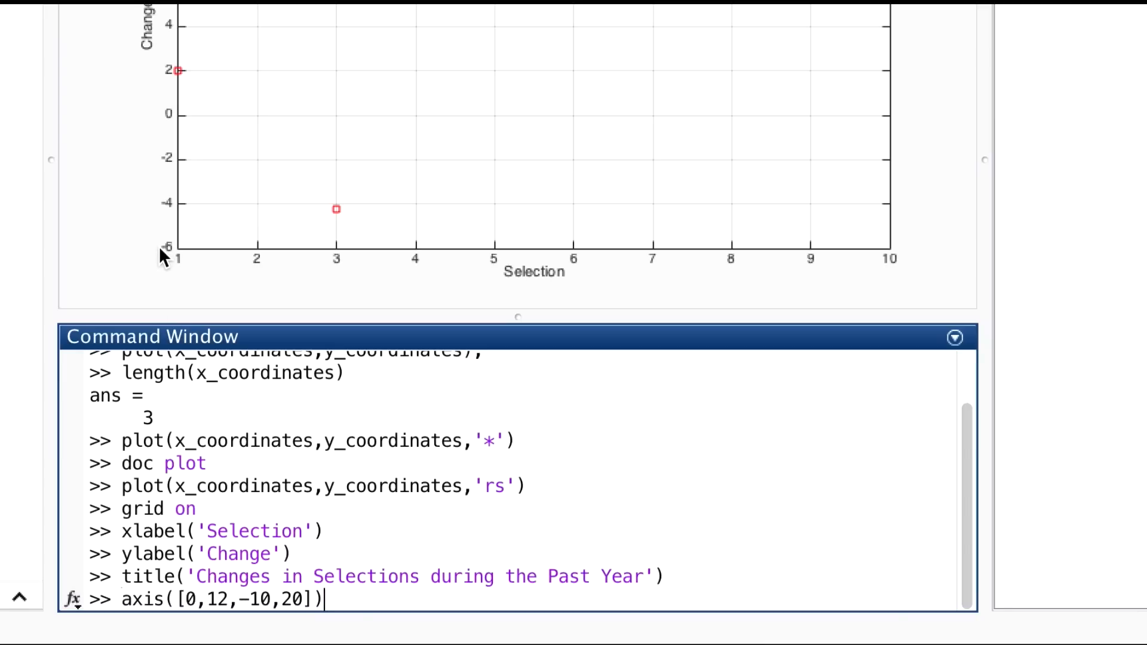
key(enter)
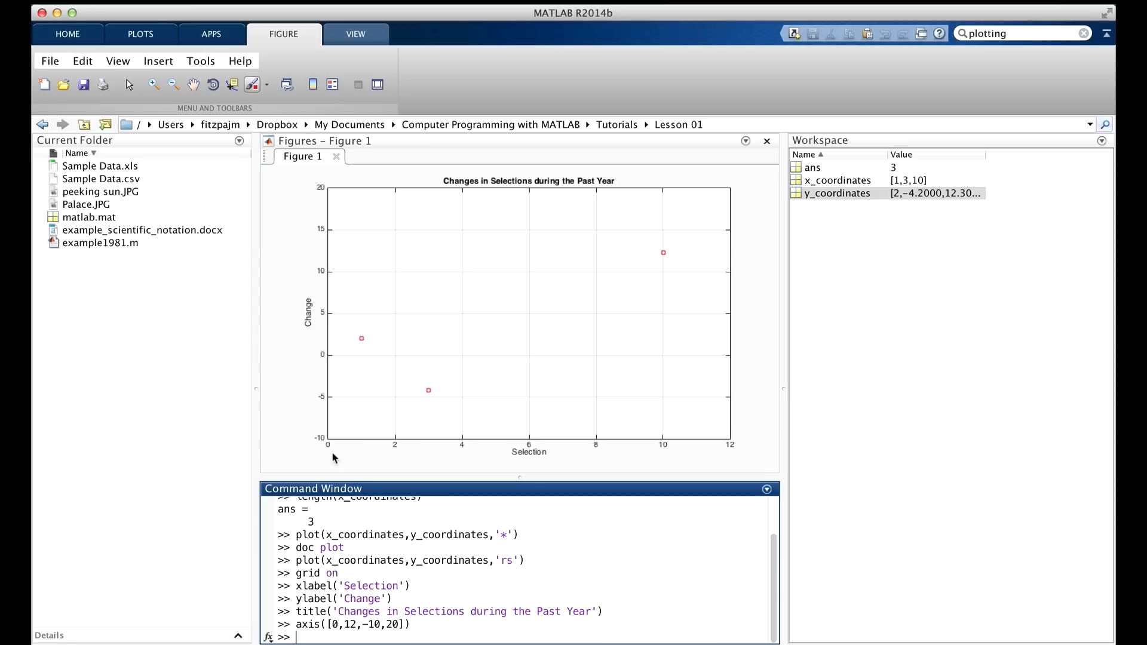
mouse_move(329, 342)
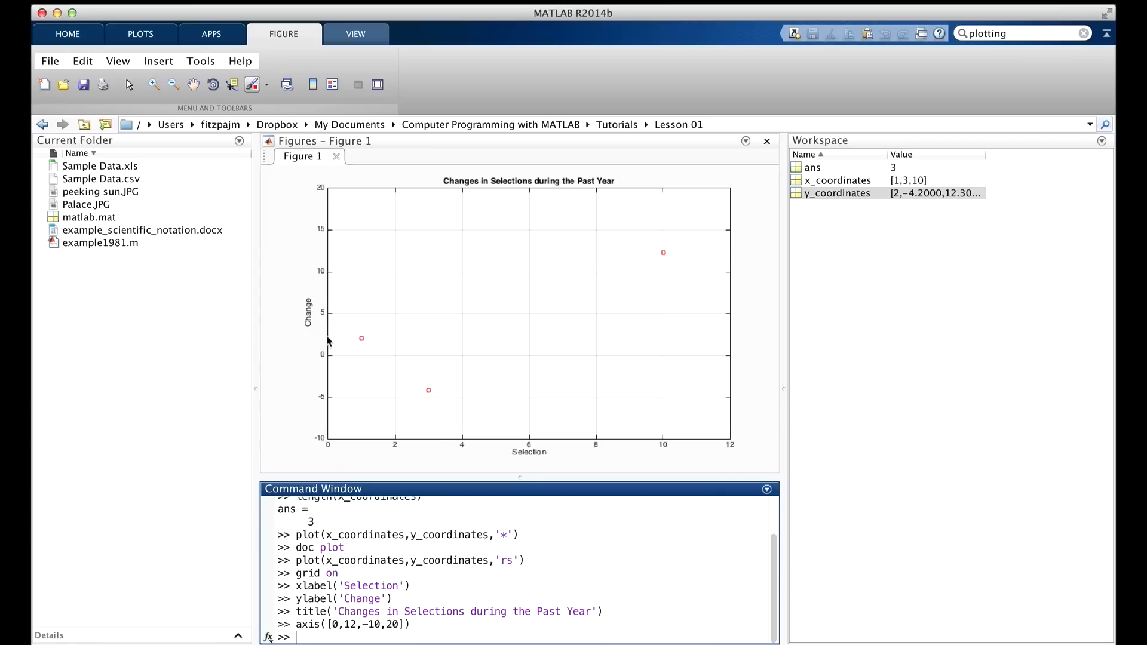
mouse_move(446, 625)
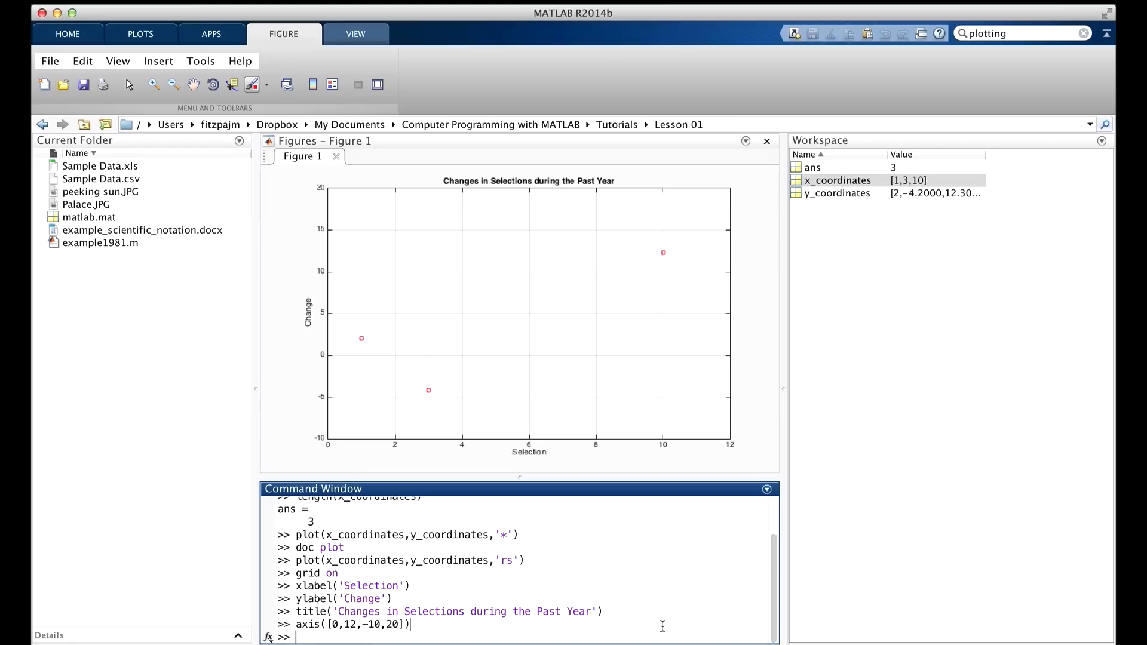
- Replot x_coordinates against y_coordinates as a bar chart with bars at 1, 3 and 10
text(bar(x_coo)
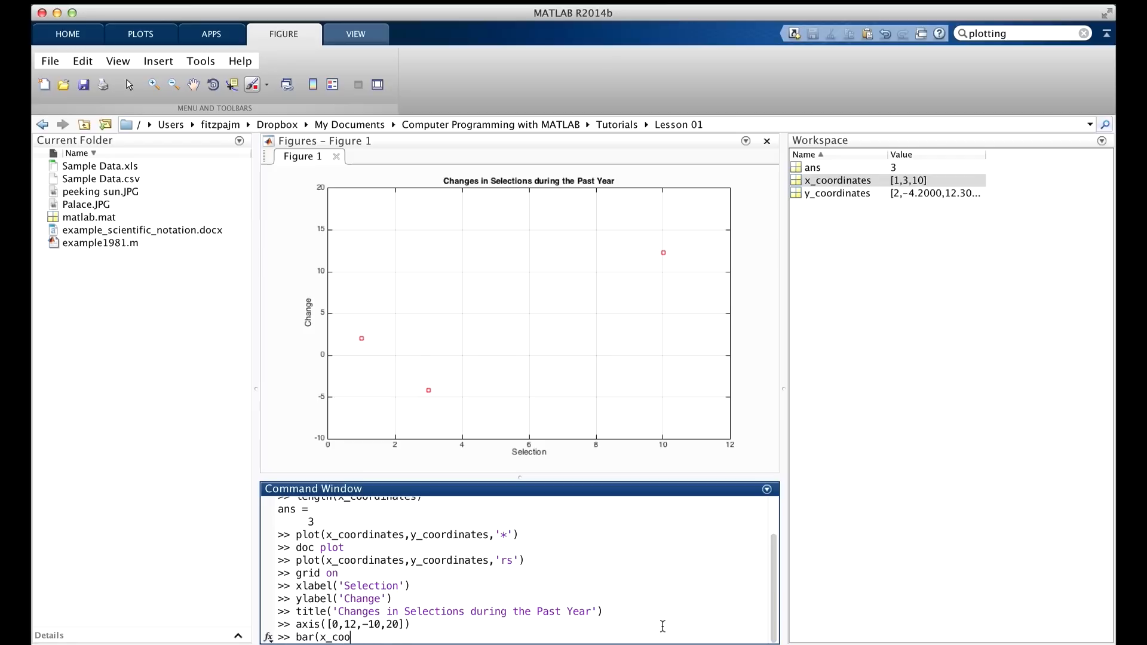
text(rdinates,y_coordinates))
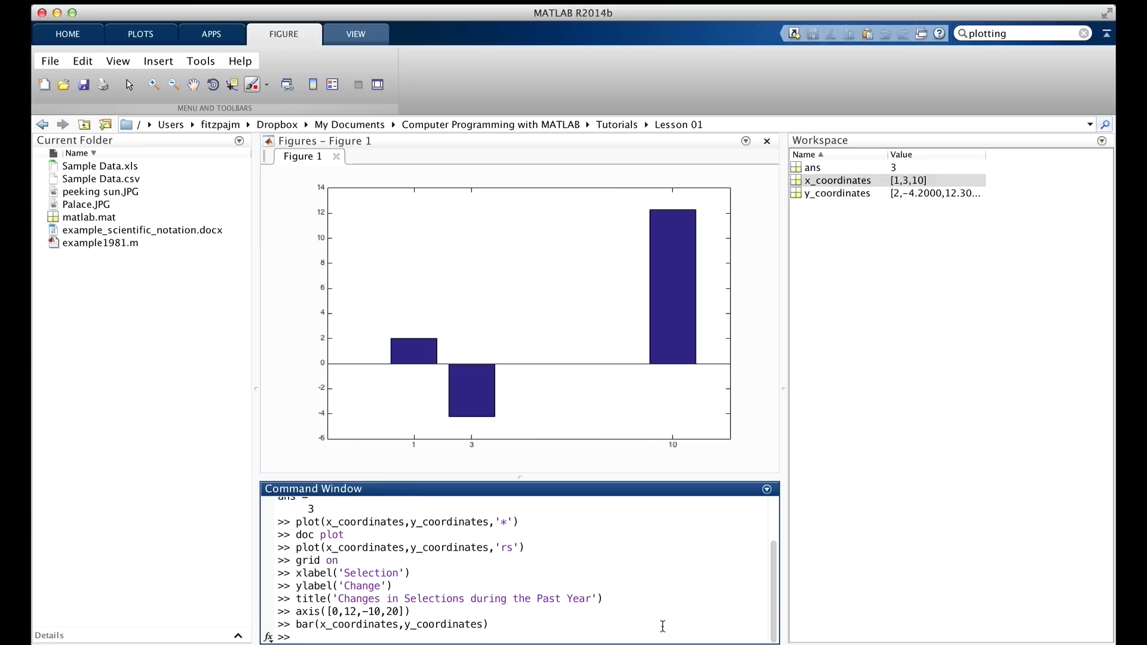
mouse_move(491, 562)
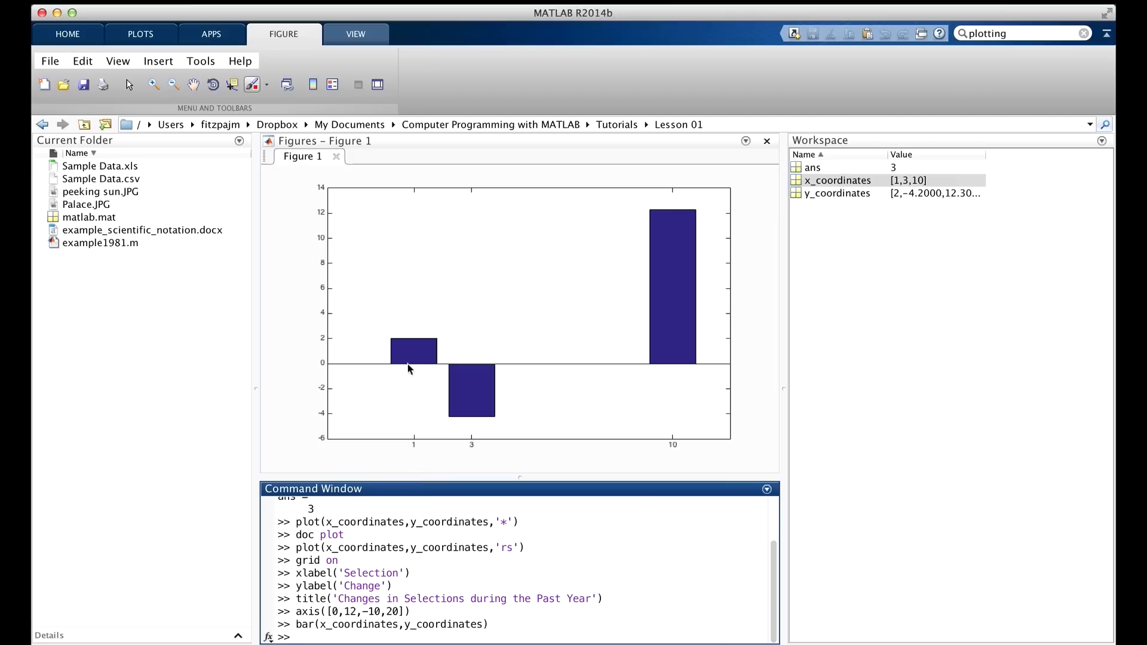
mouse_move(664, 379)
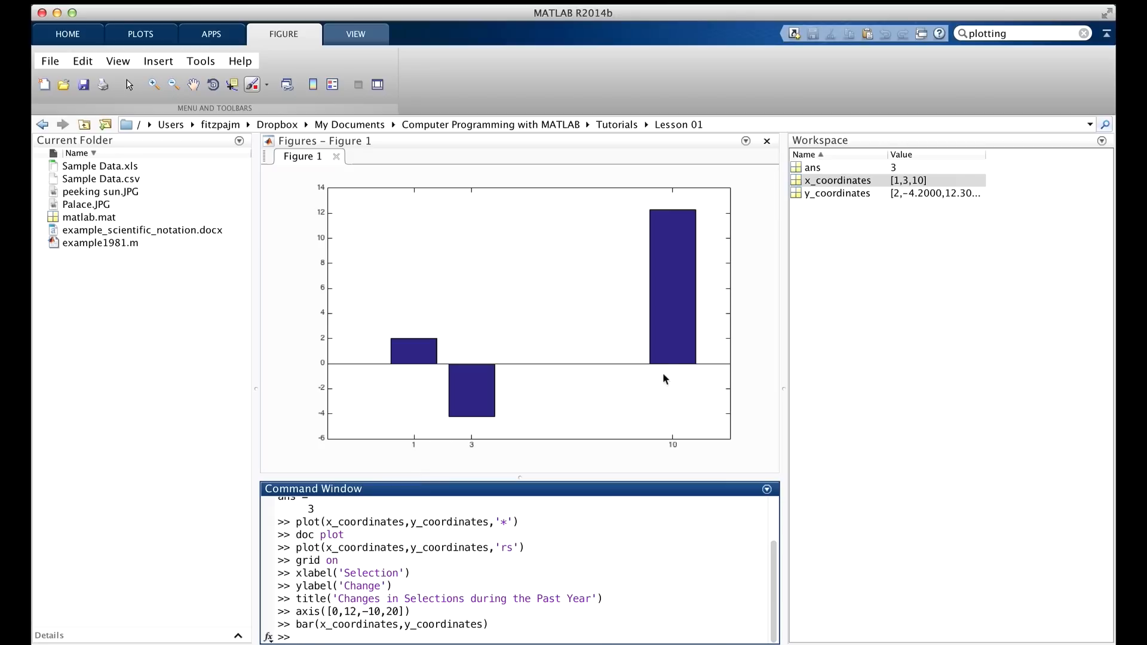
mouse_move(428, 423)
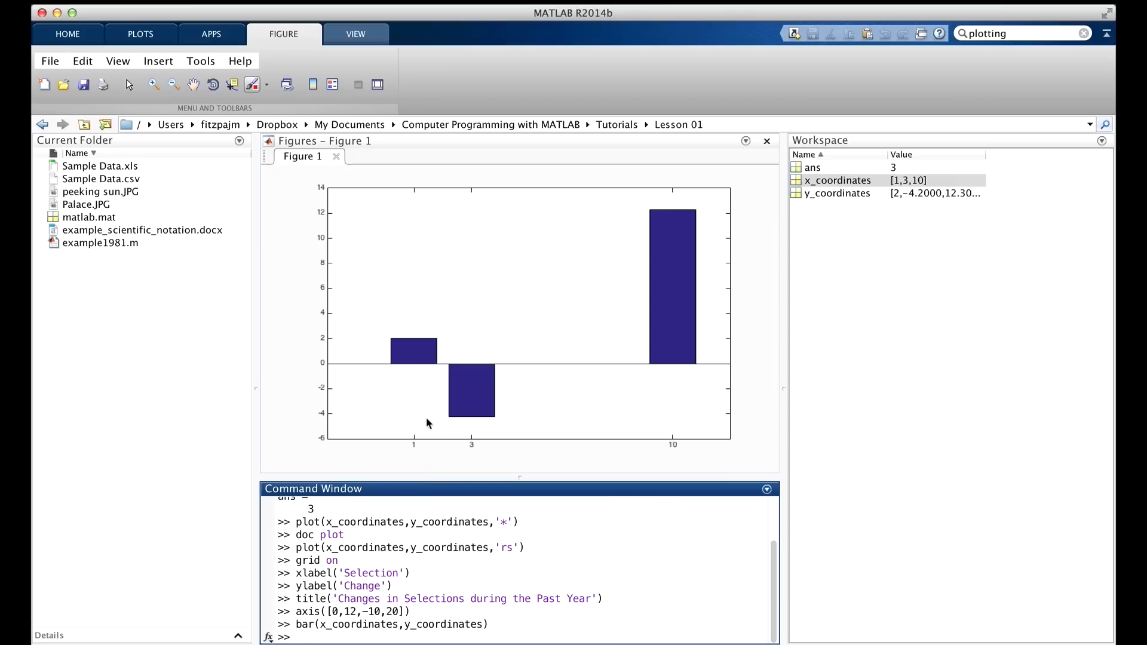
mouse_move(420, 347)
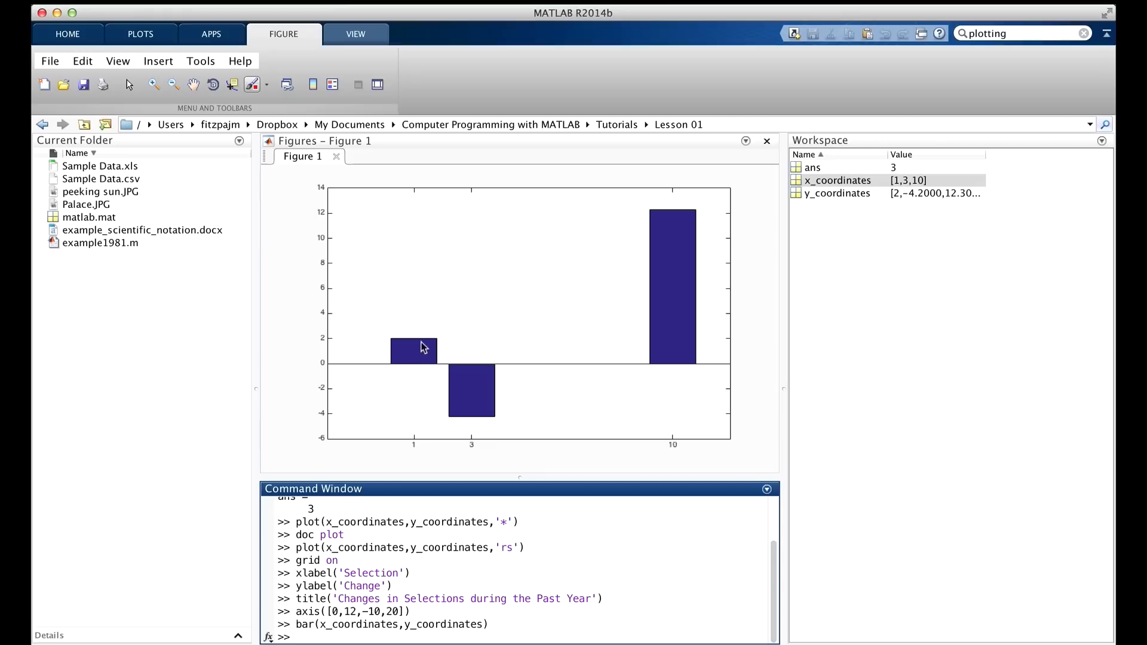
mouse_move(461, 420)
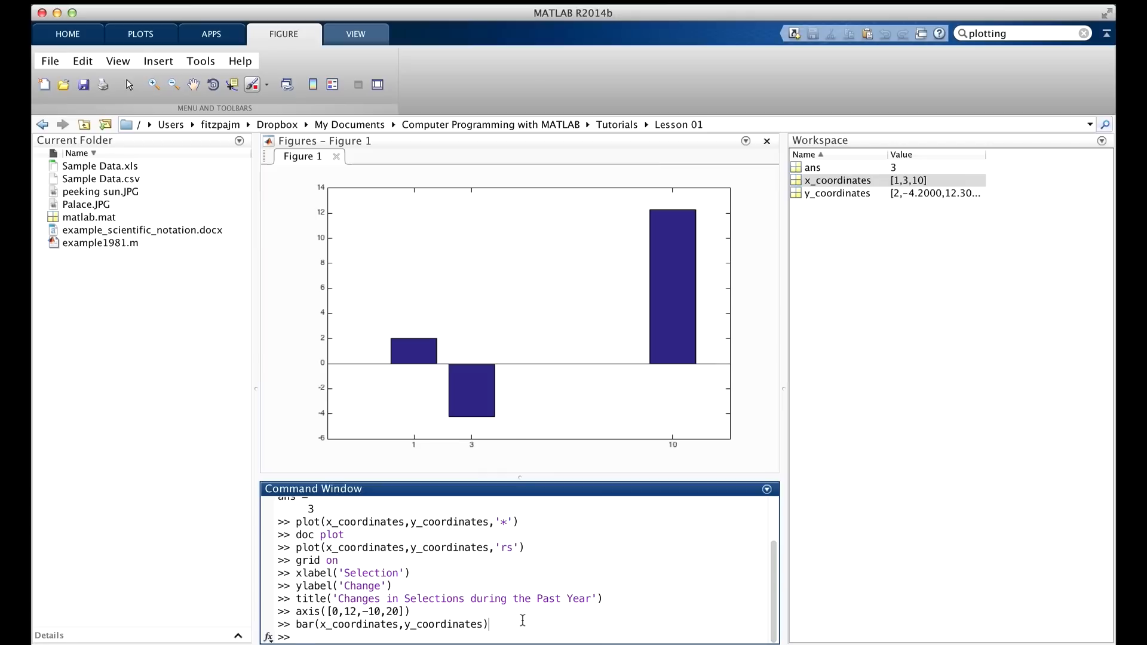
- Open a second figure and draw a five-slice pie chart of [4 2 7 4 7]
text(figure)
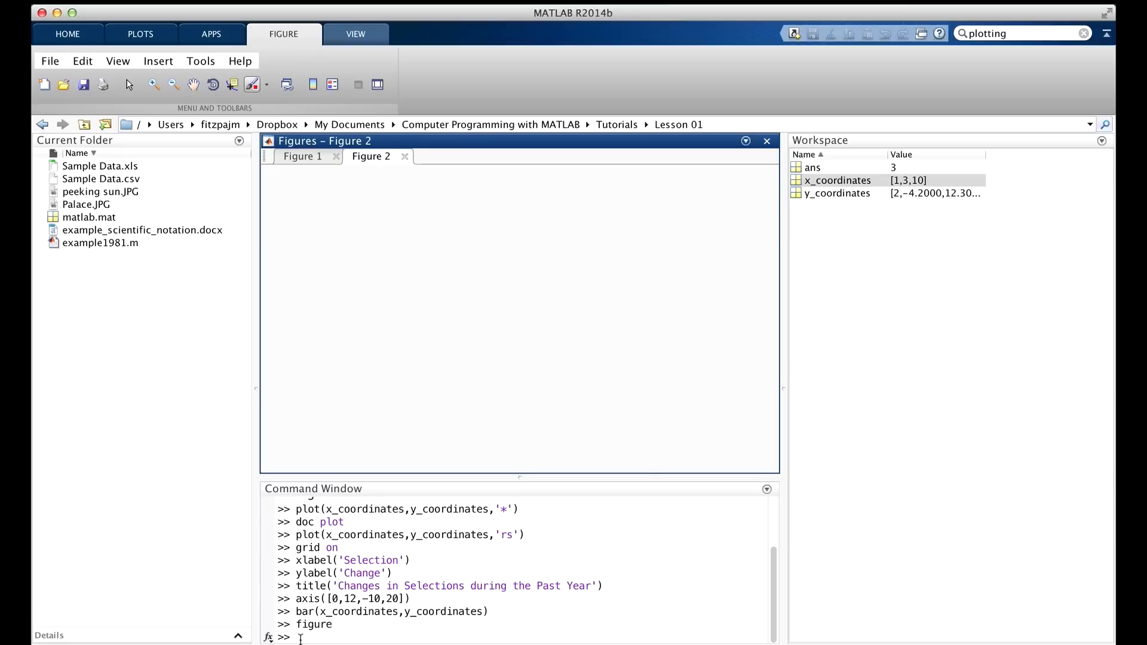
text(pie([)
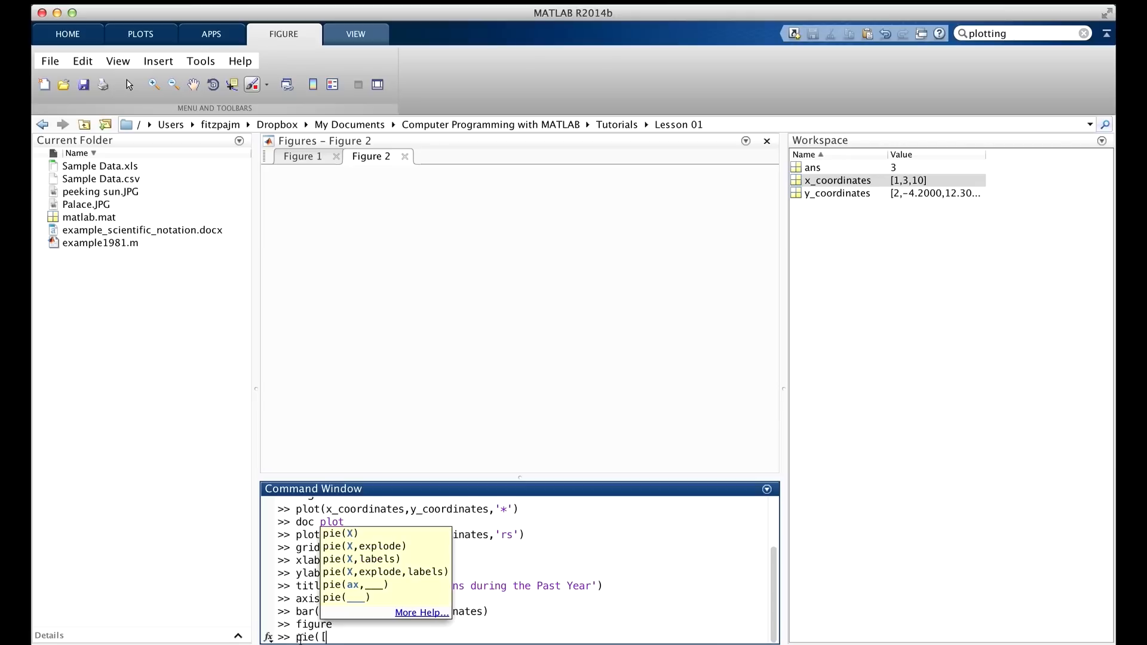
text(4 2 7 4 7]))
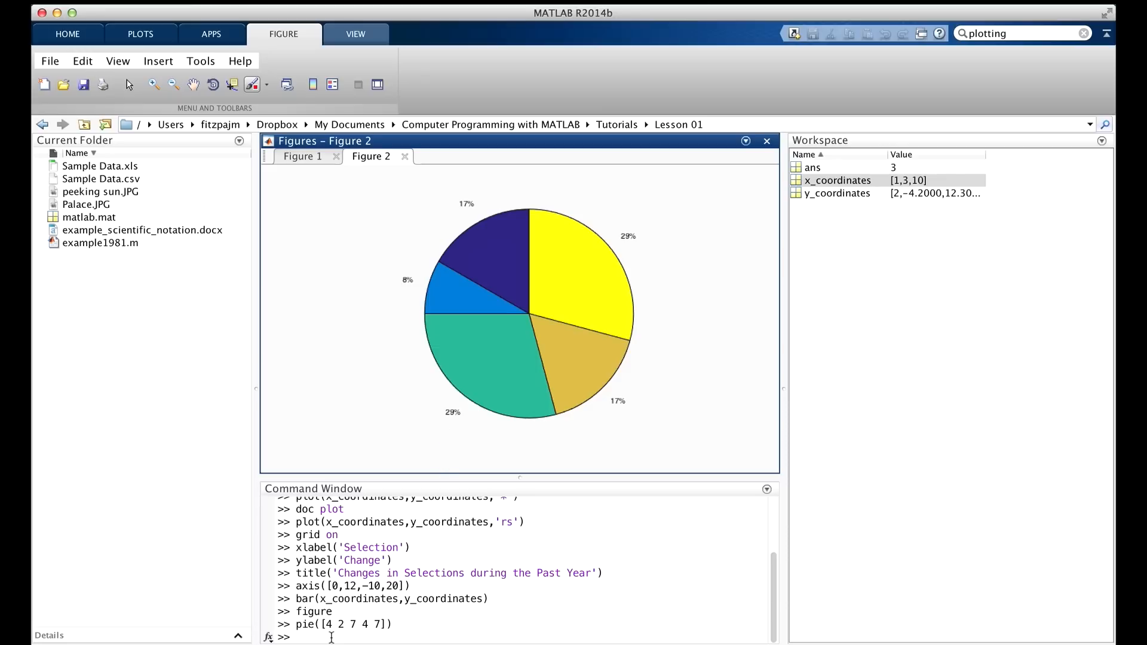
- Close the pie chart figure with close(2), then close the remaining bar chart figure
click(598, 631)
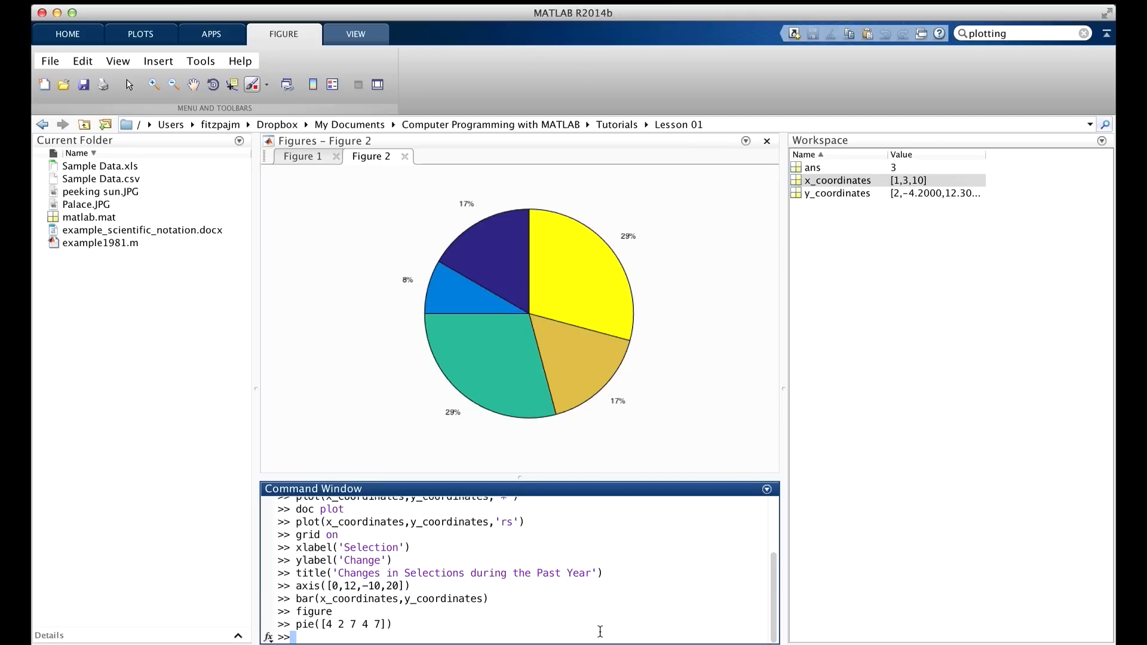
text(close(2)
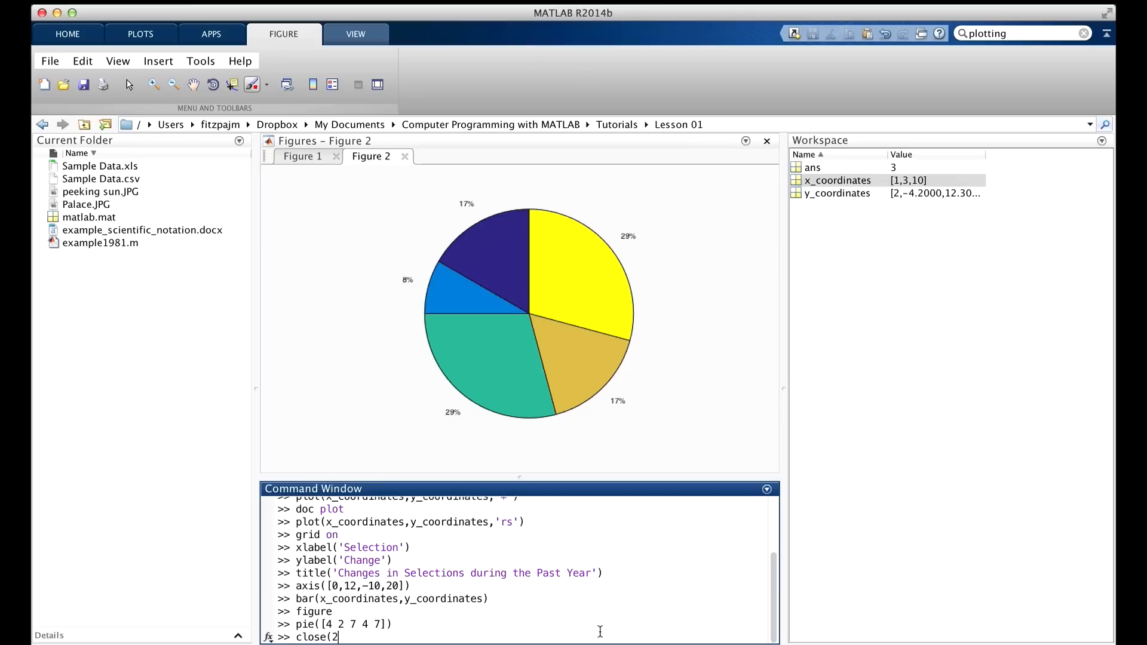
key(enter)
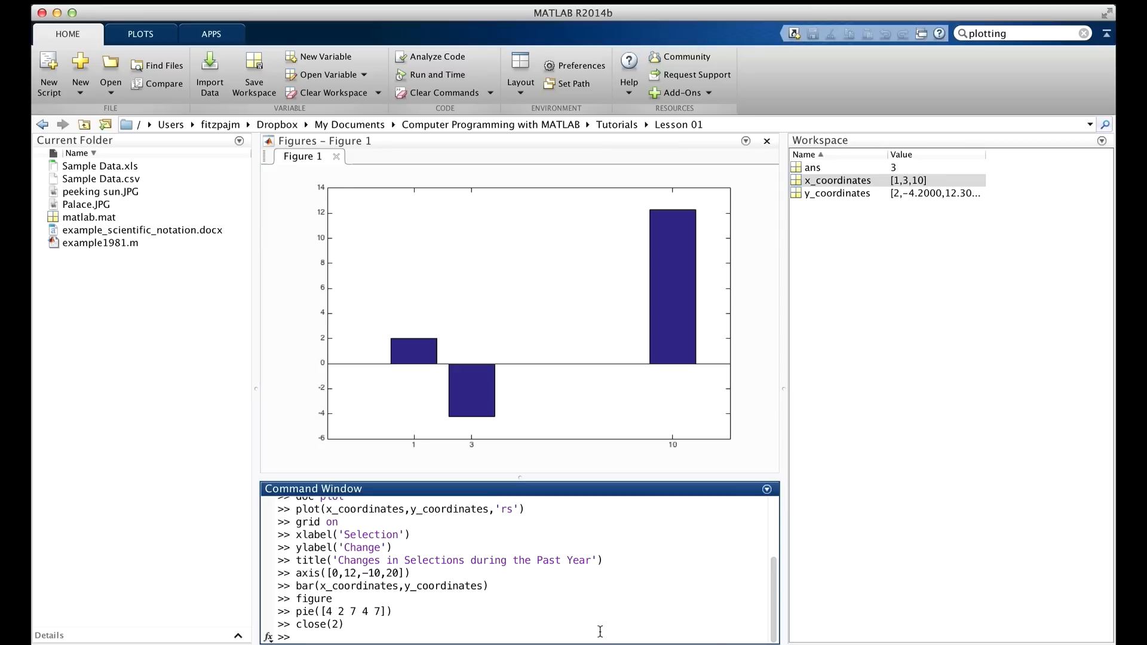
text(close all)
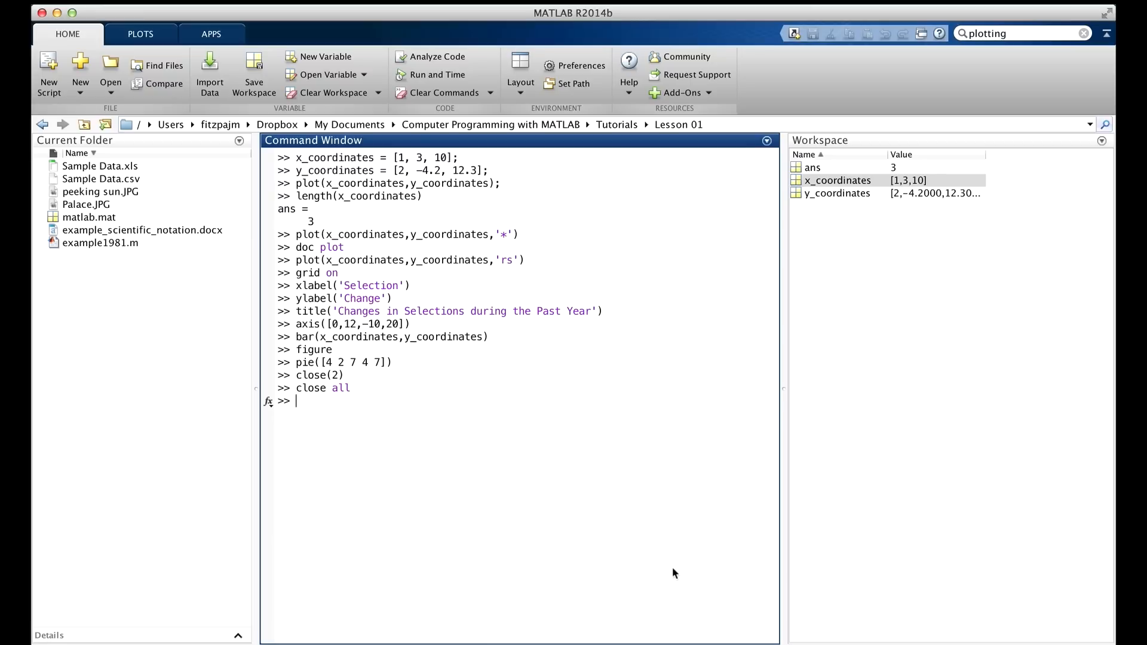
mouse_move(152, 277)
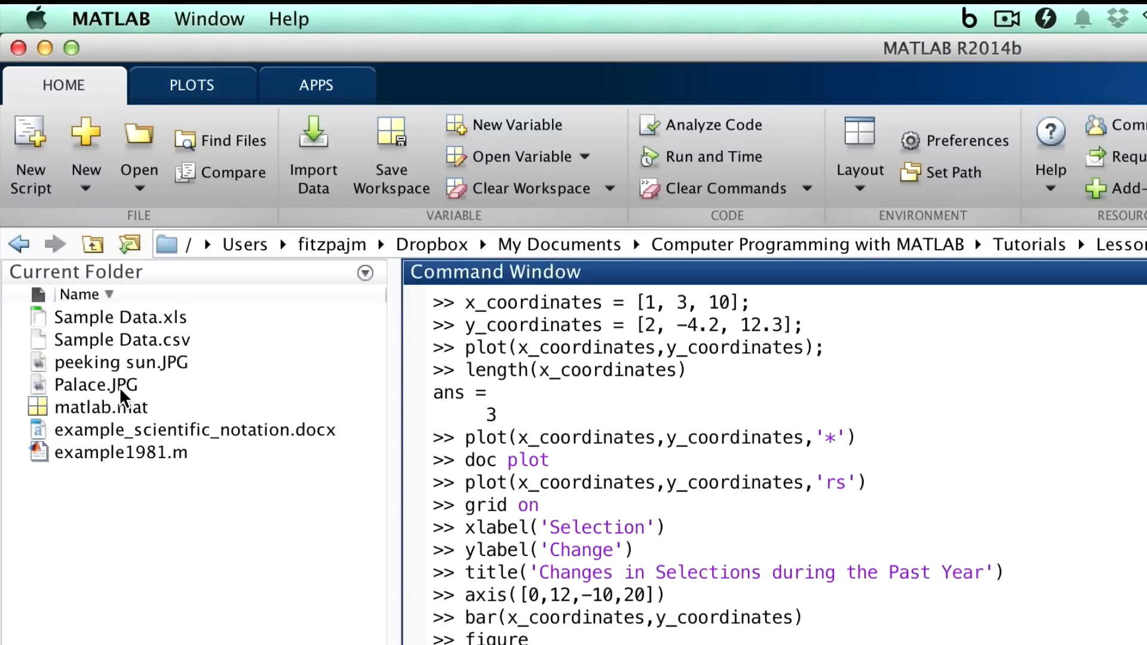
mouse_move(114, 396)
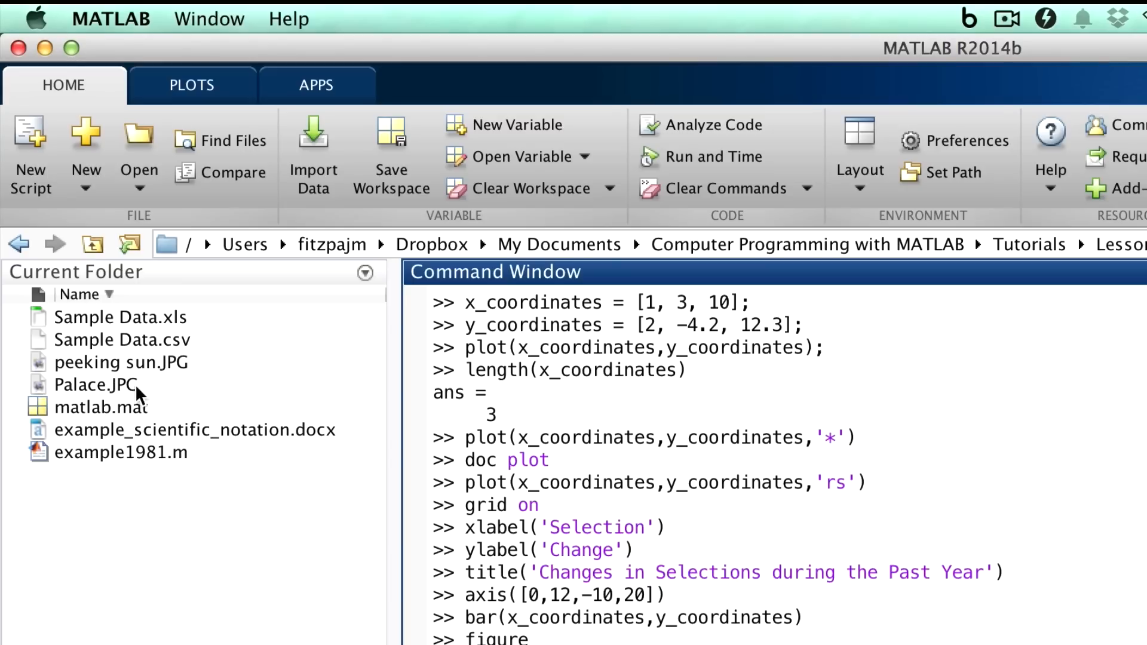
mouse_move(141, 390)
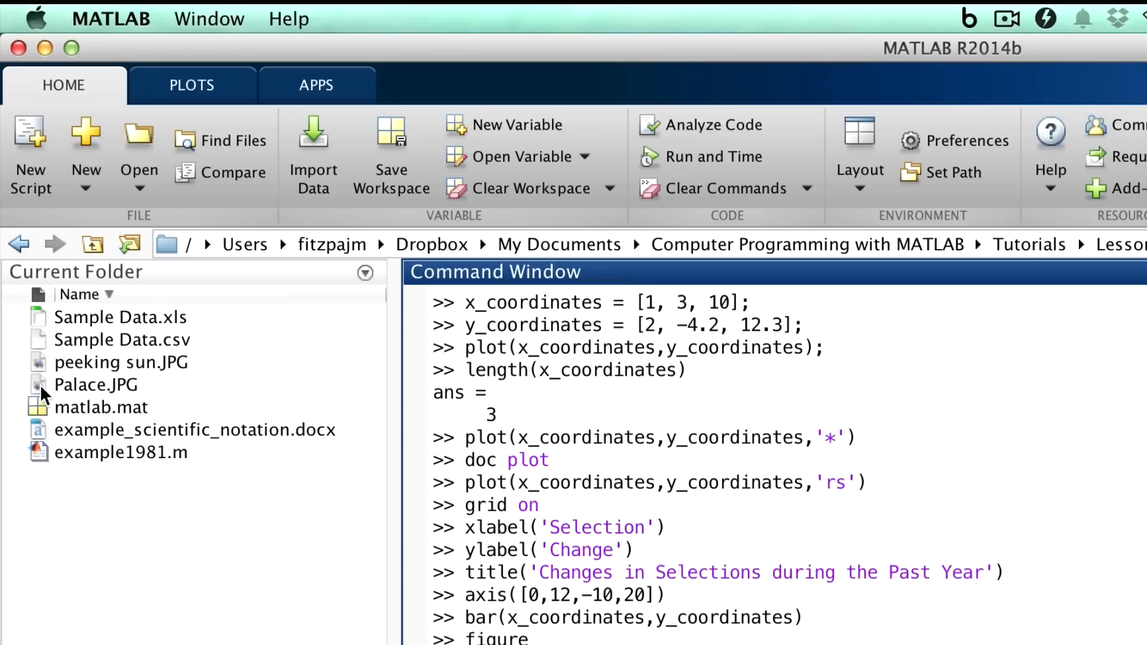
mouse_move(152, 401)
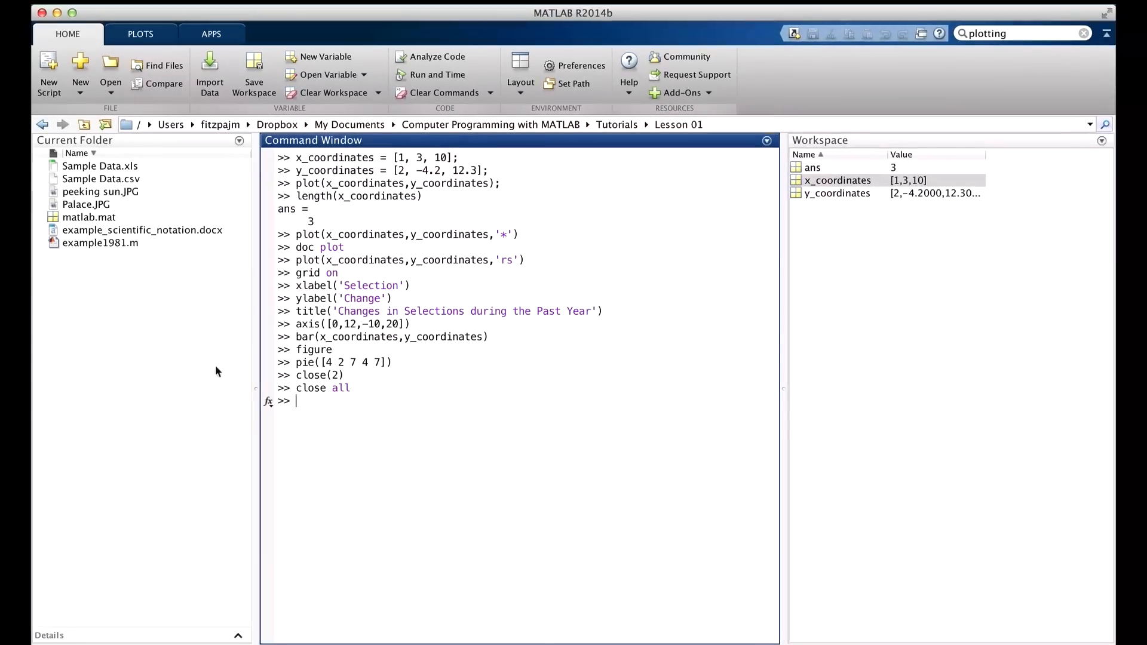
mouse_move(336, 406)
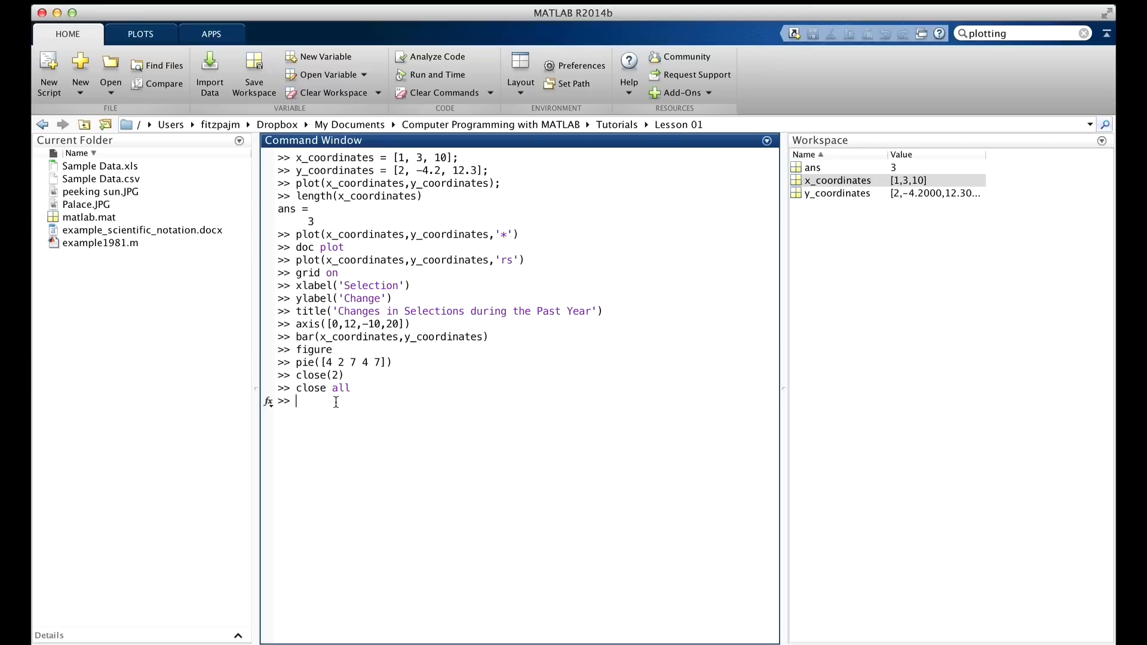
- Read Palace.JPG with imread, storing its 3456x4608x3 pixel array in ans
text(imread()
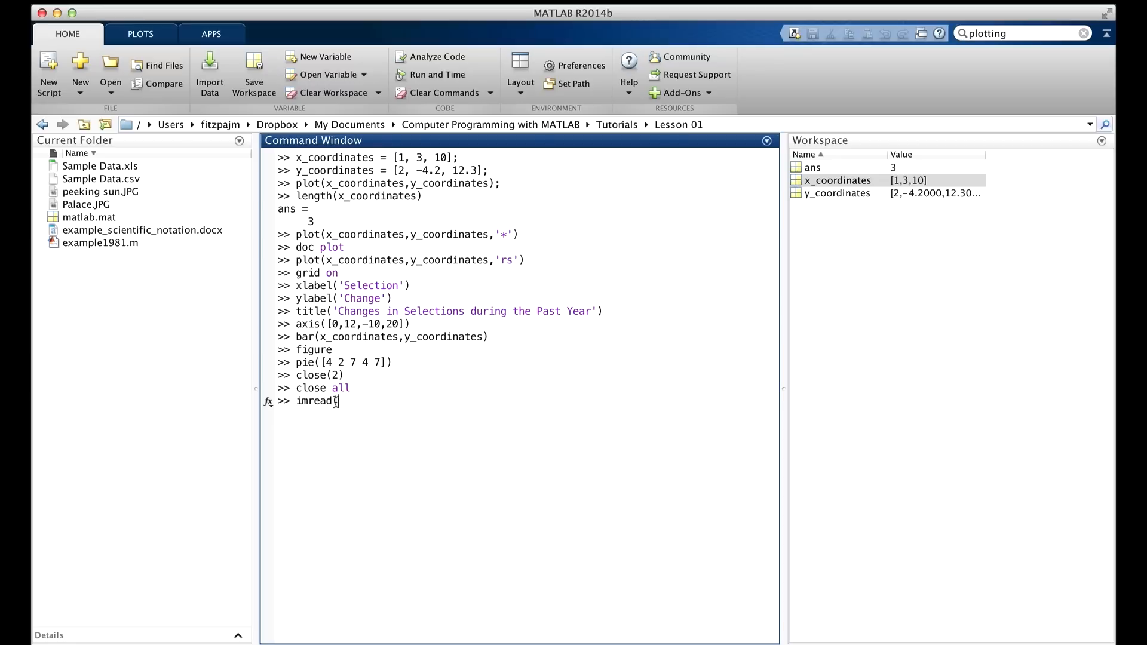
text(()
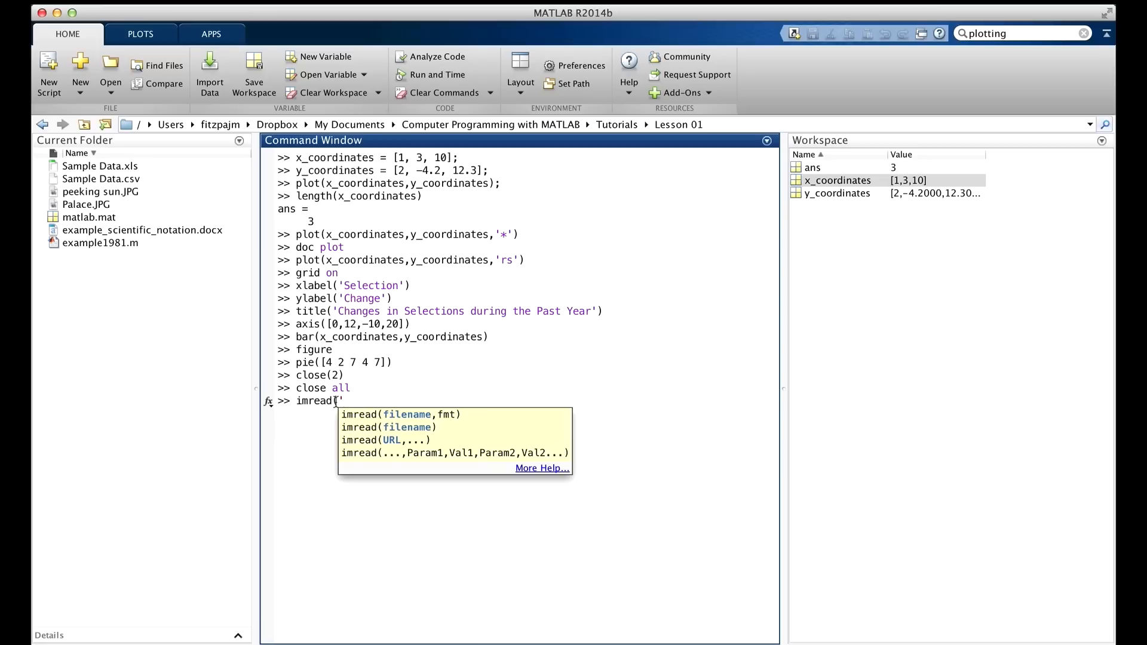
text(Palac)
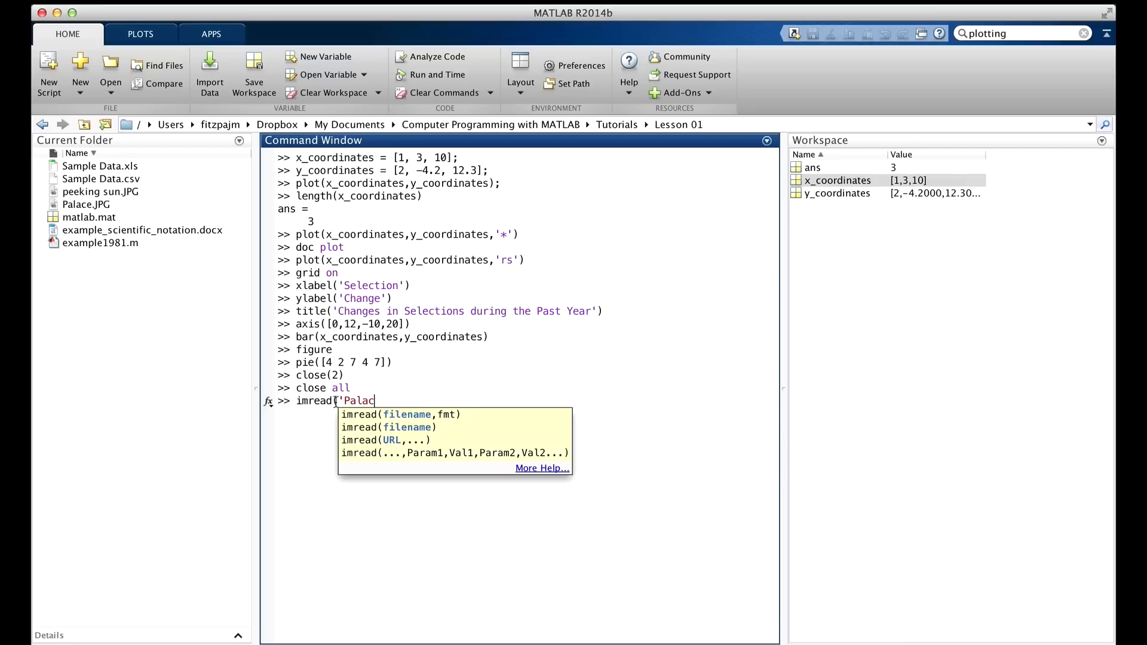
text(.JPG)
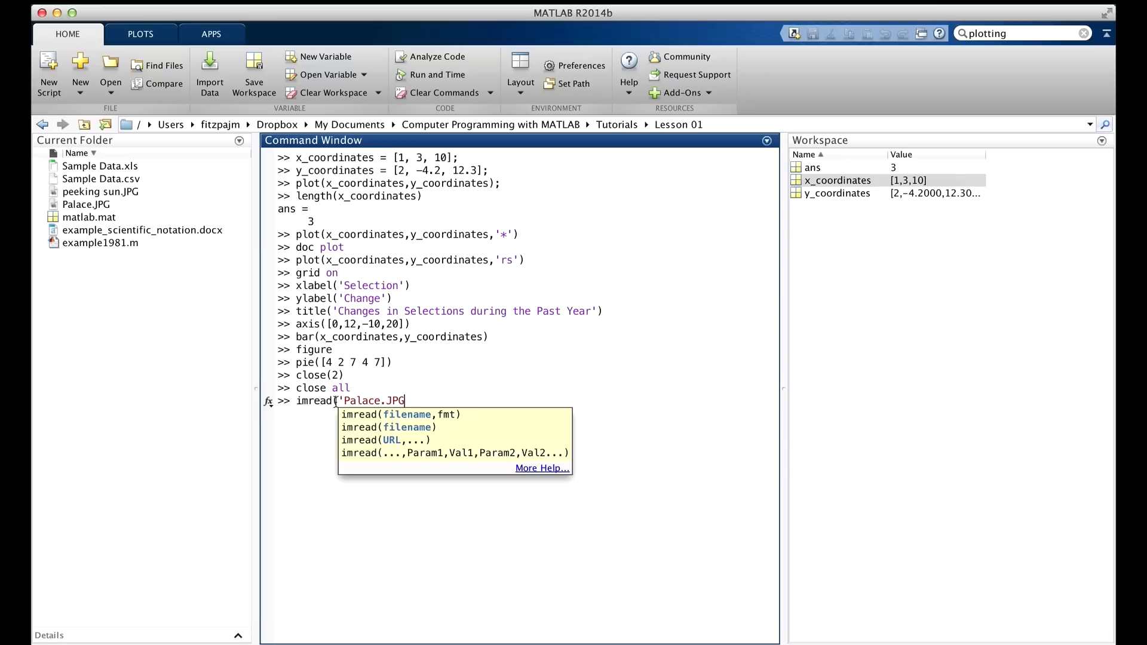
text('))
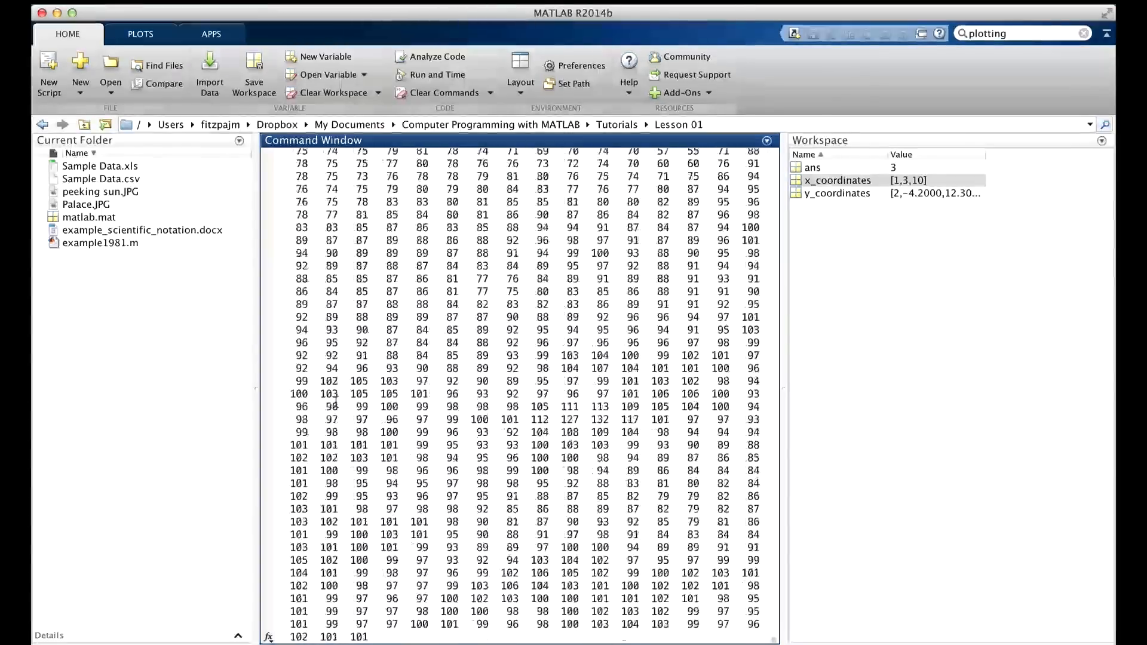
- Scroll down through the printed pixel values in the Command Window
scroll(down, 3)
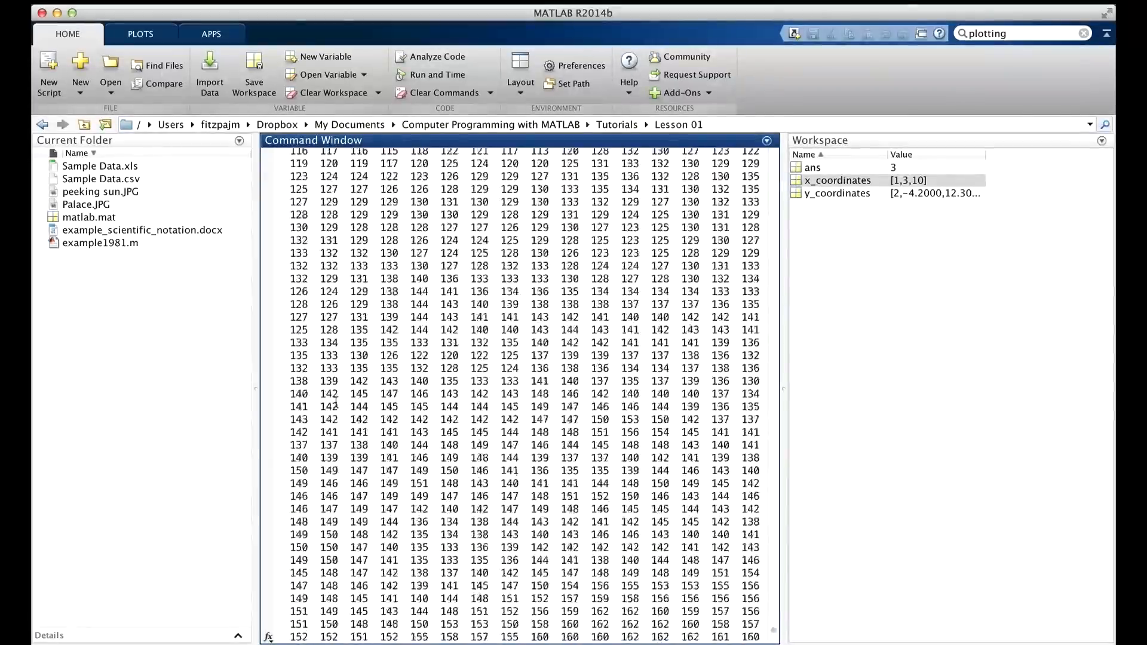
scroll(down, 3)
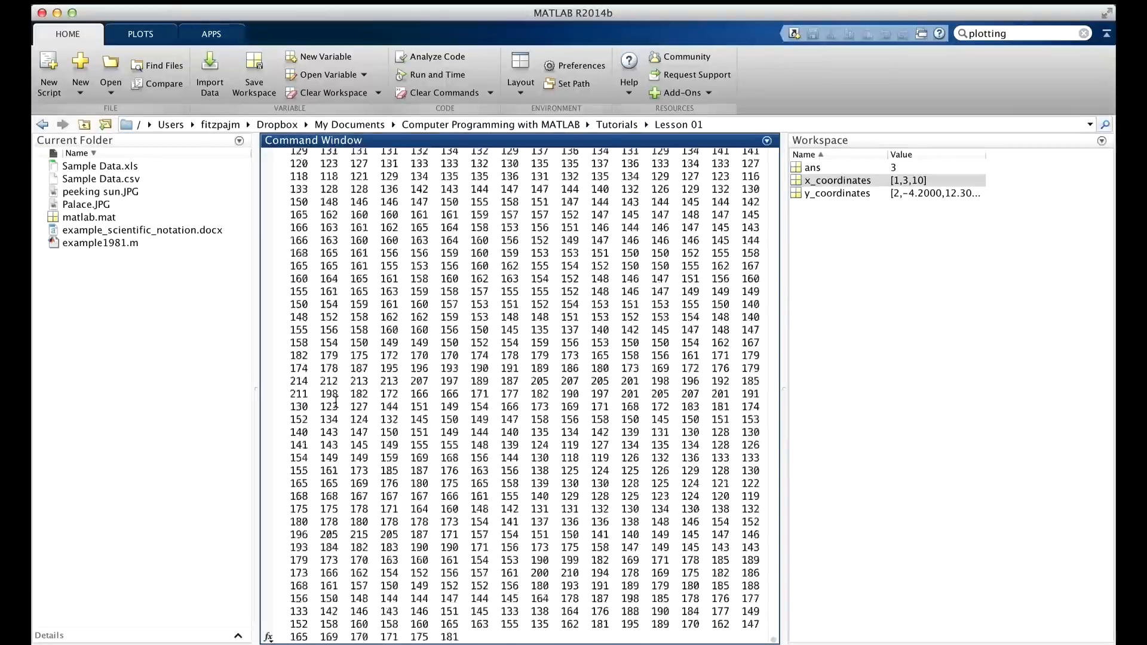
scroll(down, 3)
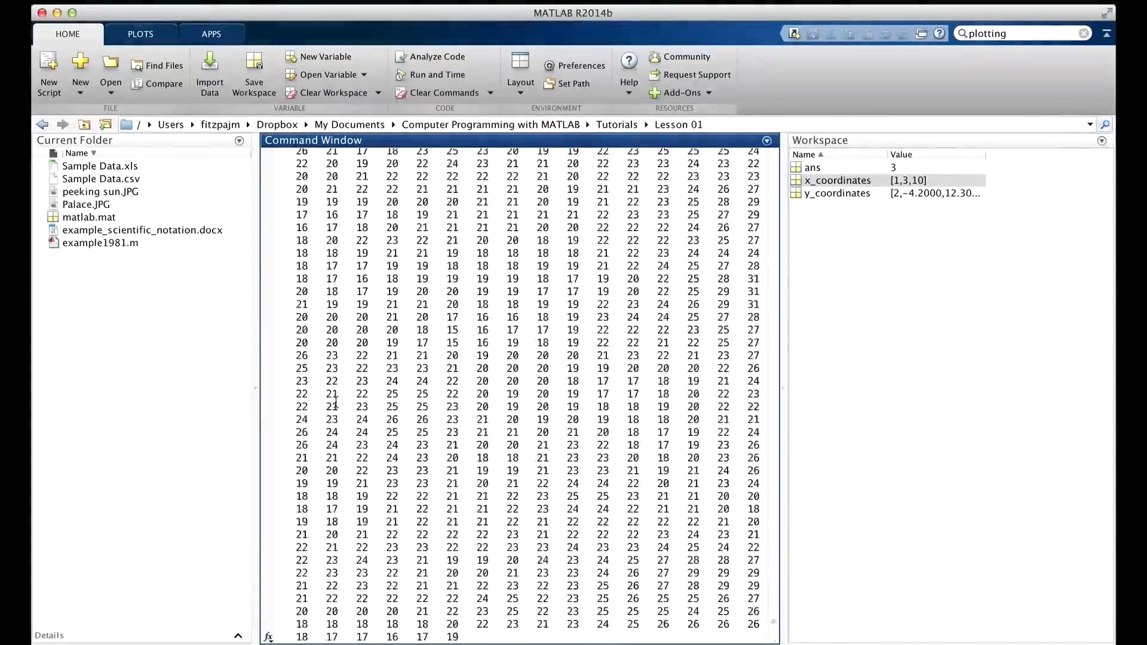
scroll(down, 3)
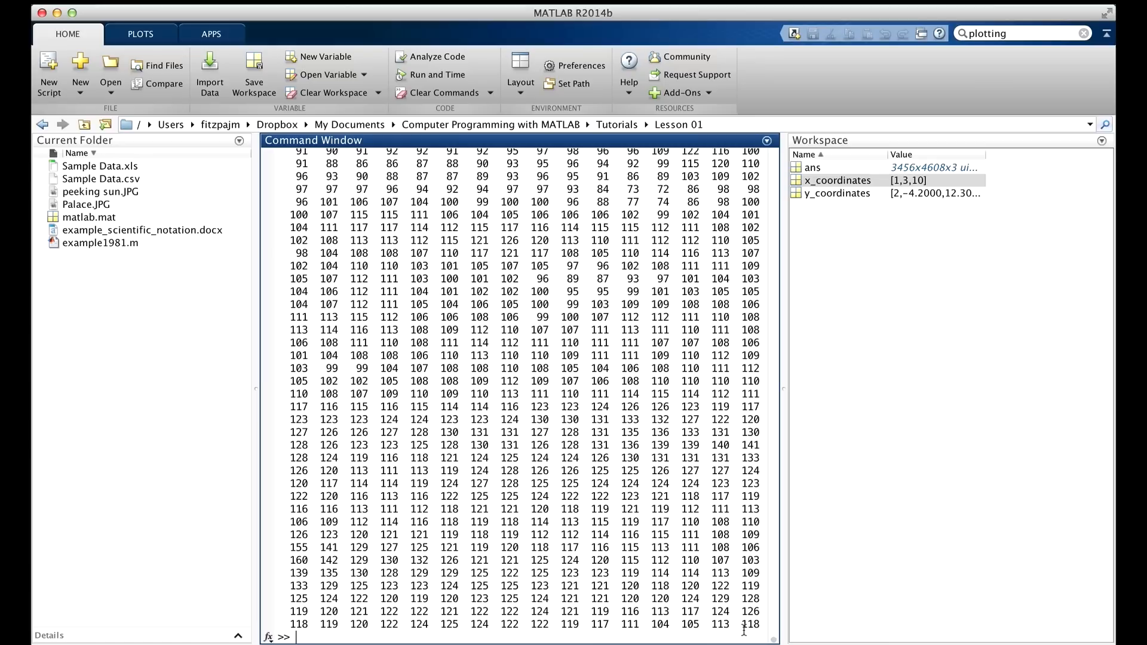
- Store Palace.JPG's 3456x4608x3 uint8 pixel data in a pretty_picture variable
text(pretty_picture = imread('Palace.JP)
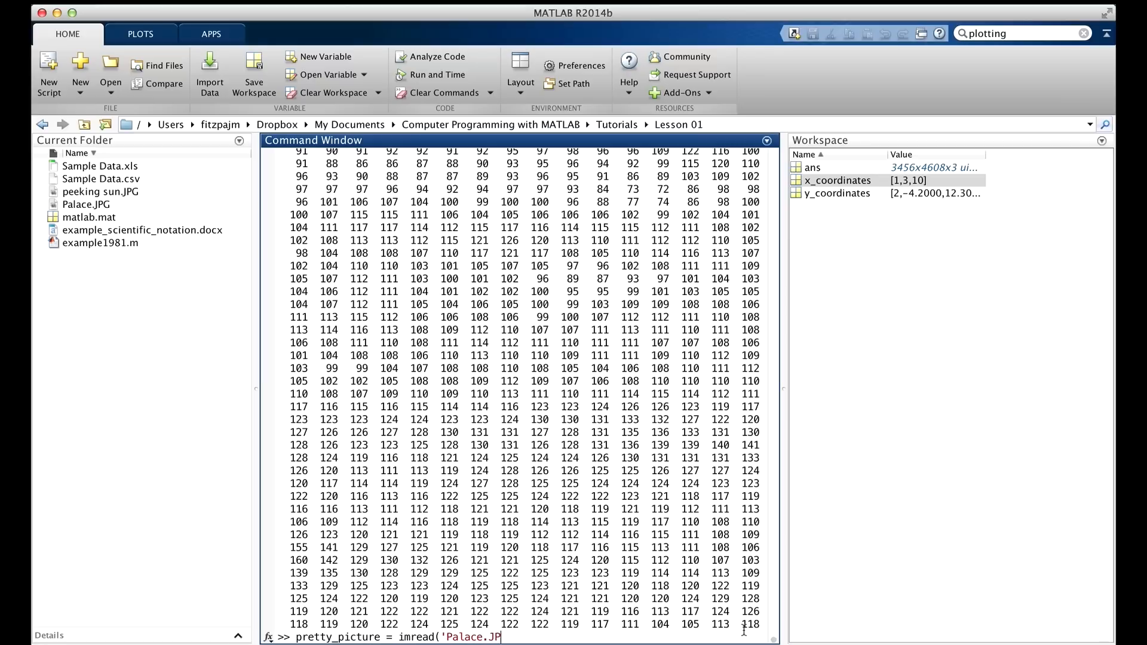
text(G'))
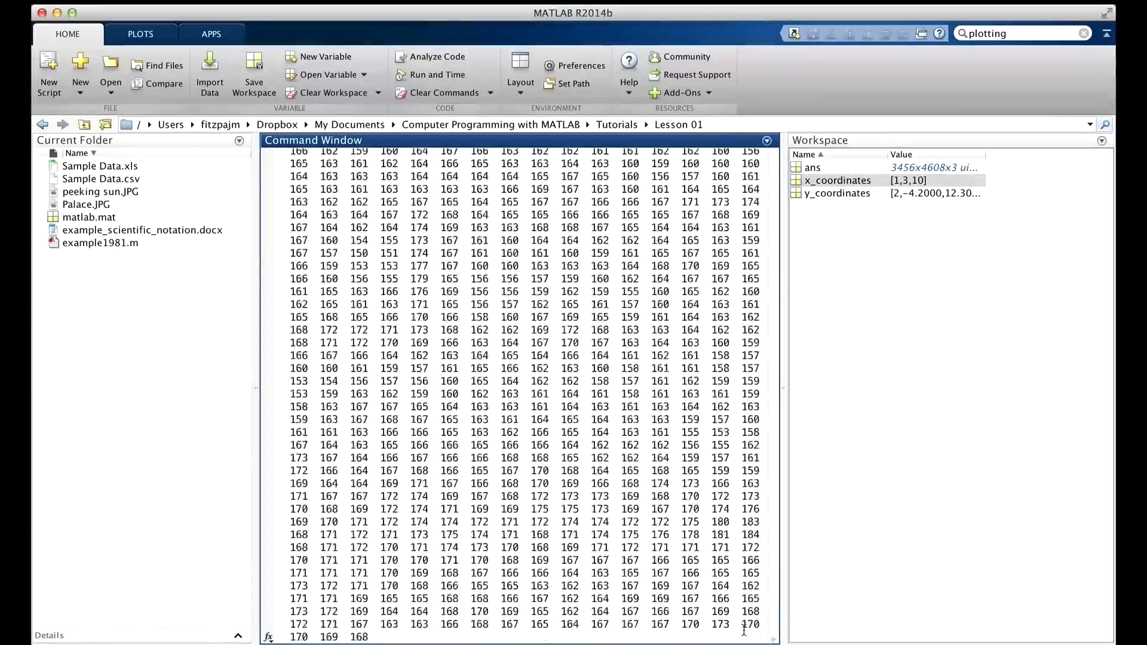
scroll(down, 3)
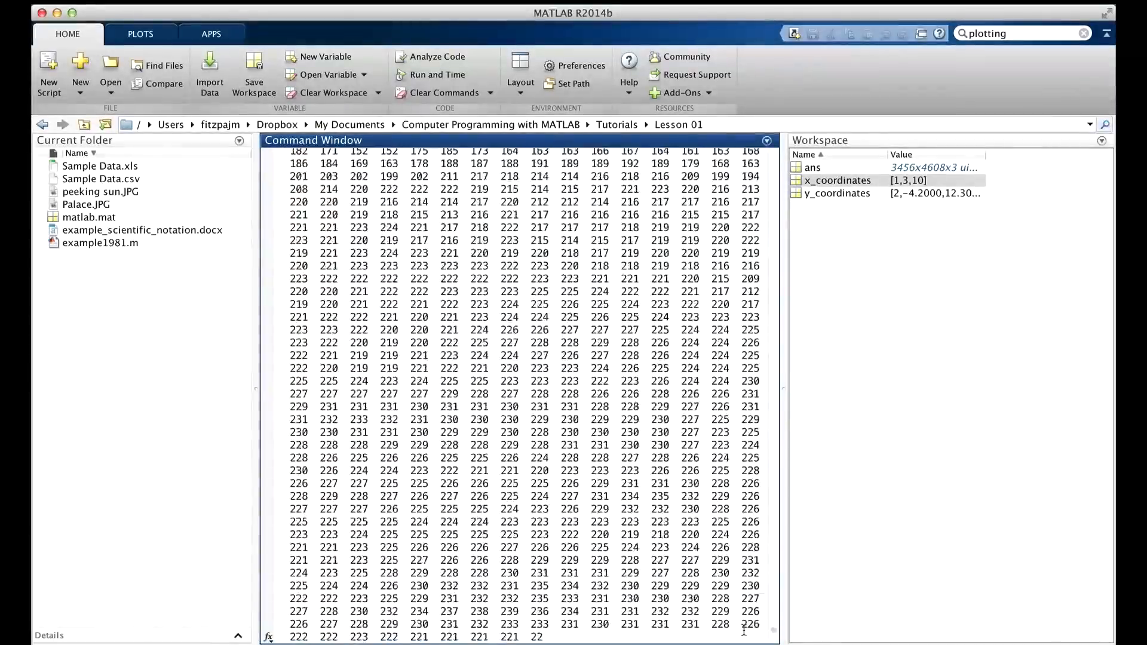
scroll(down, 3)
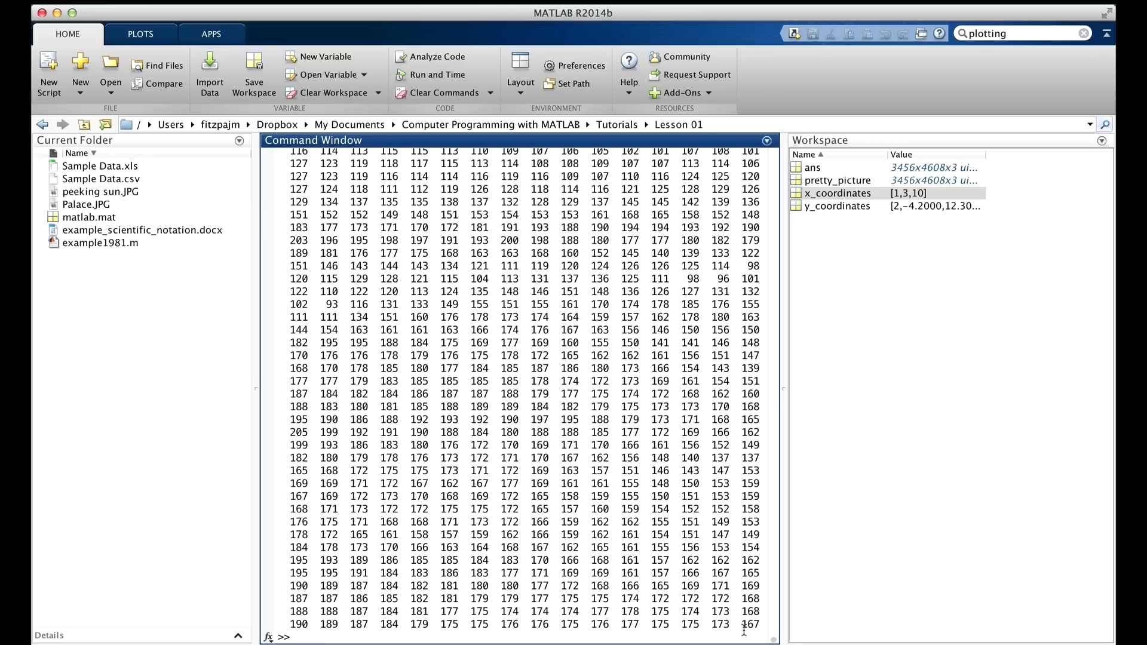
mouse_move(862, 310)
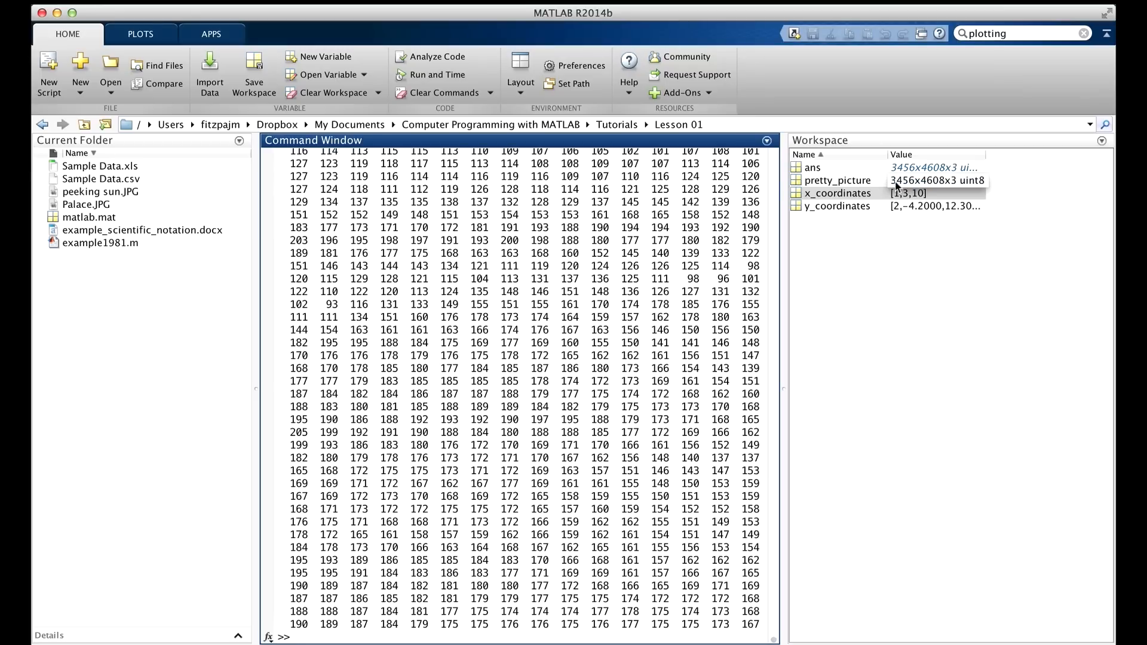
mouse_move(927, 180)
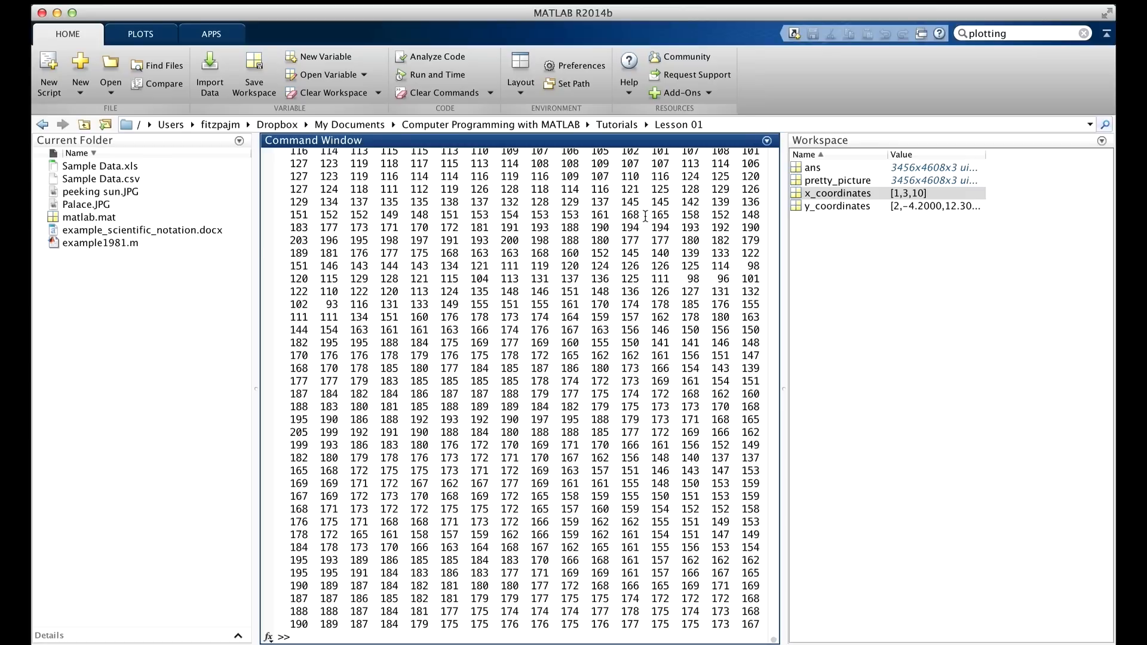
- Reassign pretty_picture with a semicolon and display the palace photo with image(pretty_picture)
text(pretty_picture = imread('Palace.JPG');)
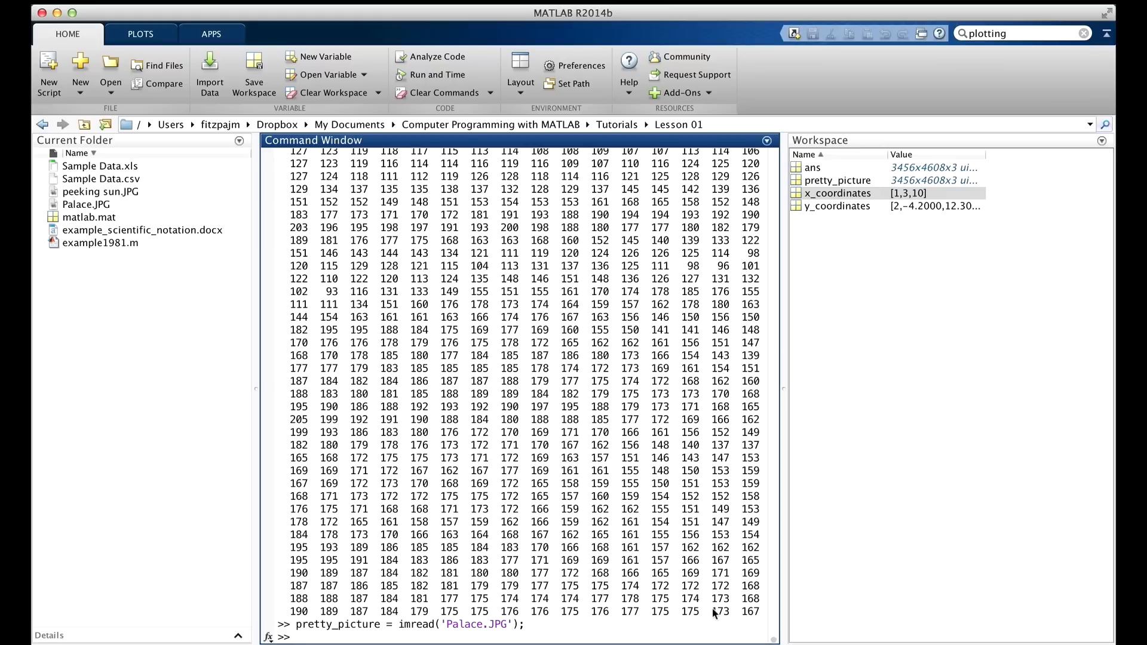
text(image(pretty_pi)
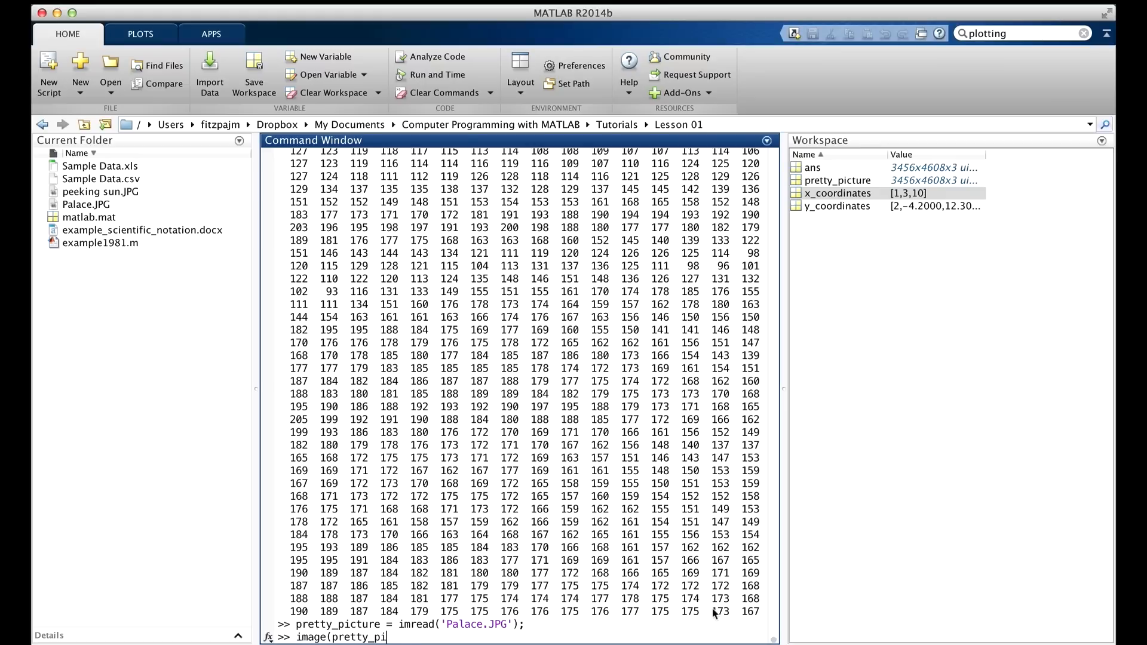
key(enter)
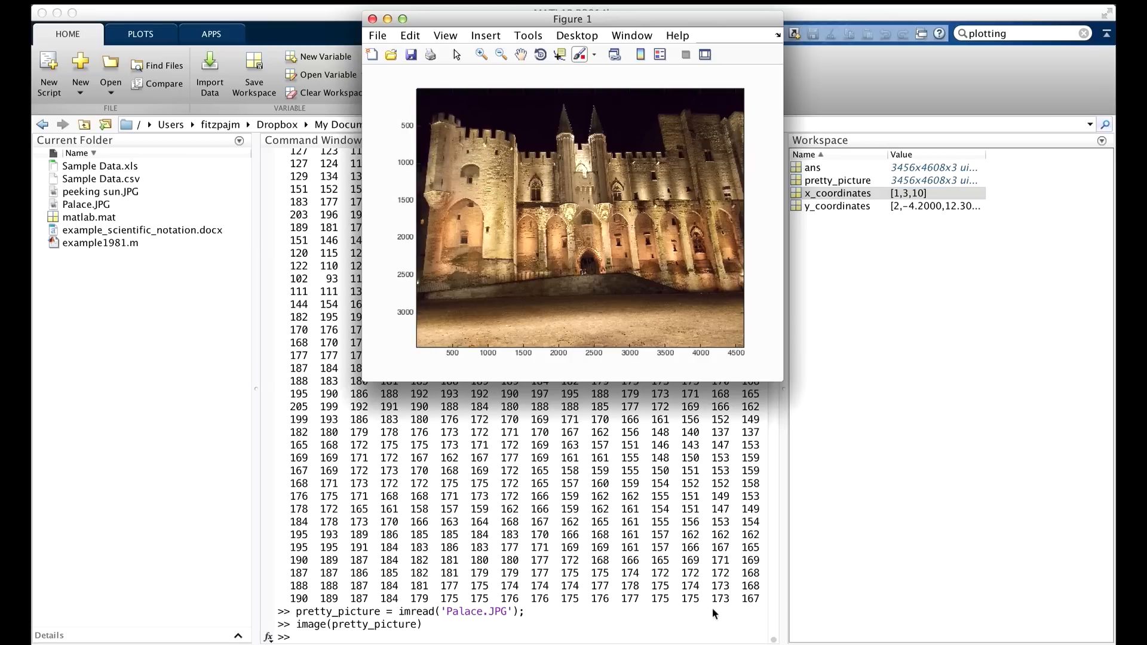
mouse_move(780, 39)
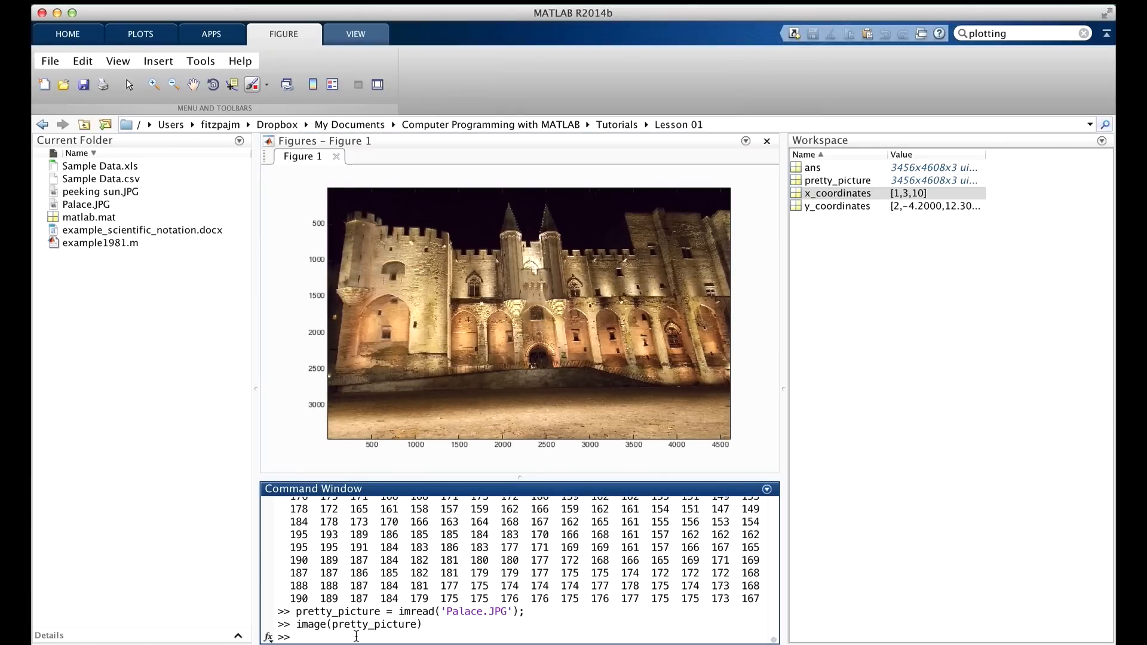
- Hide the photo's axes with 'axis off', leaving only the palace image, then begin entering 'quit'
text(axis)
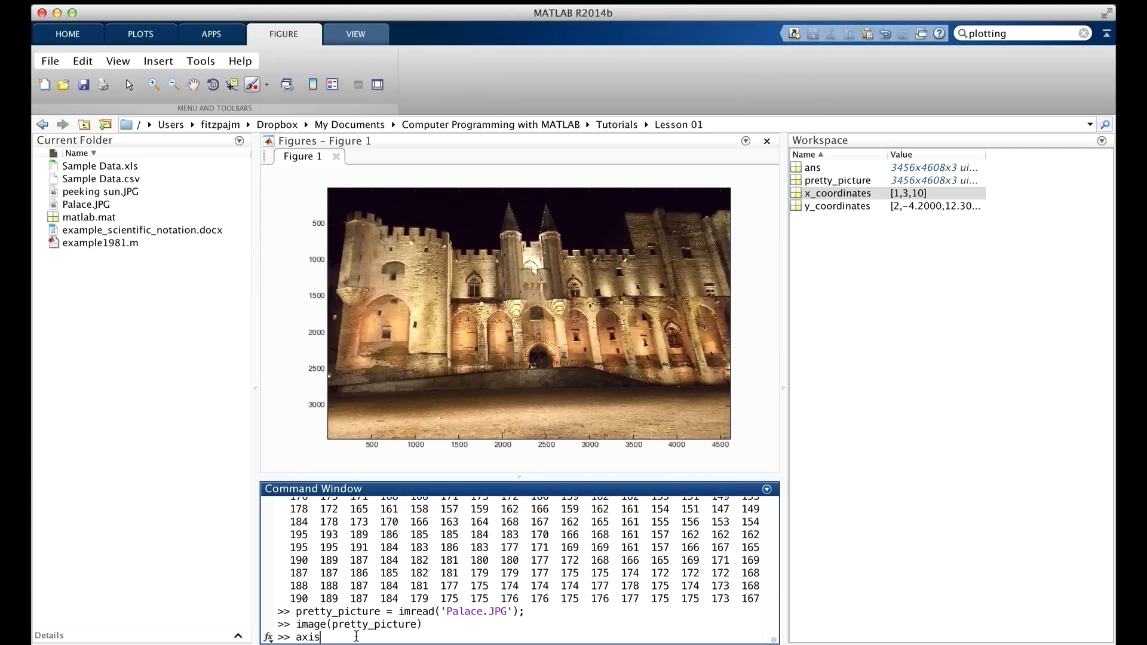
key(Return)
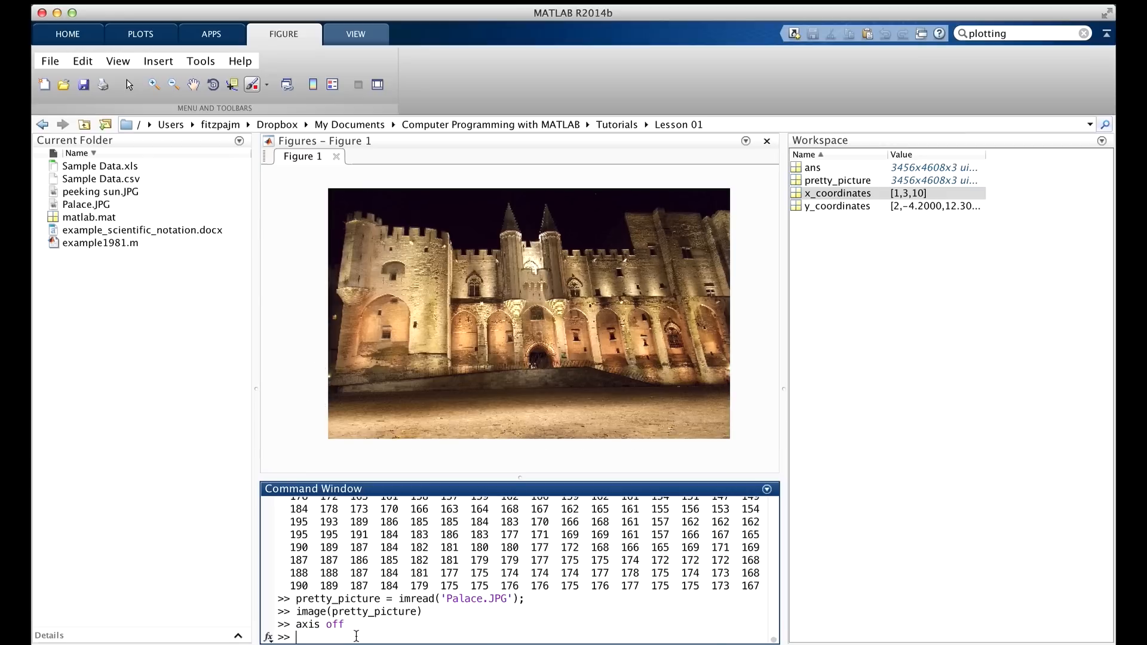
mouse_move(706, 631)
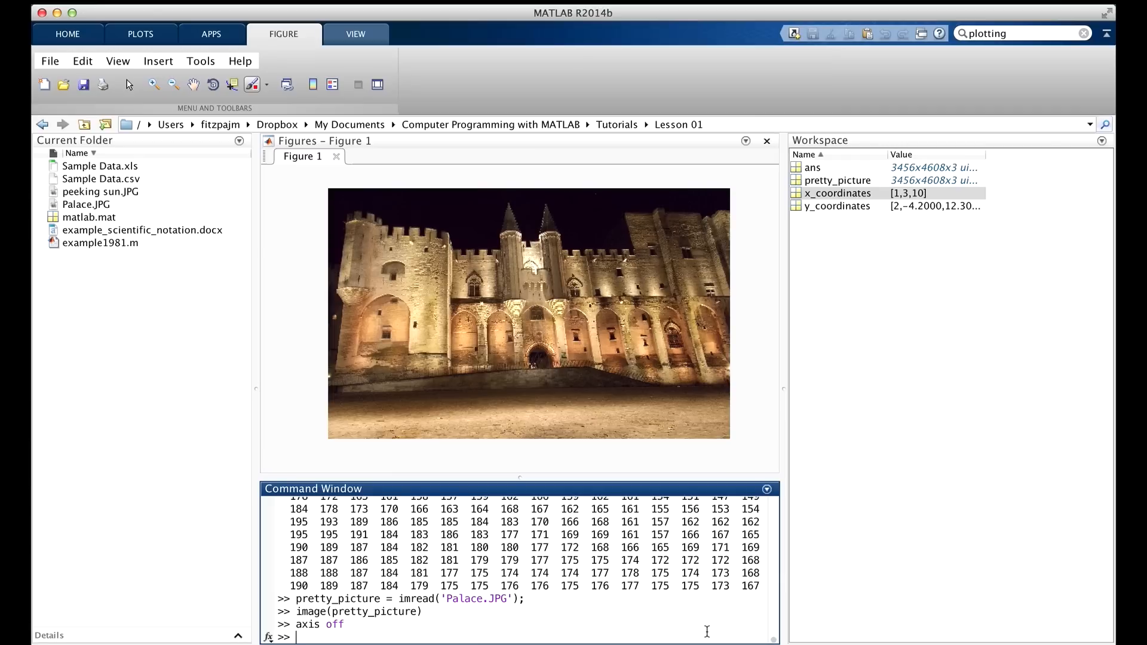
text(quit)
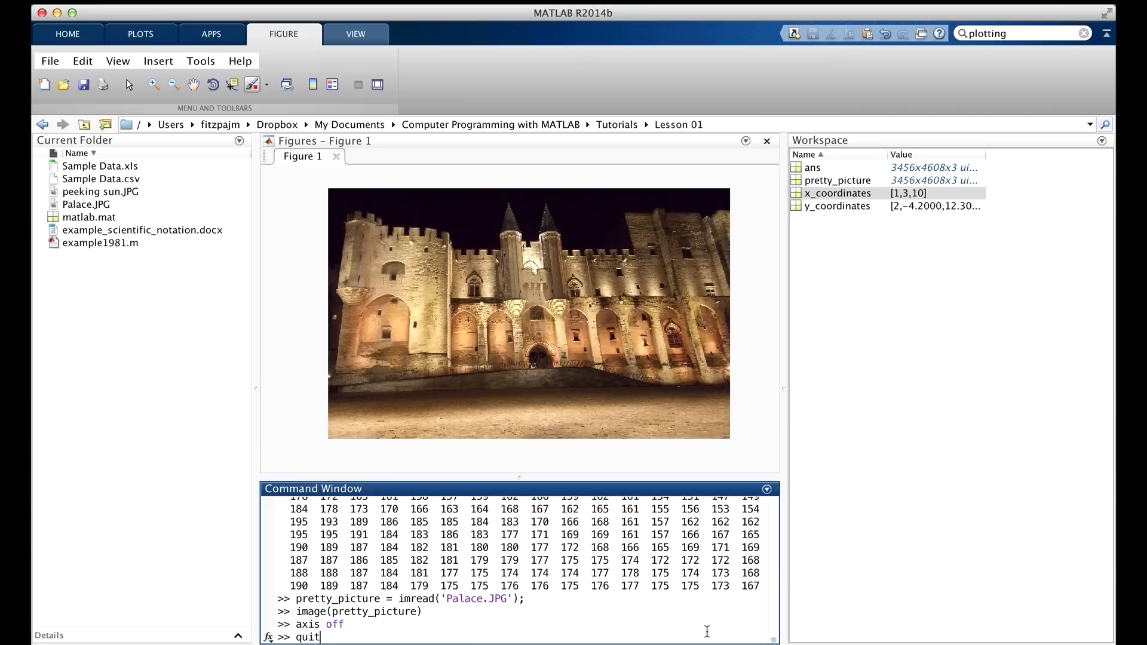